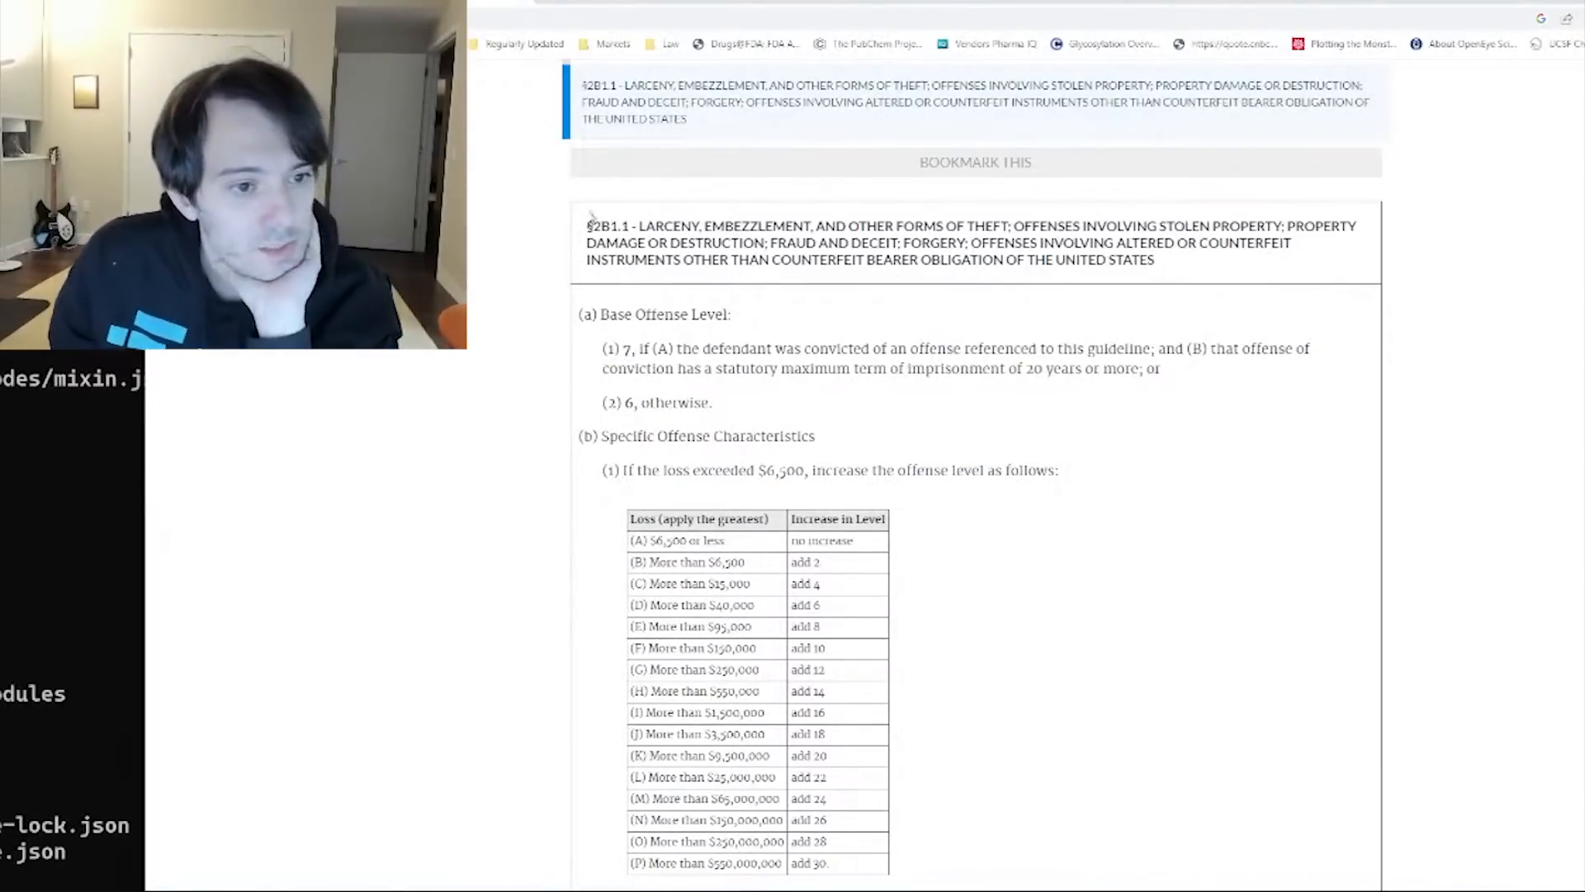
# Read and drag-select the opening loss and victim provisions of item (2) of §2B1.1
pyautogui.moveTo(750, 259); pyautogui.dragTo(713, 402)
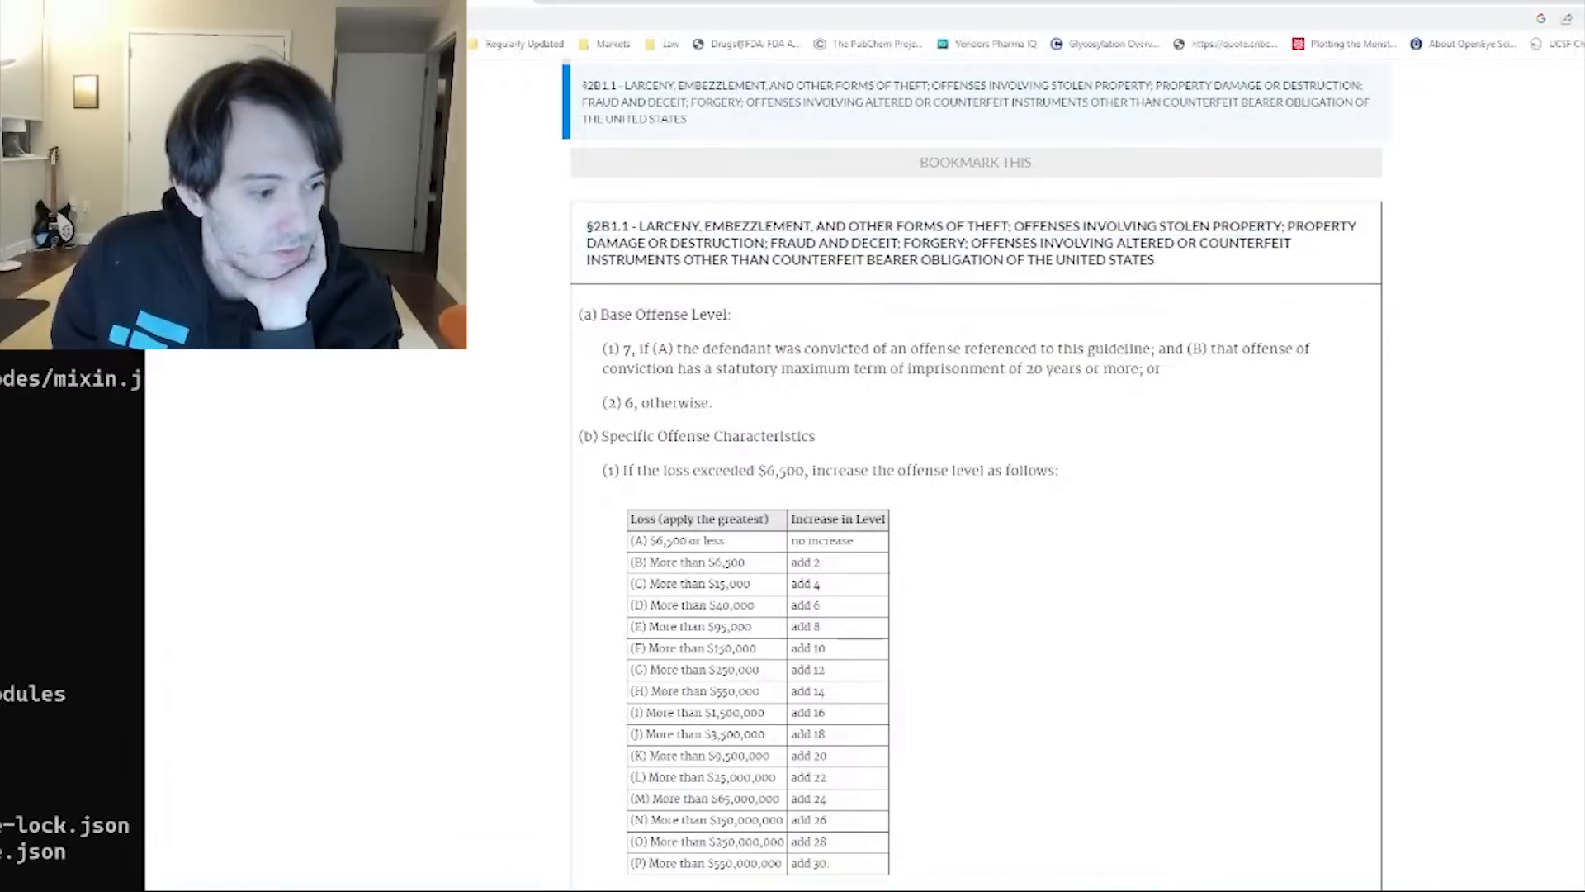
pyautogui.moveTo(581, 313); pyautogui.dragTo(814, 436)
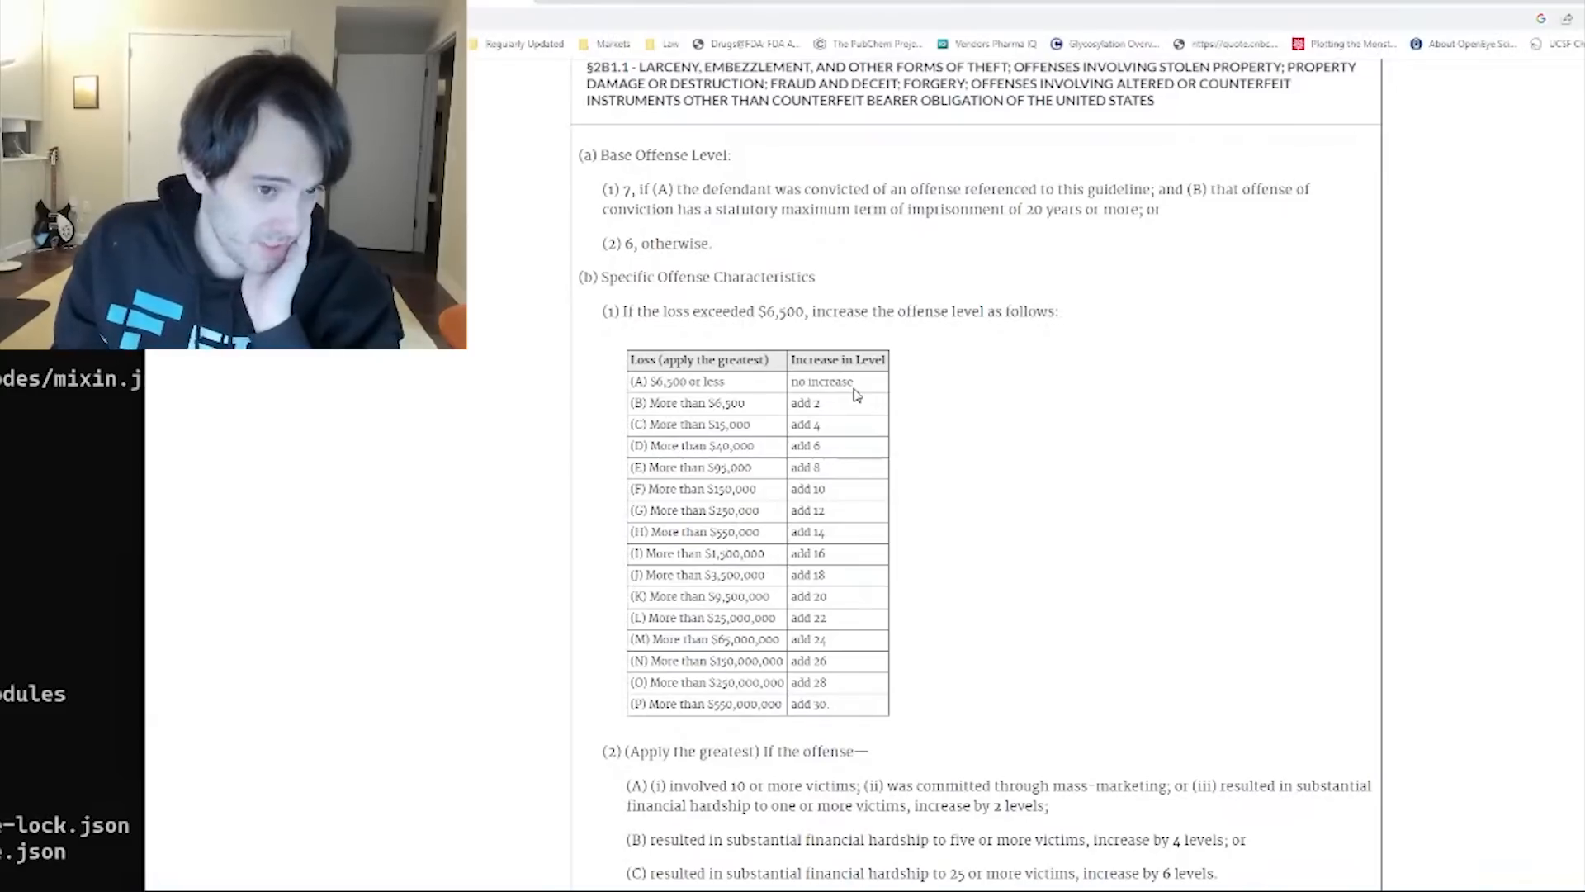
pyautogui.moveTo(603, 188); pyautogui.dragTo(794, 209)
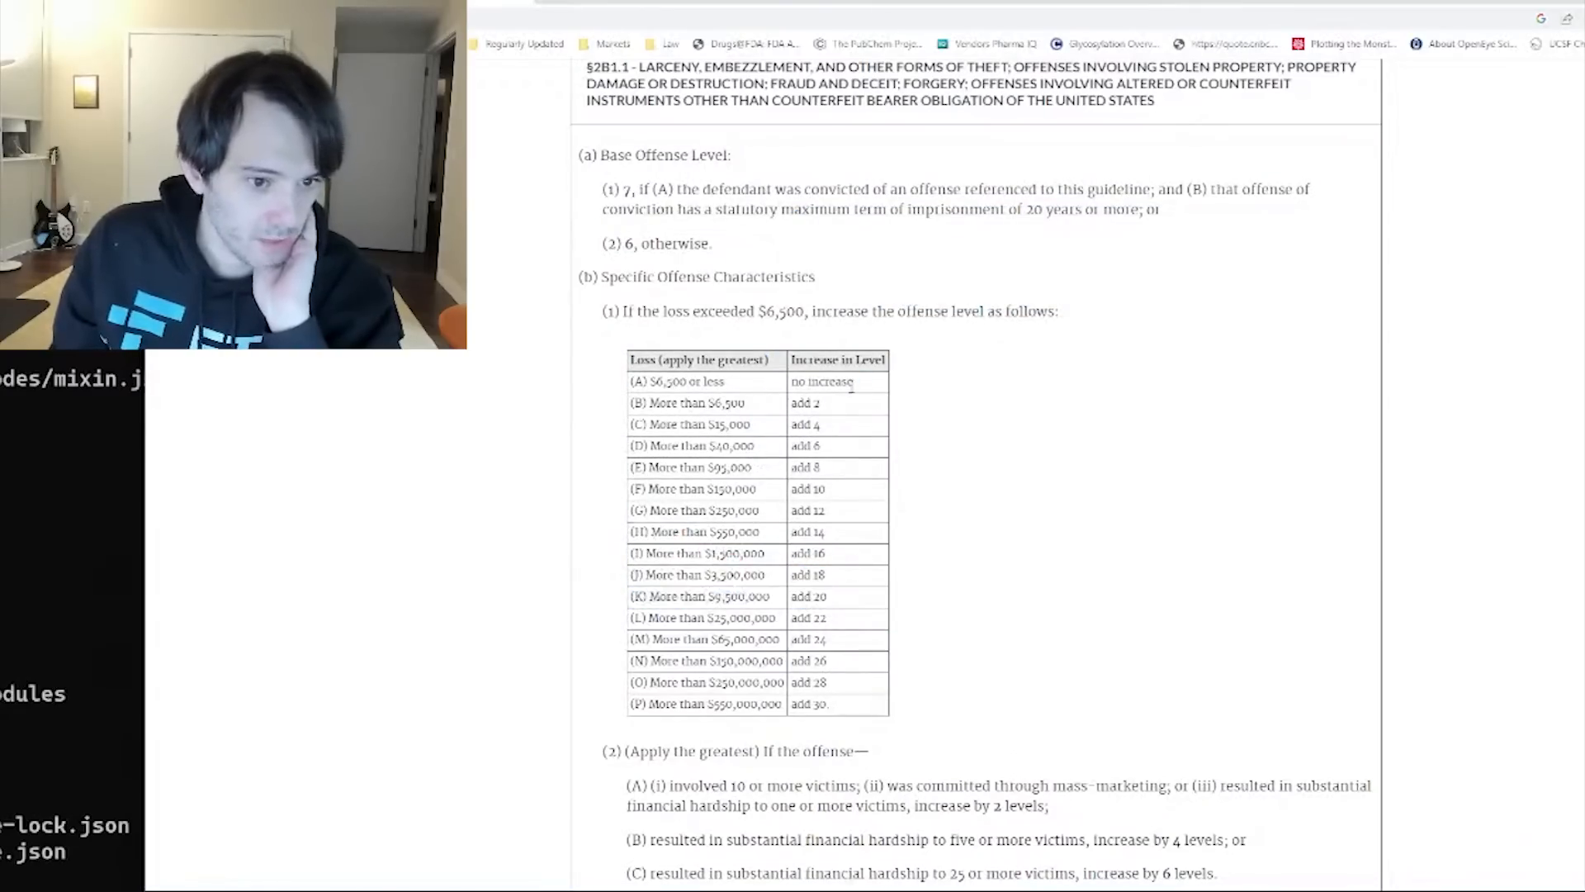
pyautogui.moveTo(605, 188); pyautogui.dragTo(672, 189)
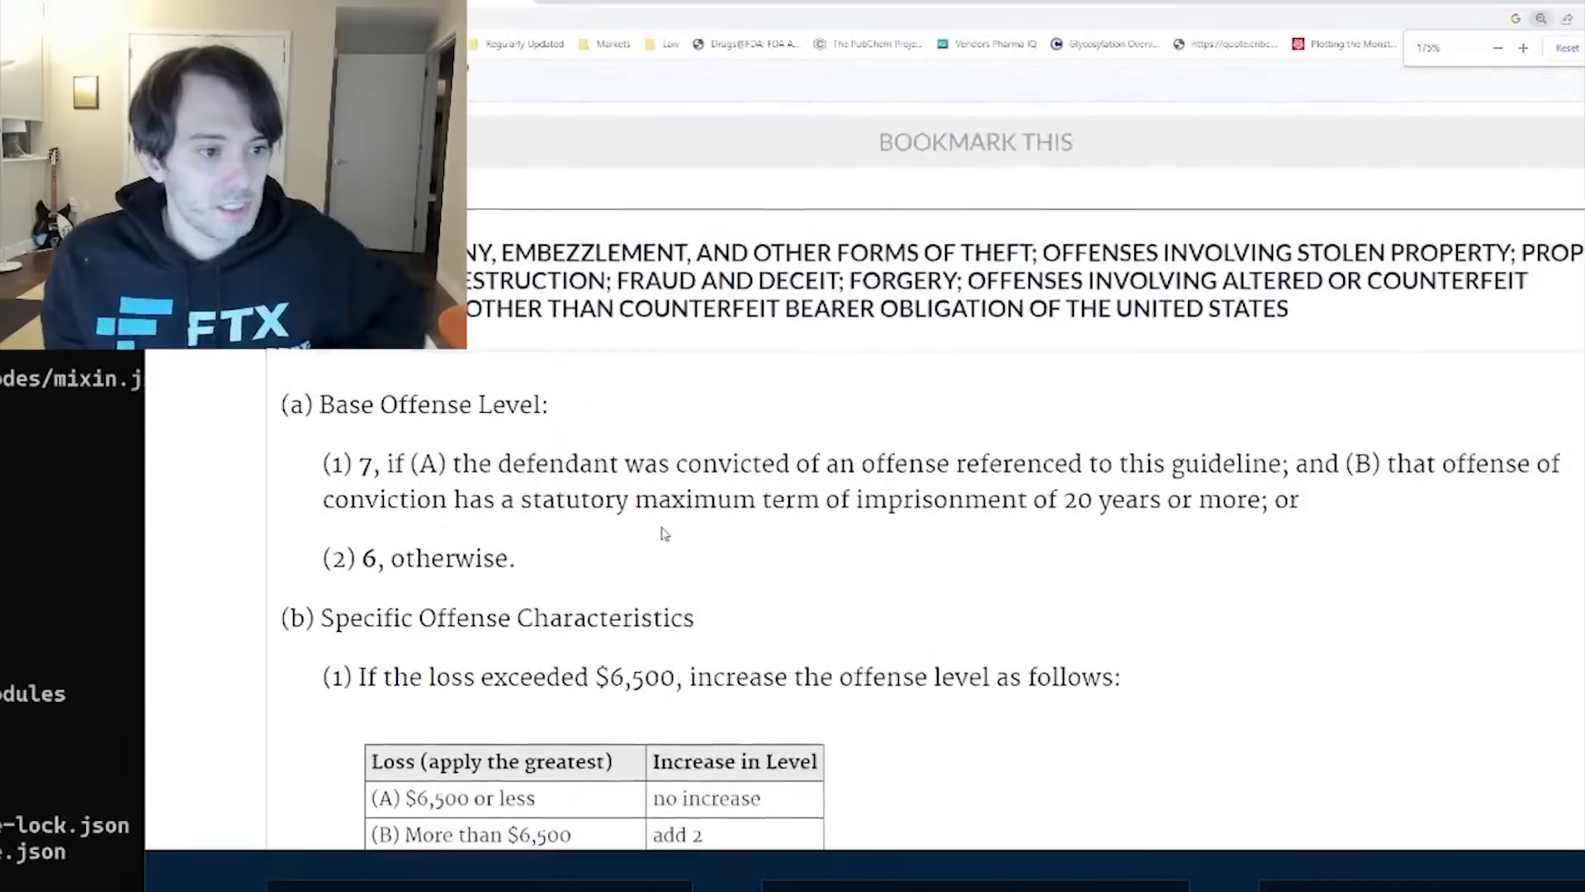
pyautogui.scroll(-3)
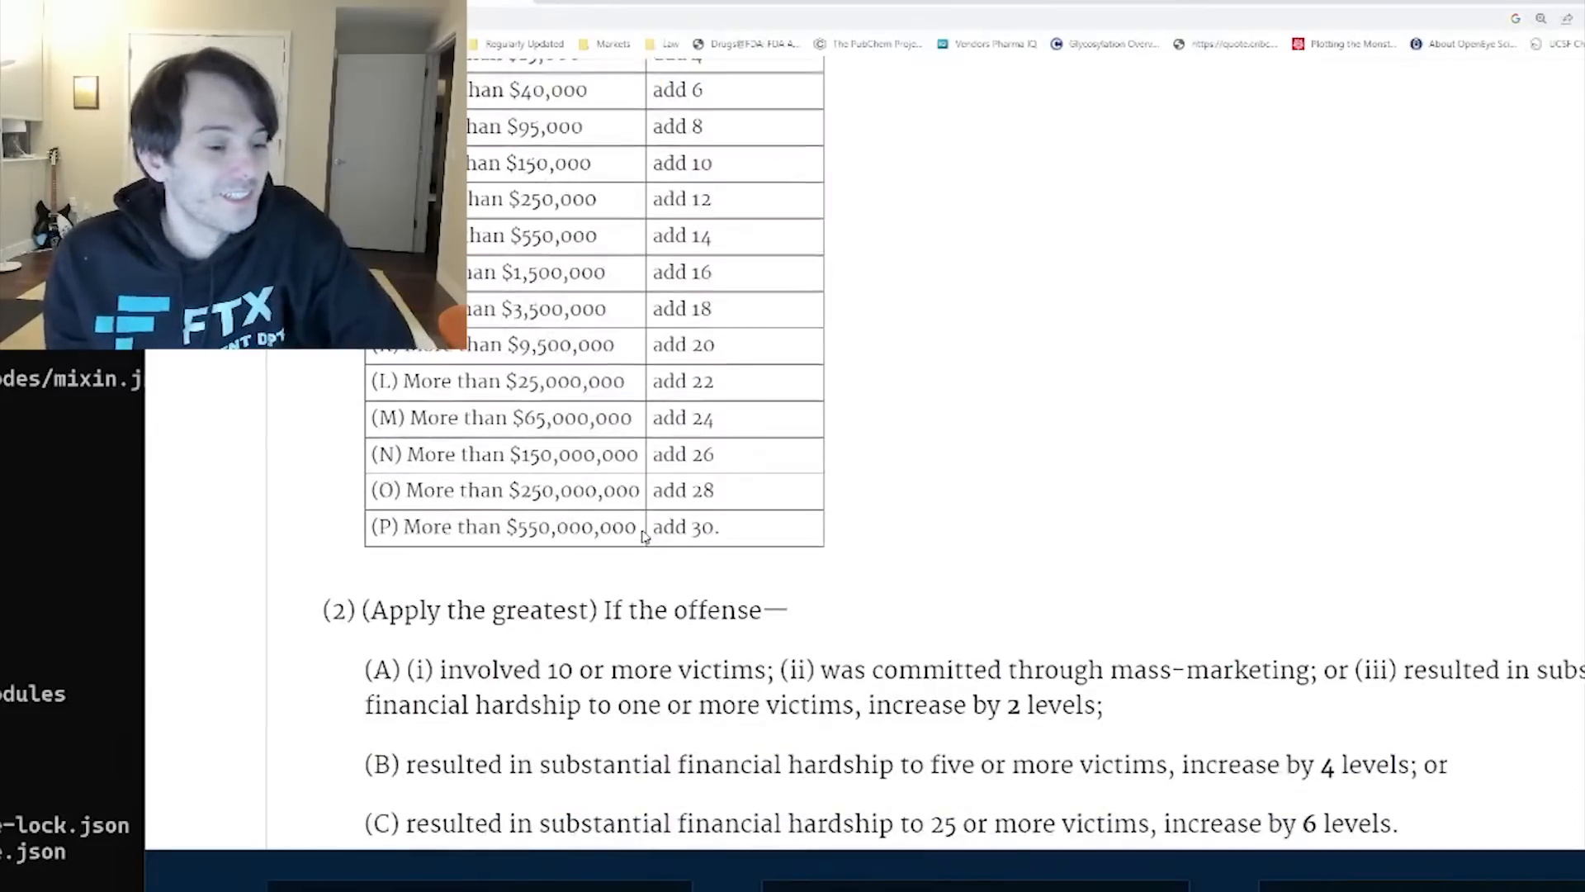
pyautogui.scroll(3)
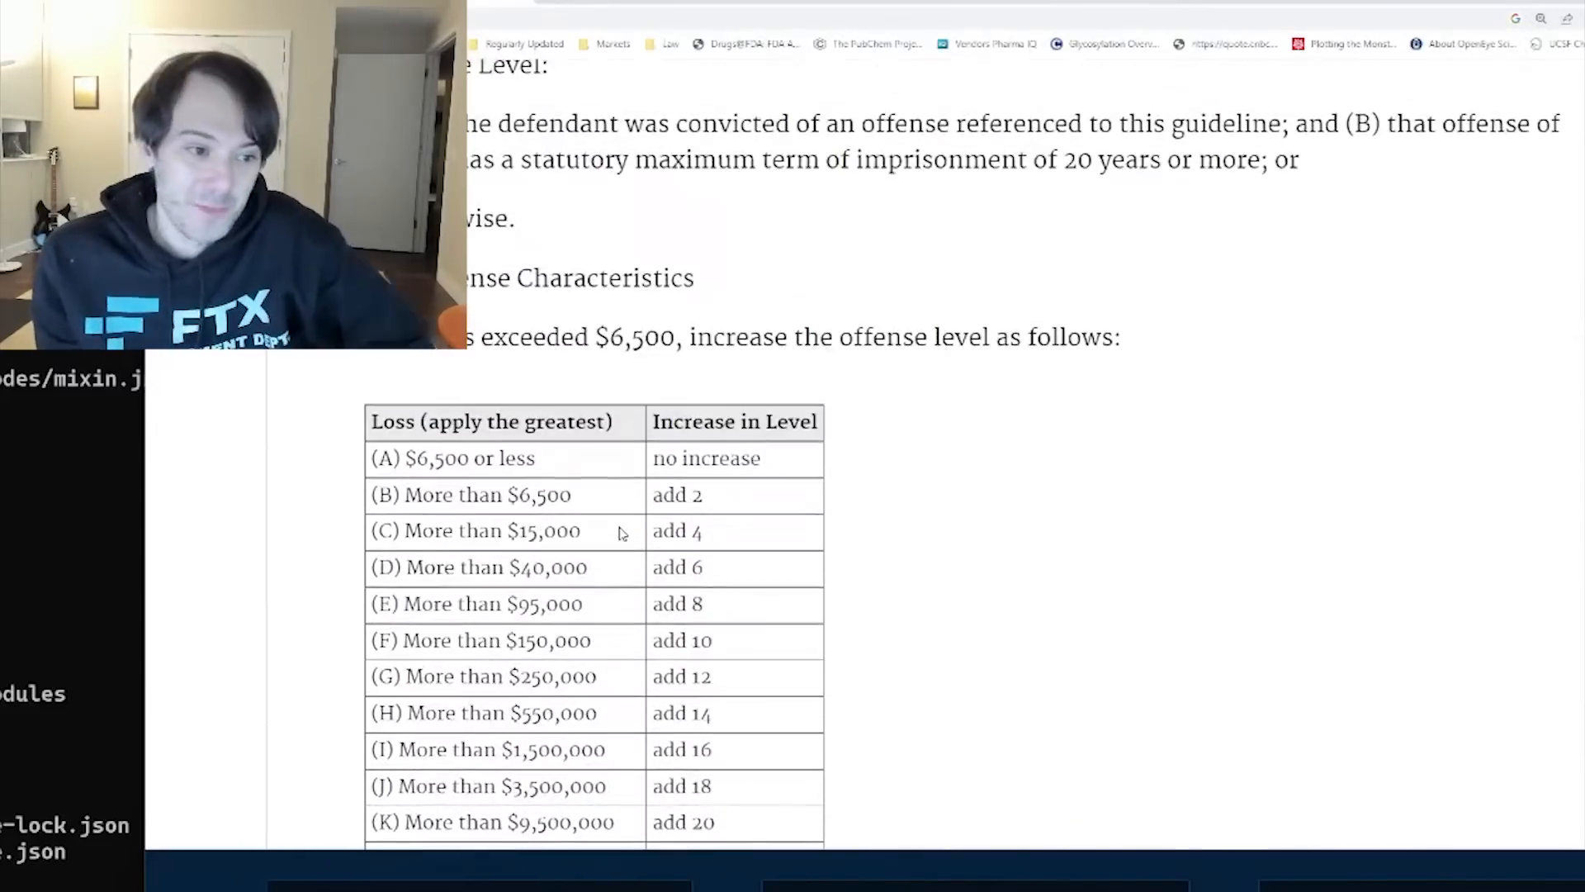
pyautogui.scroll(-3)
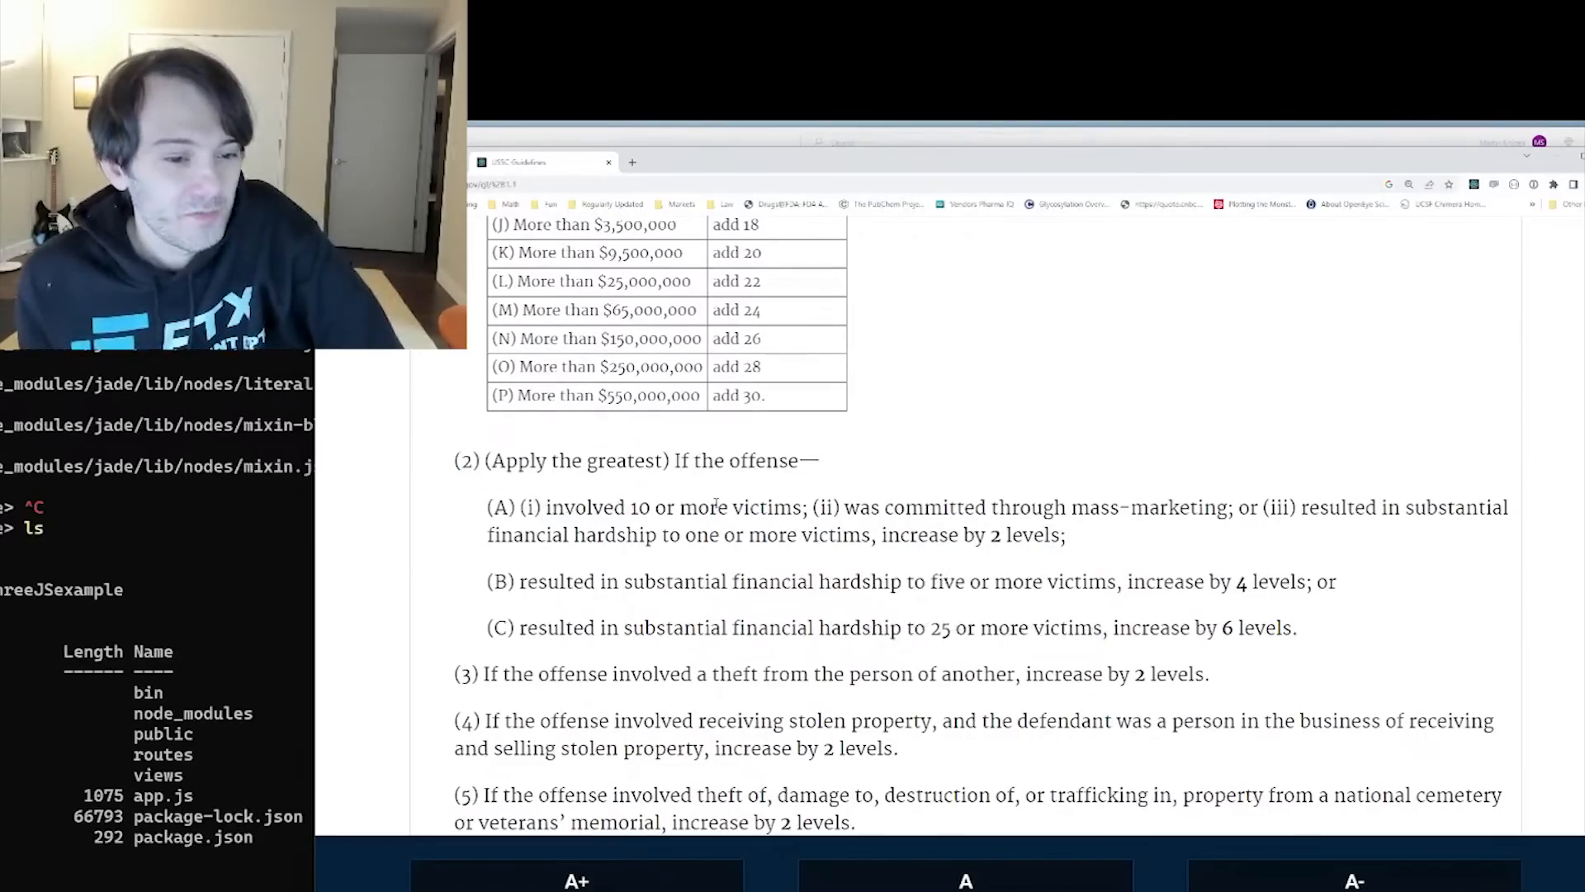
# Mark the 10-or-more-victims clause (A) and the financial-hardship victim enhancement (2)(B)
pyautogui.moveTo(563, 507); pyautogui.dragTo(877, 506)
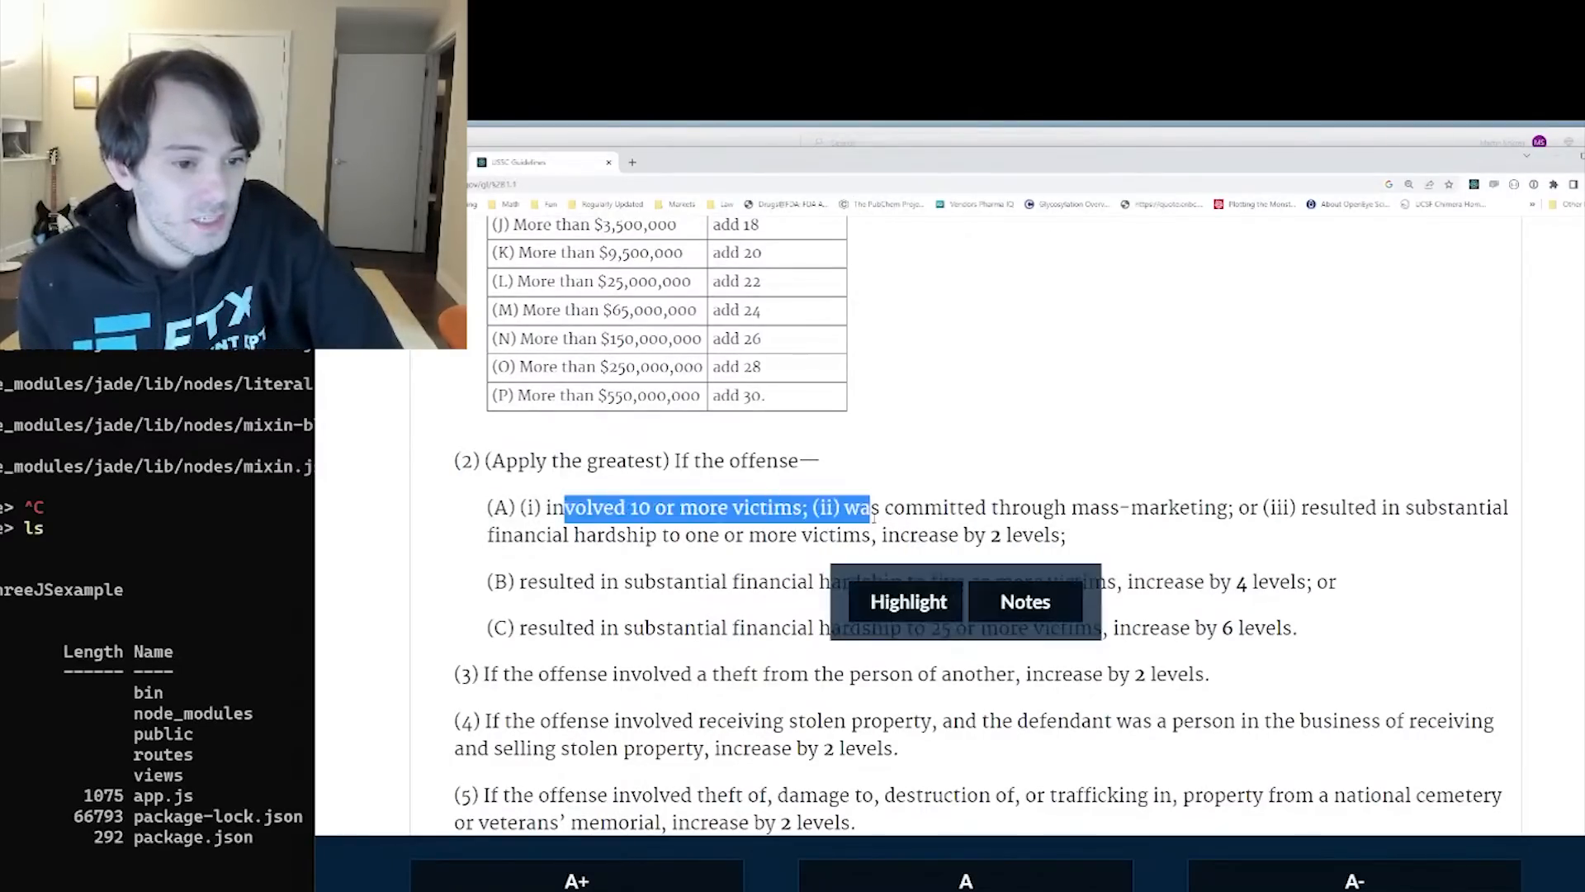
pyautogui.moveTo(870, 507); pyautogui.dragTo(794, 535)
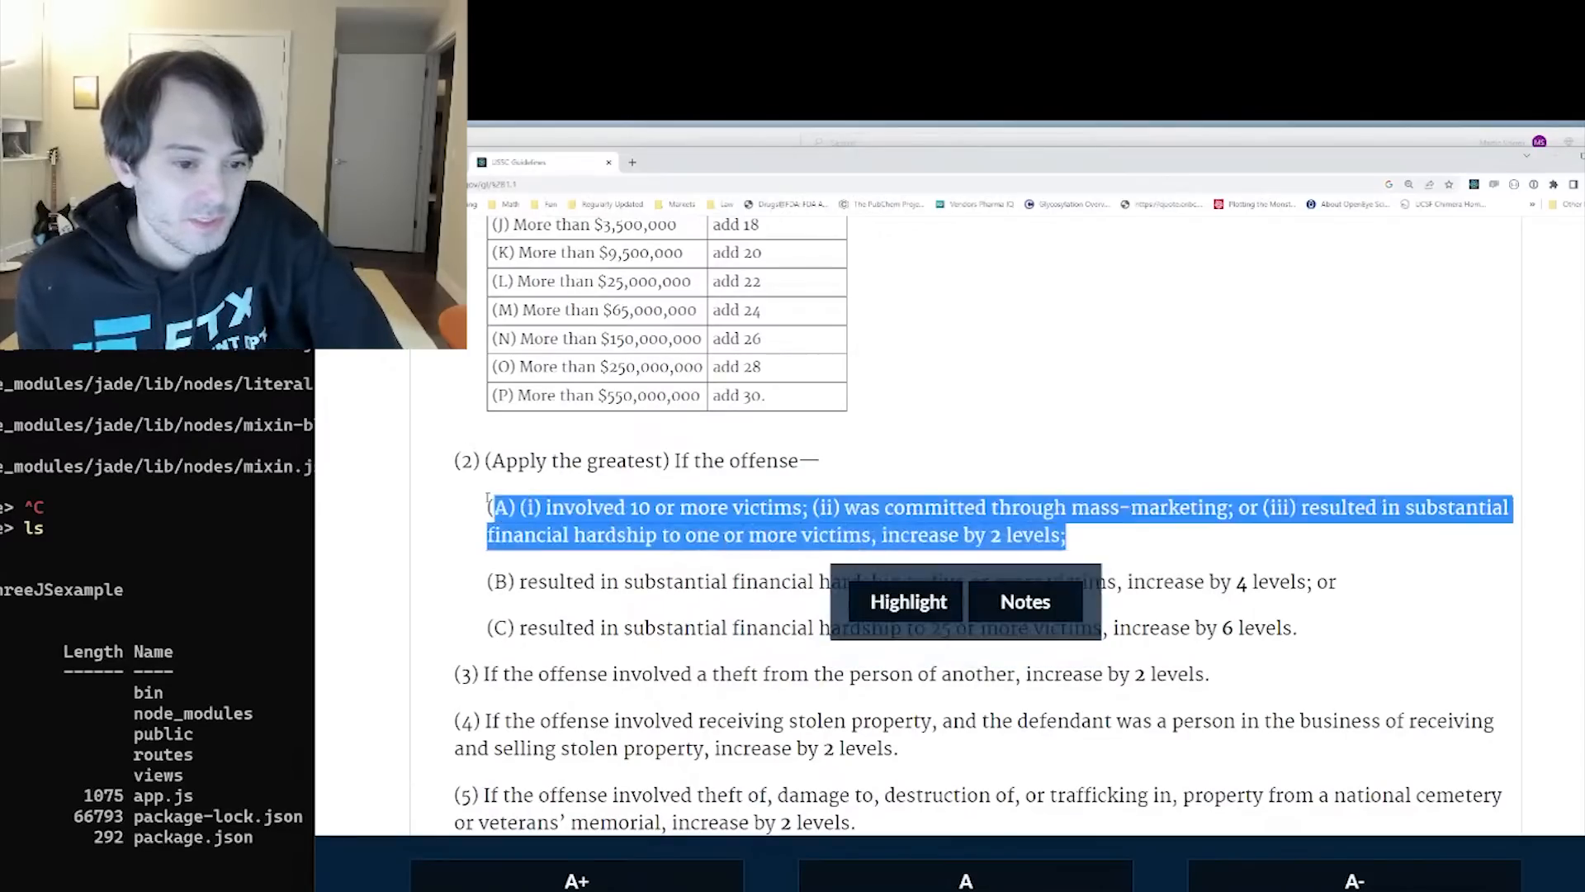
pyautogui.click(510, 560)
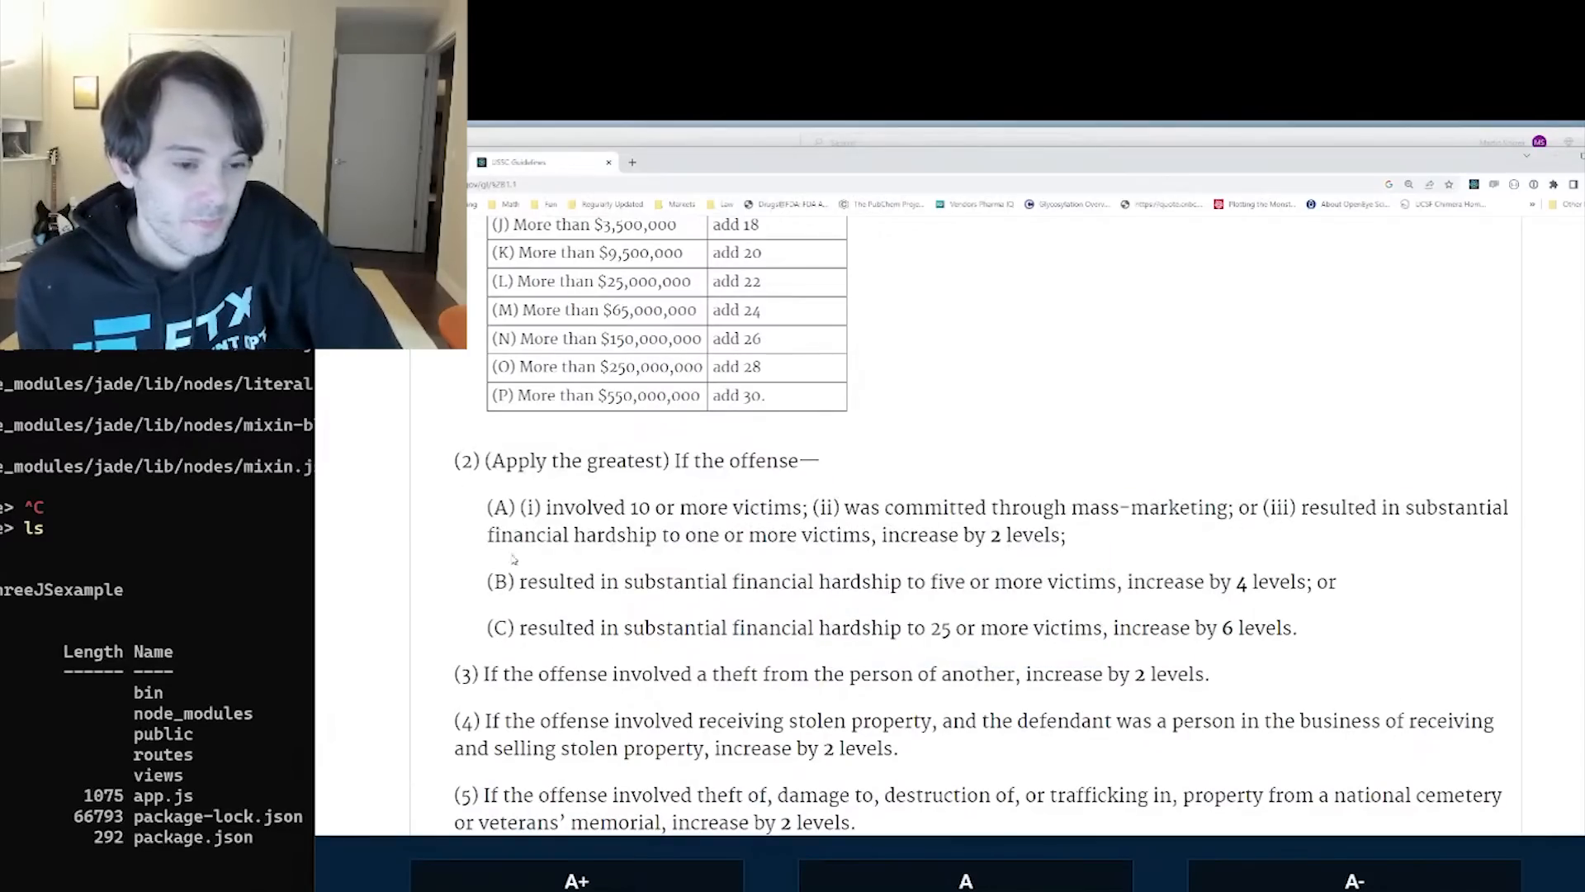
pyautogui.moveTo(520, 581); pyautogui.dragTo(813, 581)
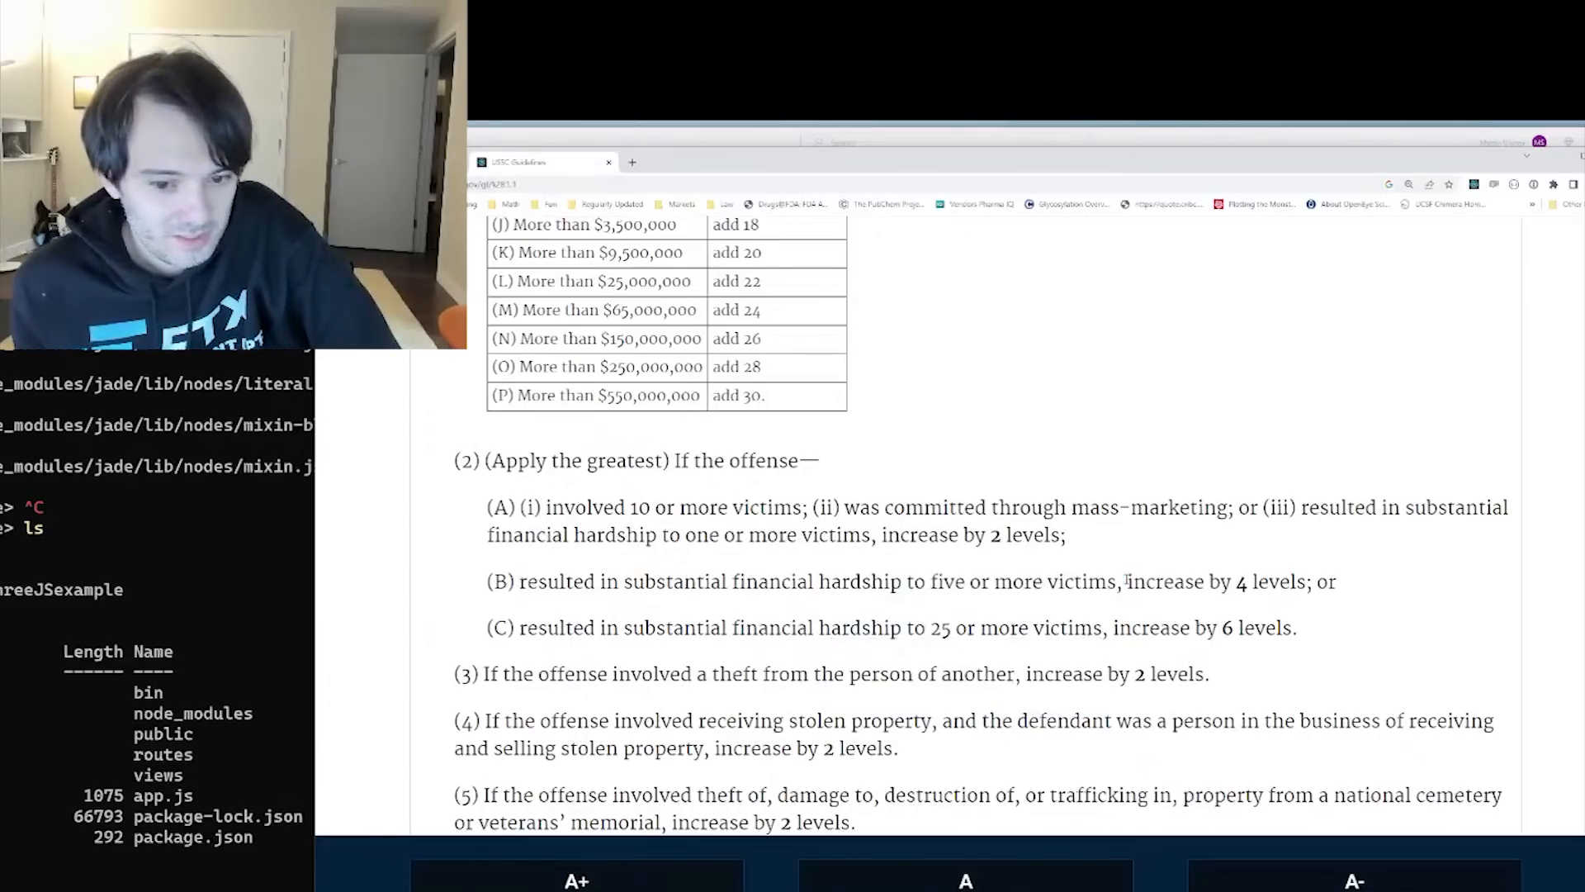
pyautogui.moveTo(502, 461); pyautogui.dragTo(1297, 627)
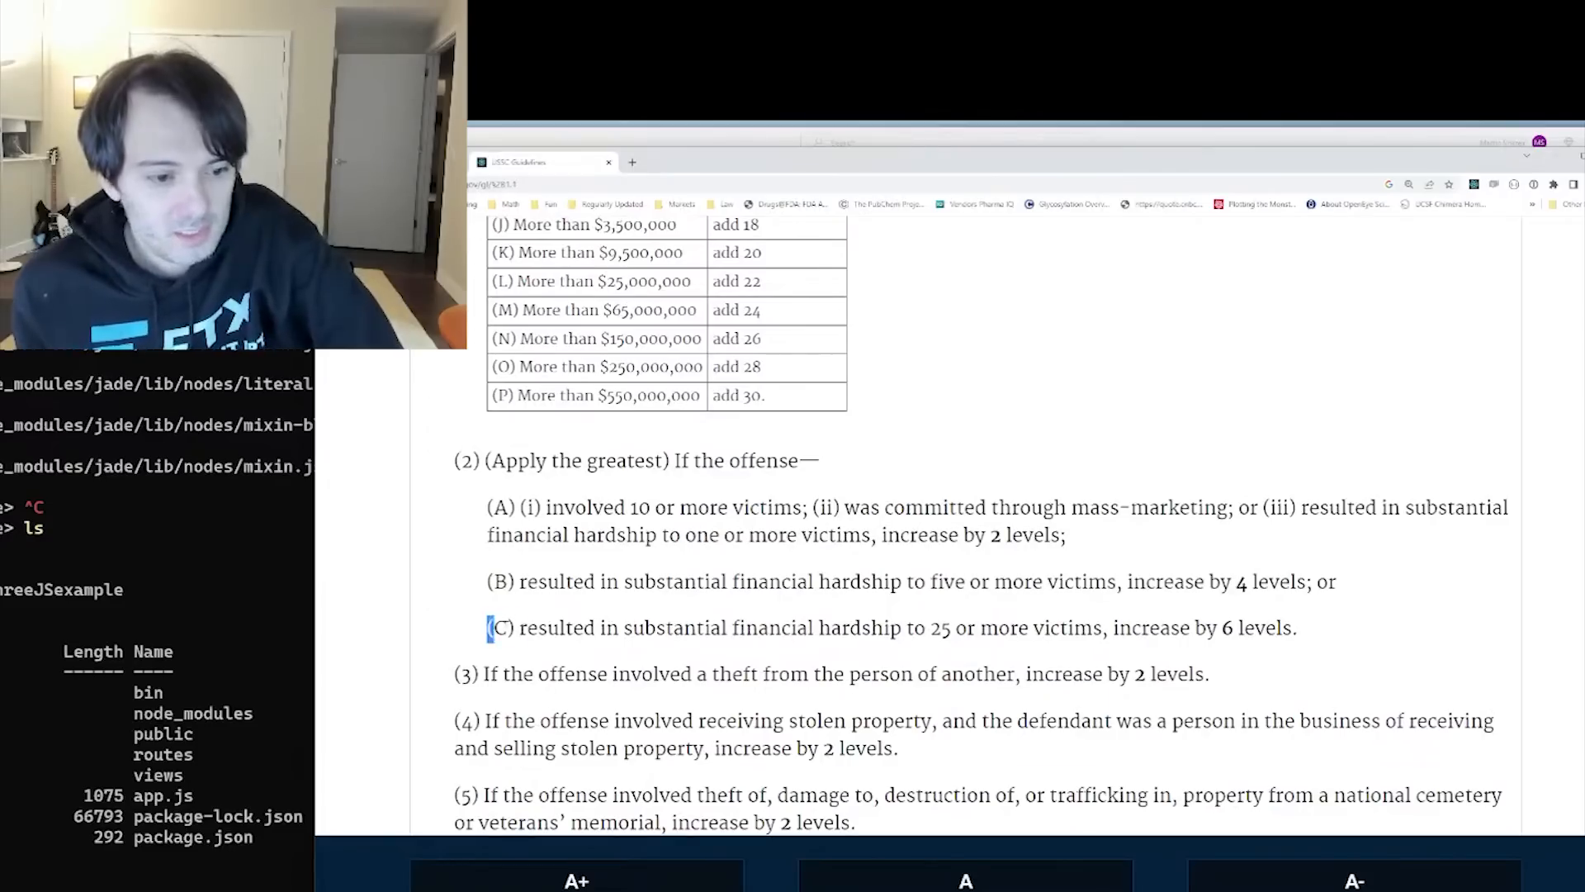
pyautogui.moveTo(486, 627); pyautogui.dragTo(996, 627)
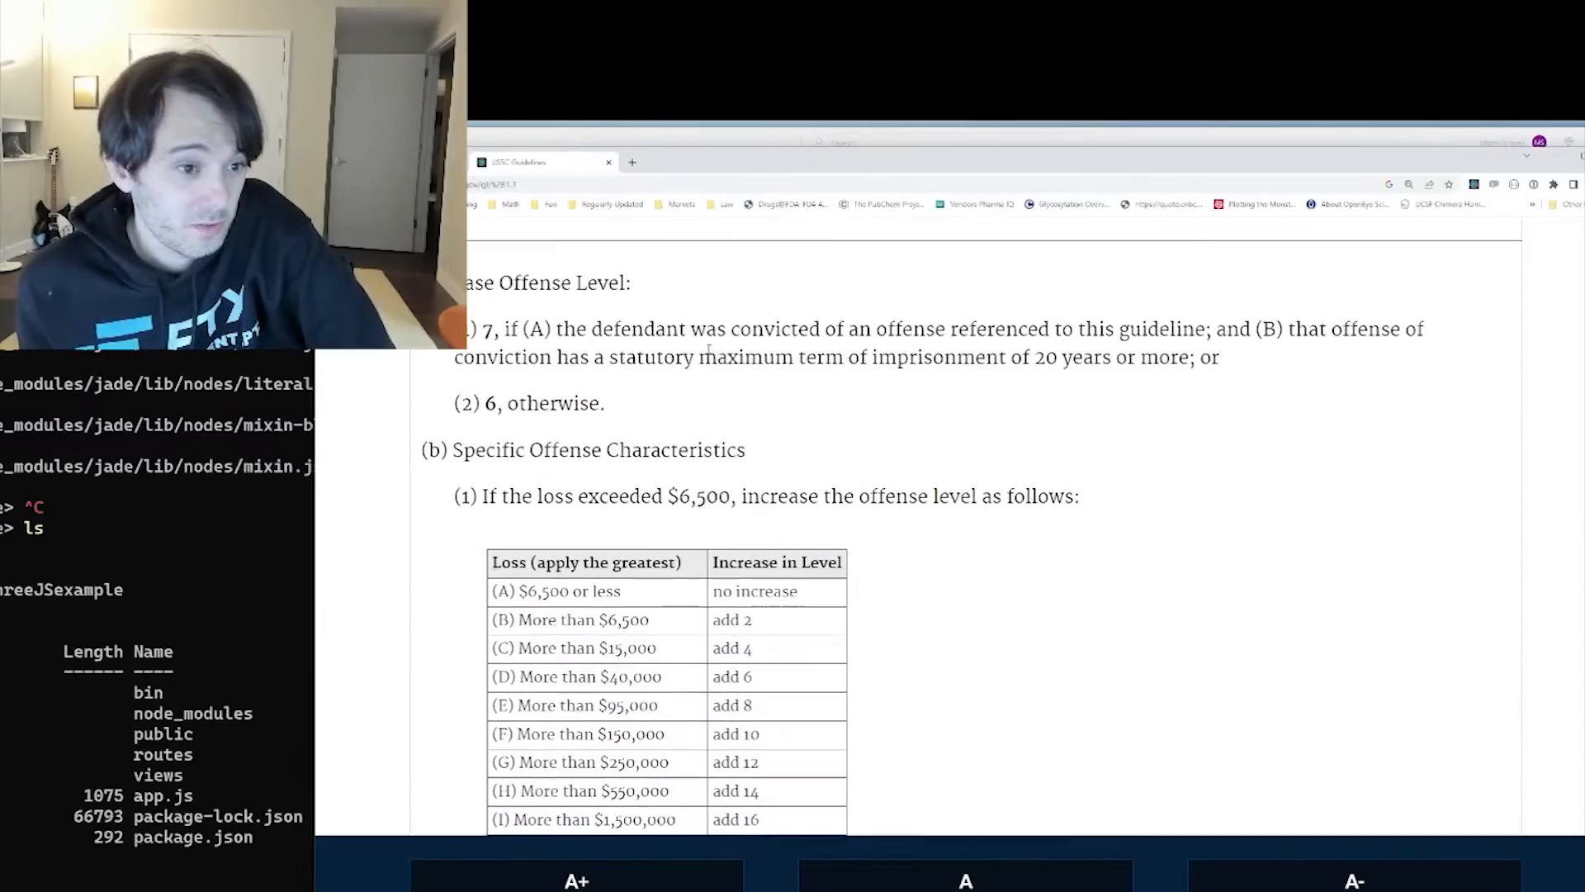
# Scroll to and mark items (3) to (5) on theft, stolen property and national cemetery offenses
pyautogui.scroll(-3)
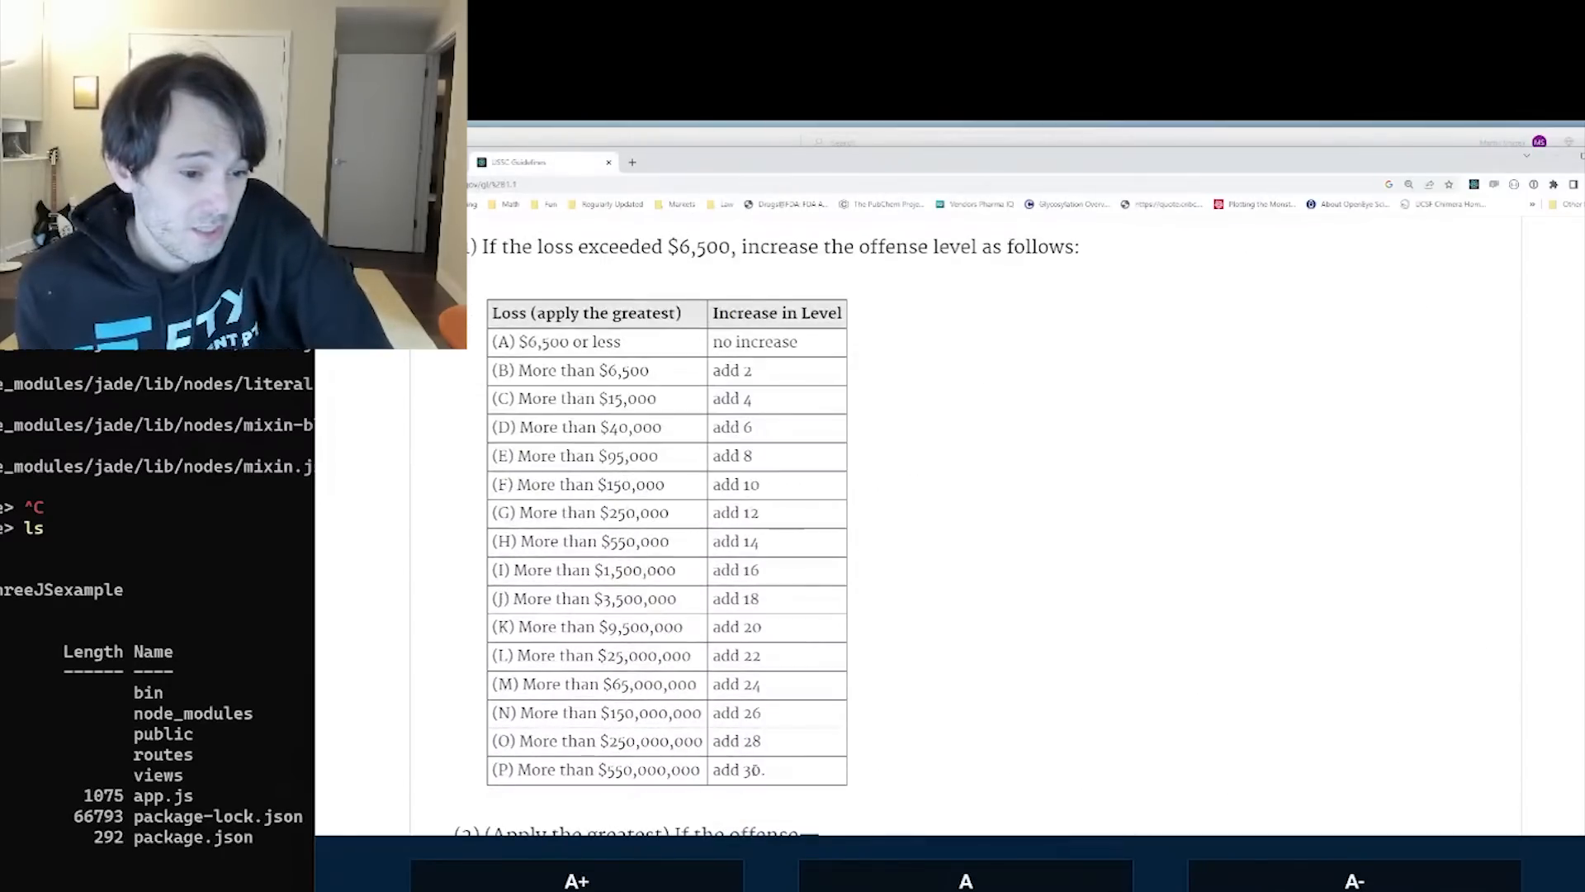
pyautogui.scroll(-3)
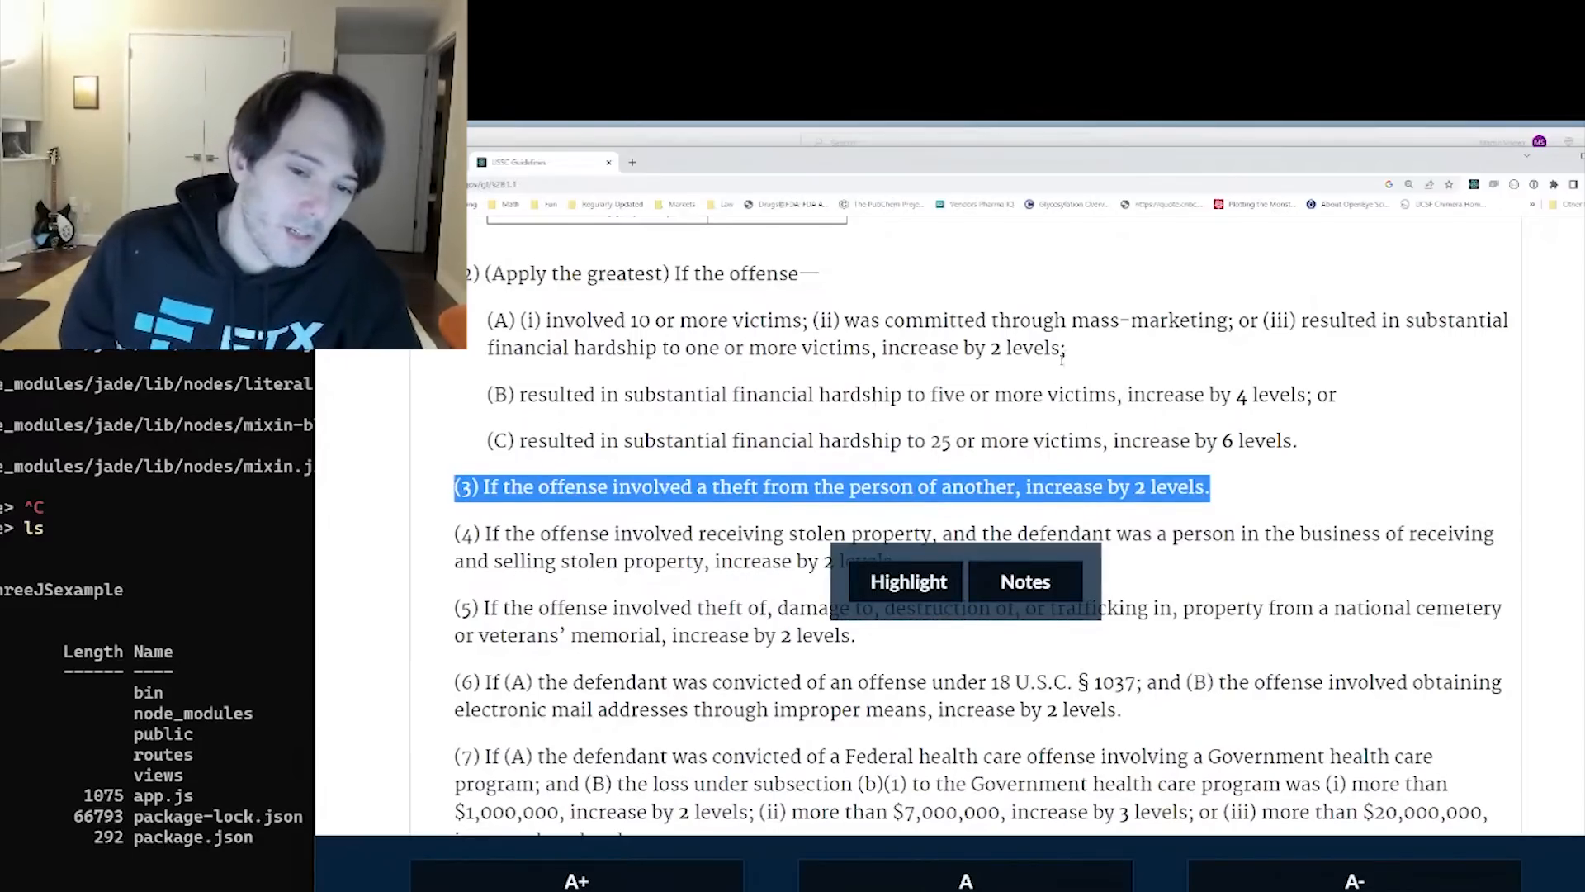
pyautogui.scroll(-3)
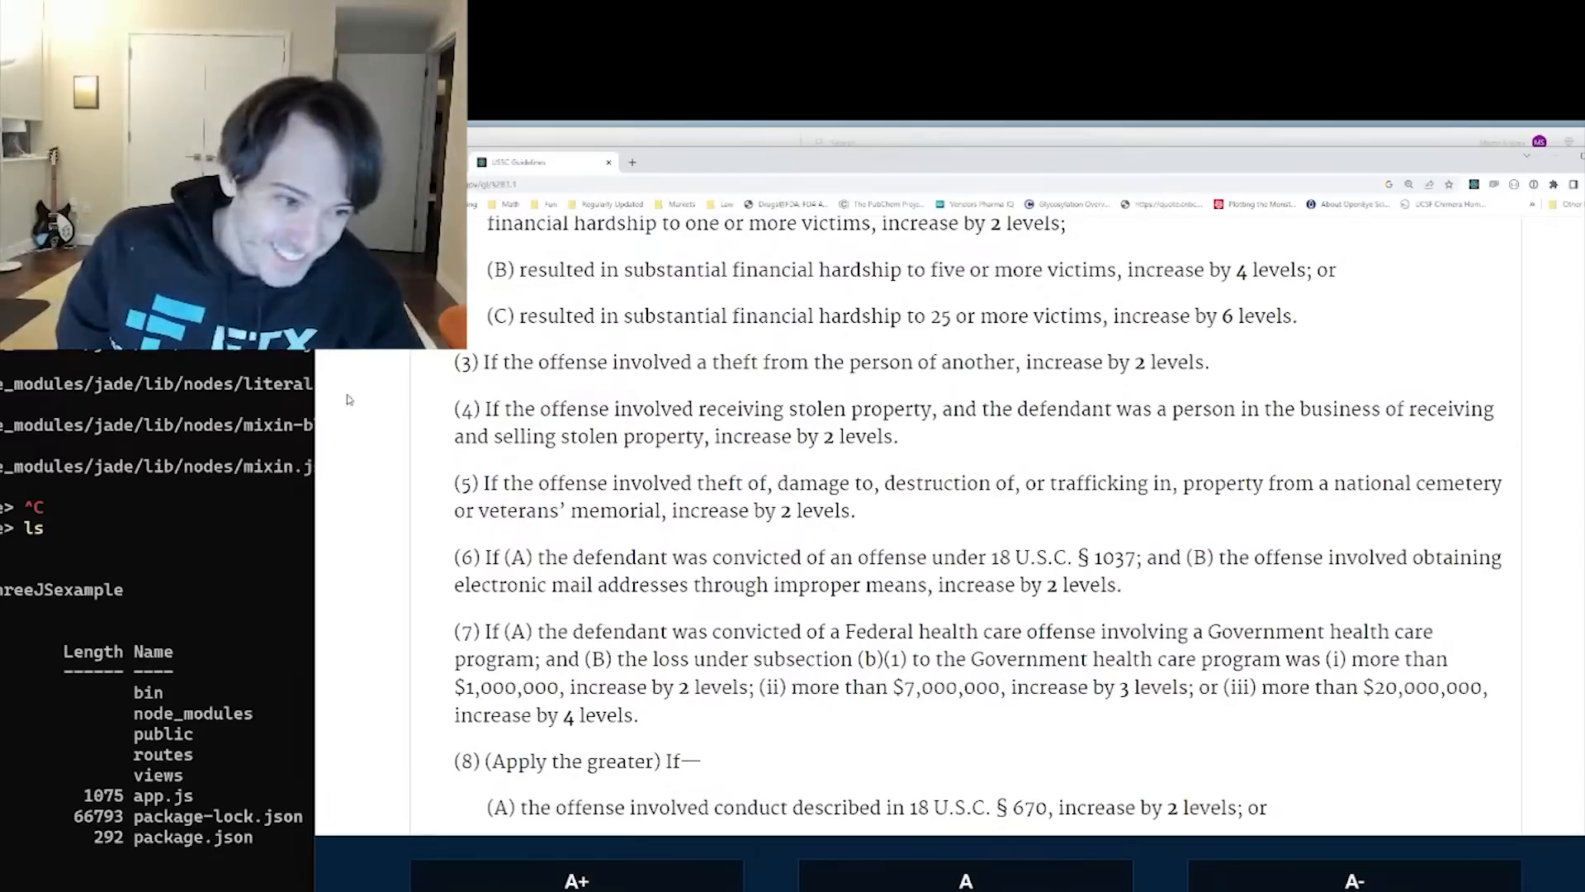
pyautogui.moveTo(486, 408); pyautogui.dragTo(895, 436)
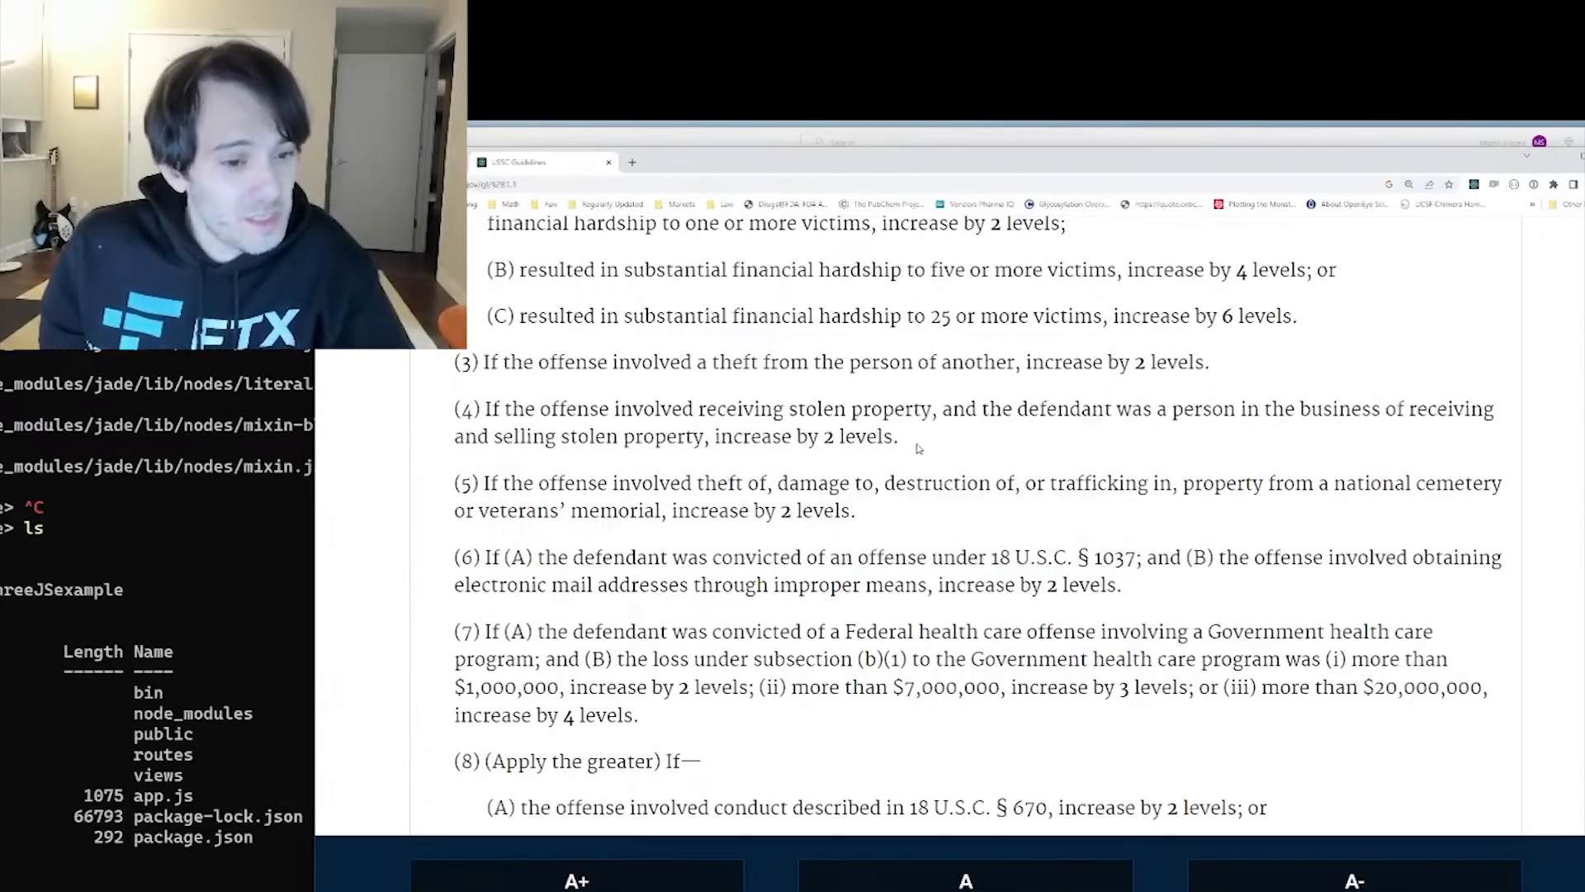
pyautogui.moveTo(773, 436); pyautogui.dragTo(898, 436)
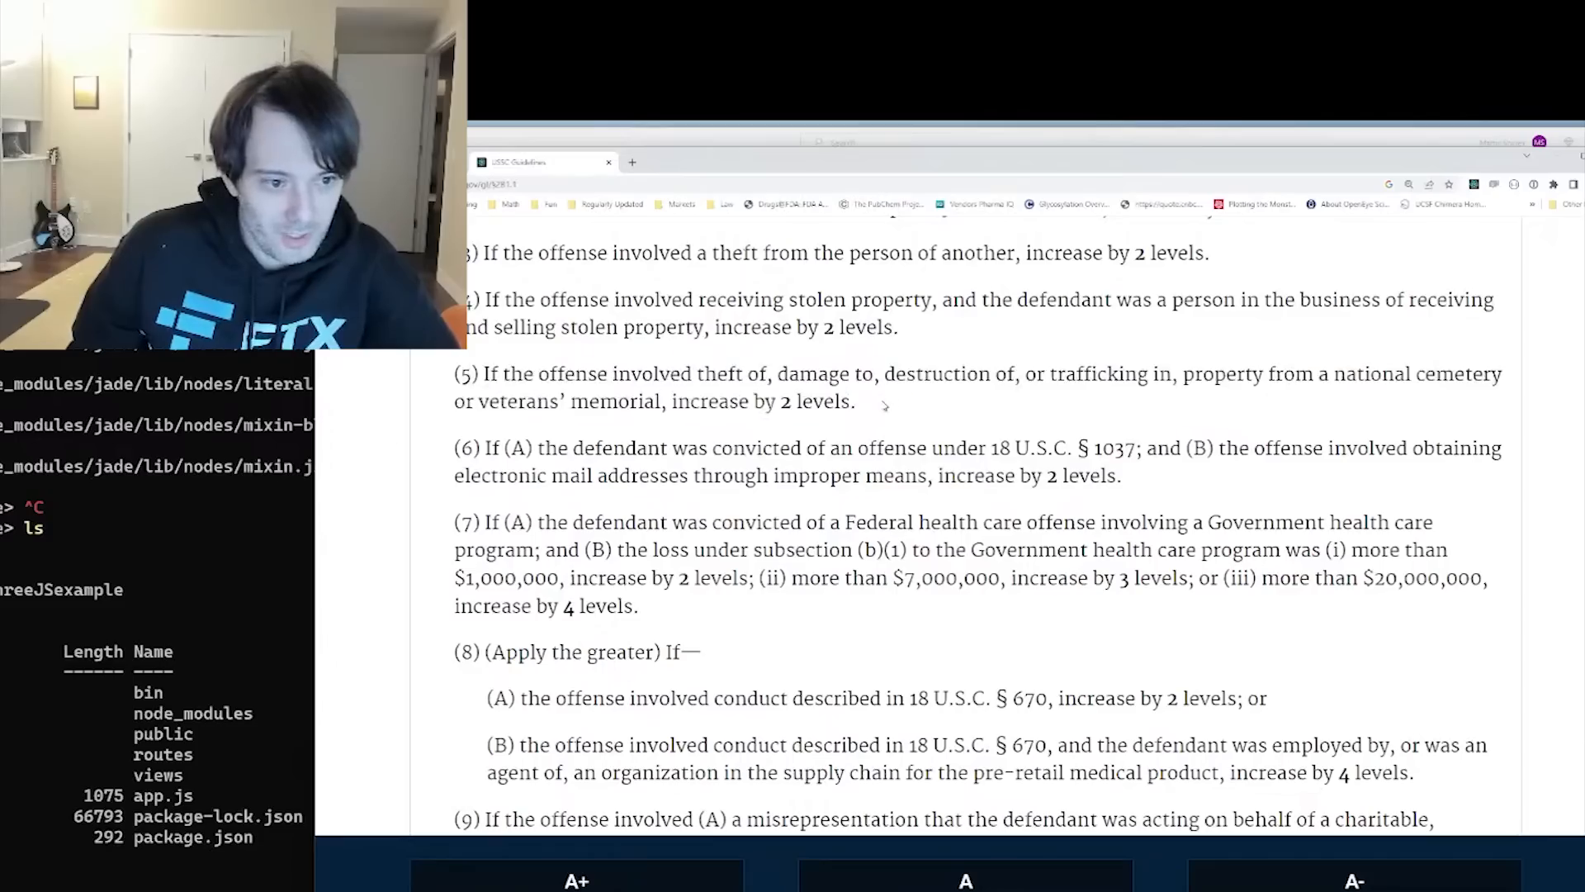
pyautogui.moveTo(453, 251); pyautogui.dragTo(854, 399)
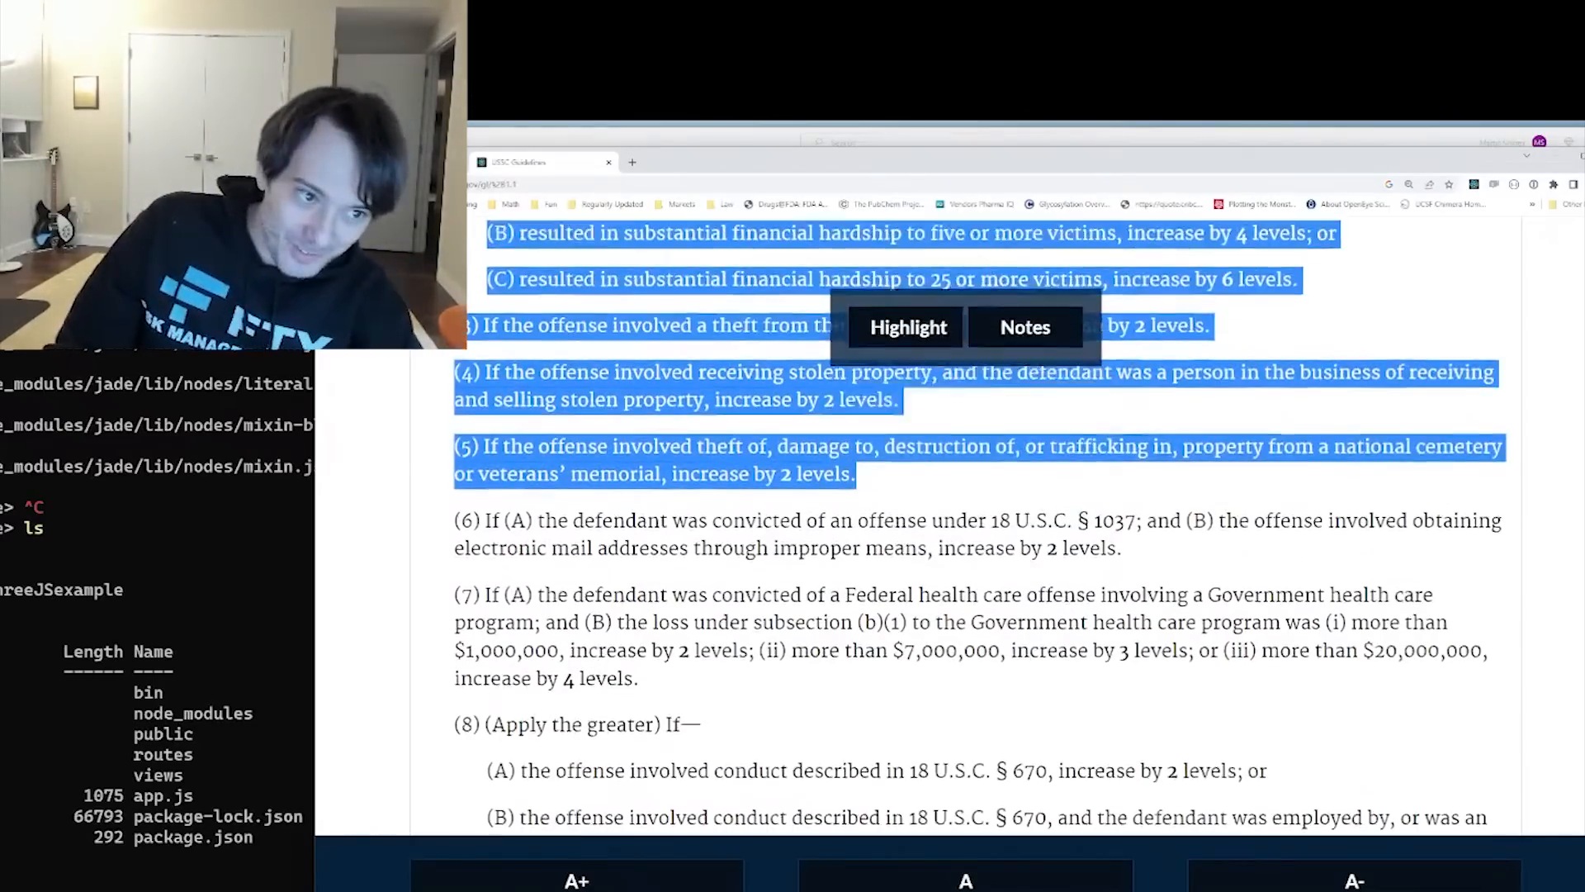
pyautogui.scroll(-3)
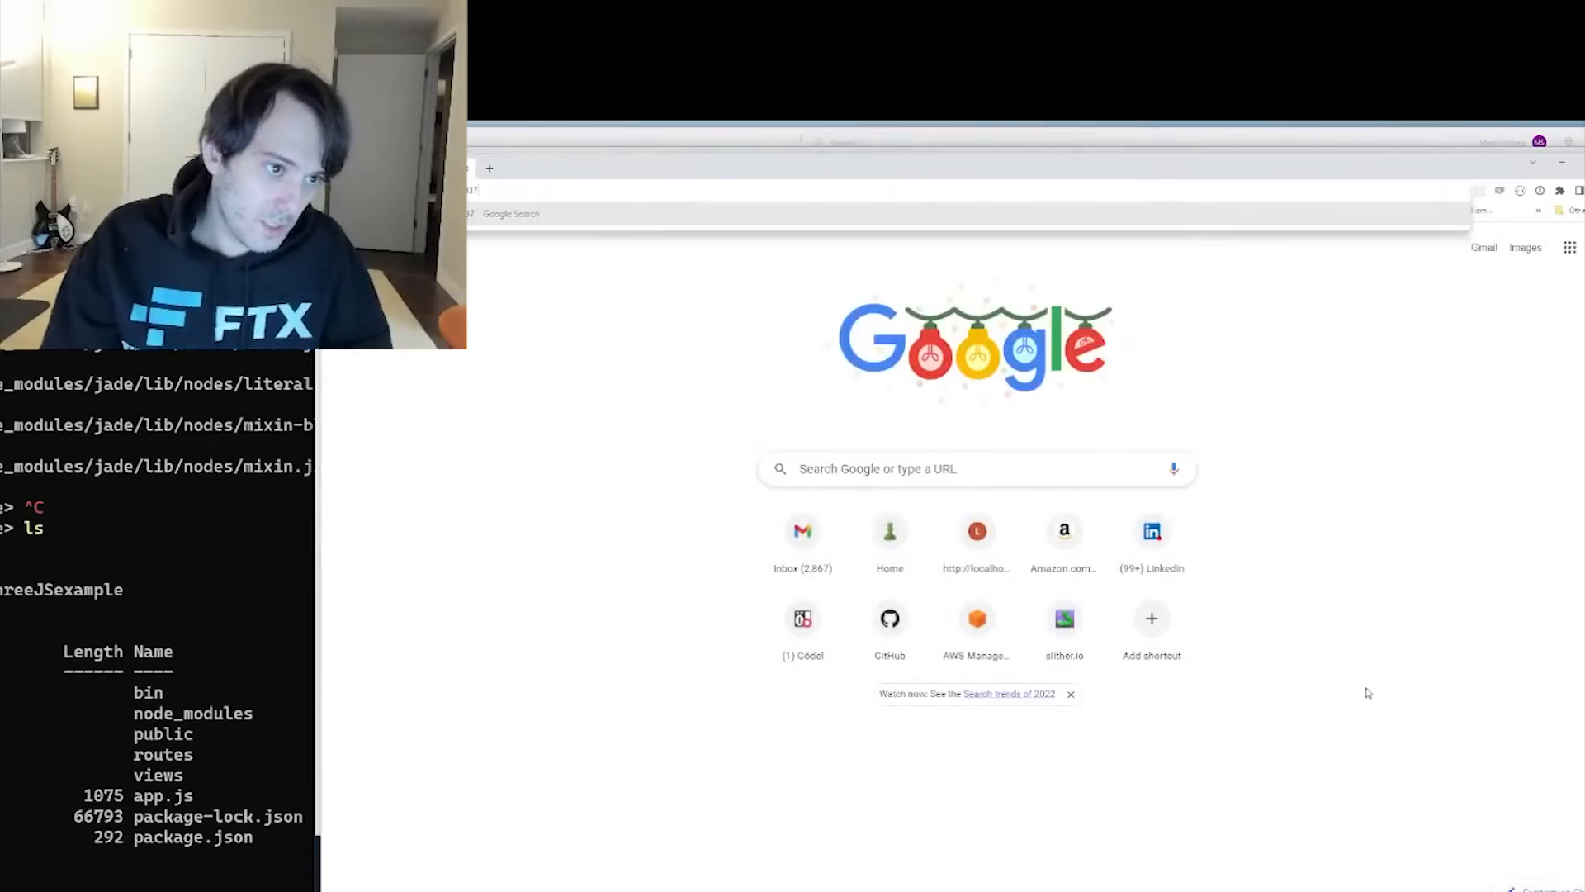
# Search Google for '18 u.s.c. § 1037', open the Cornell result, then return to the §2B1.1 text
pyautogui.write('18 u.s.c. § 1037')
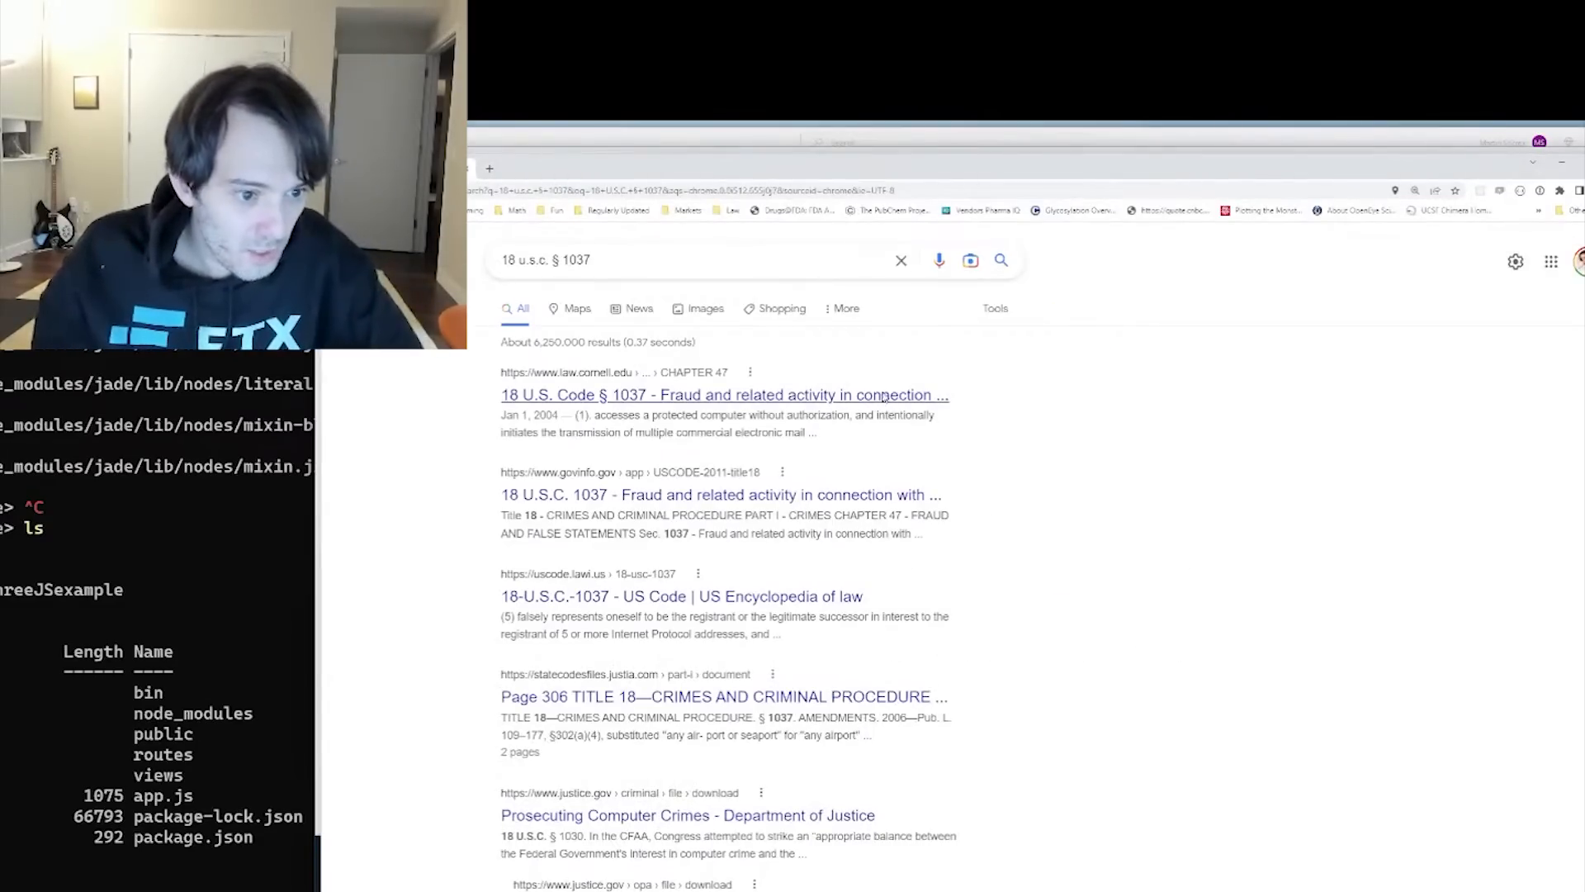
pyautogui.click(723, 395)
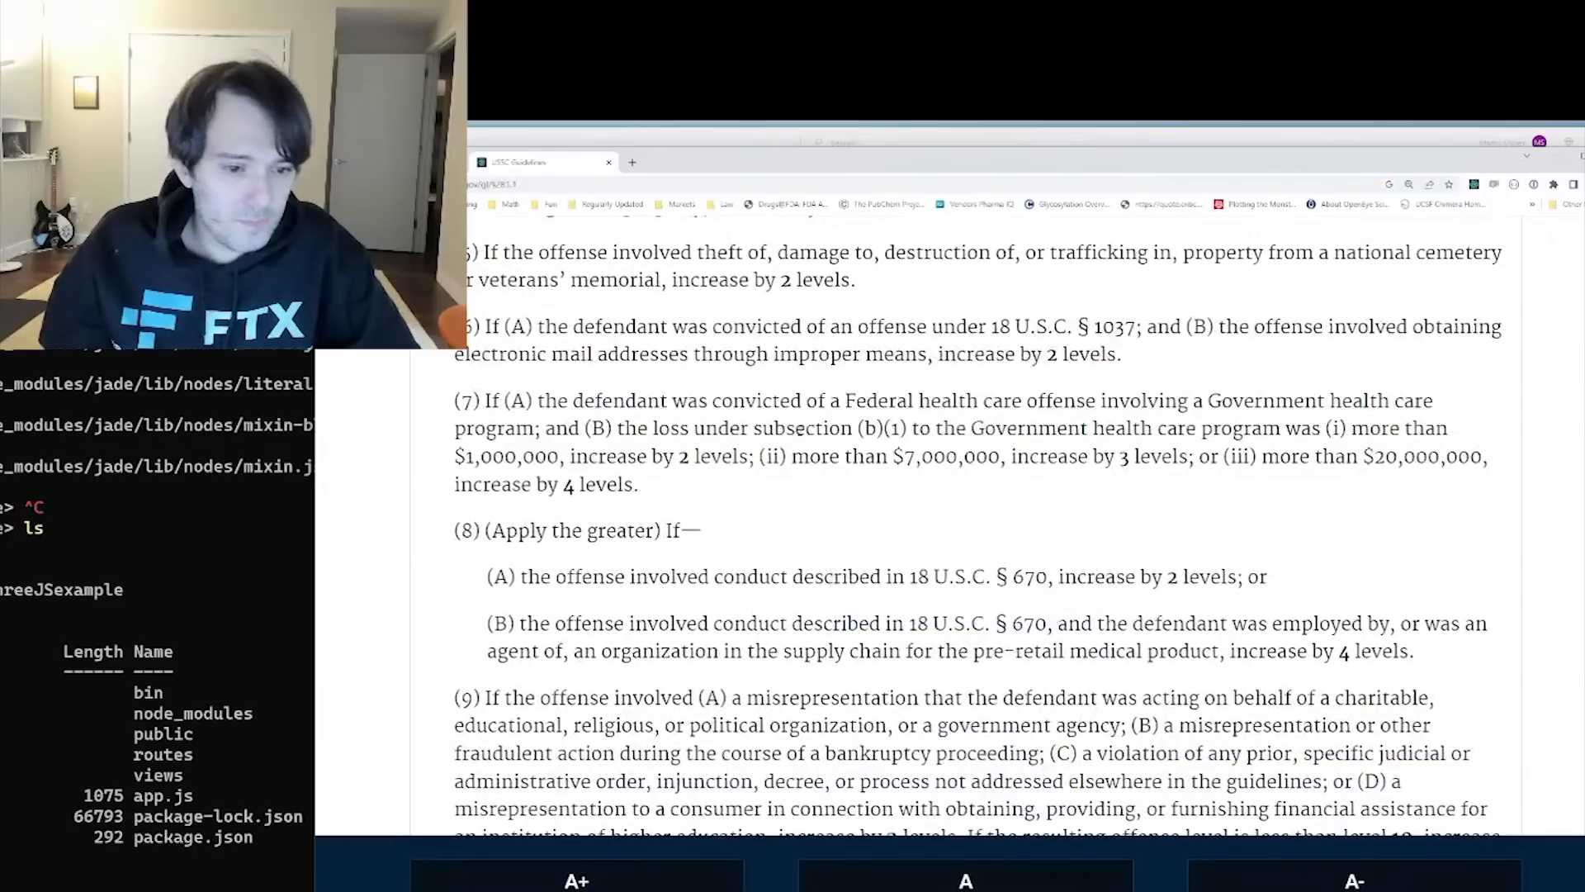
pyautogui.moveTo(890, 577); pyautogui.dragTo(1042, 576)
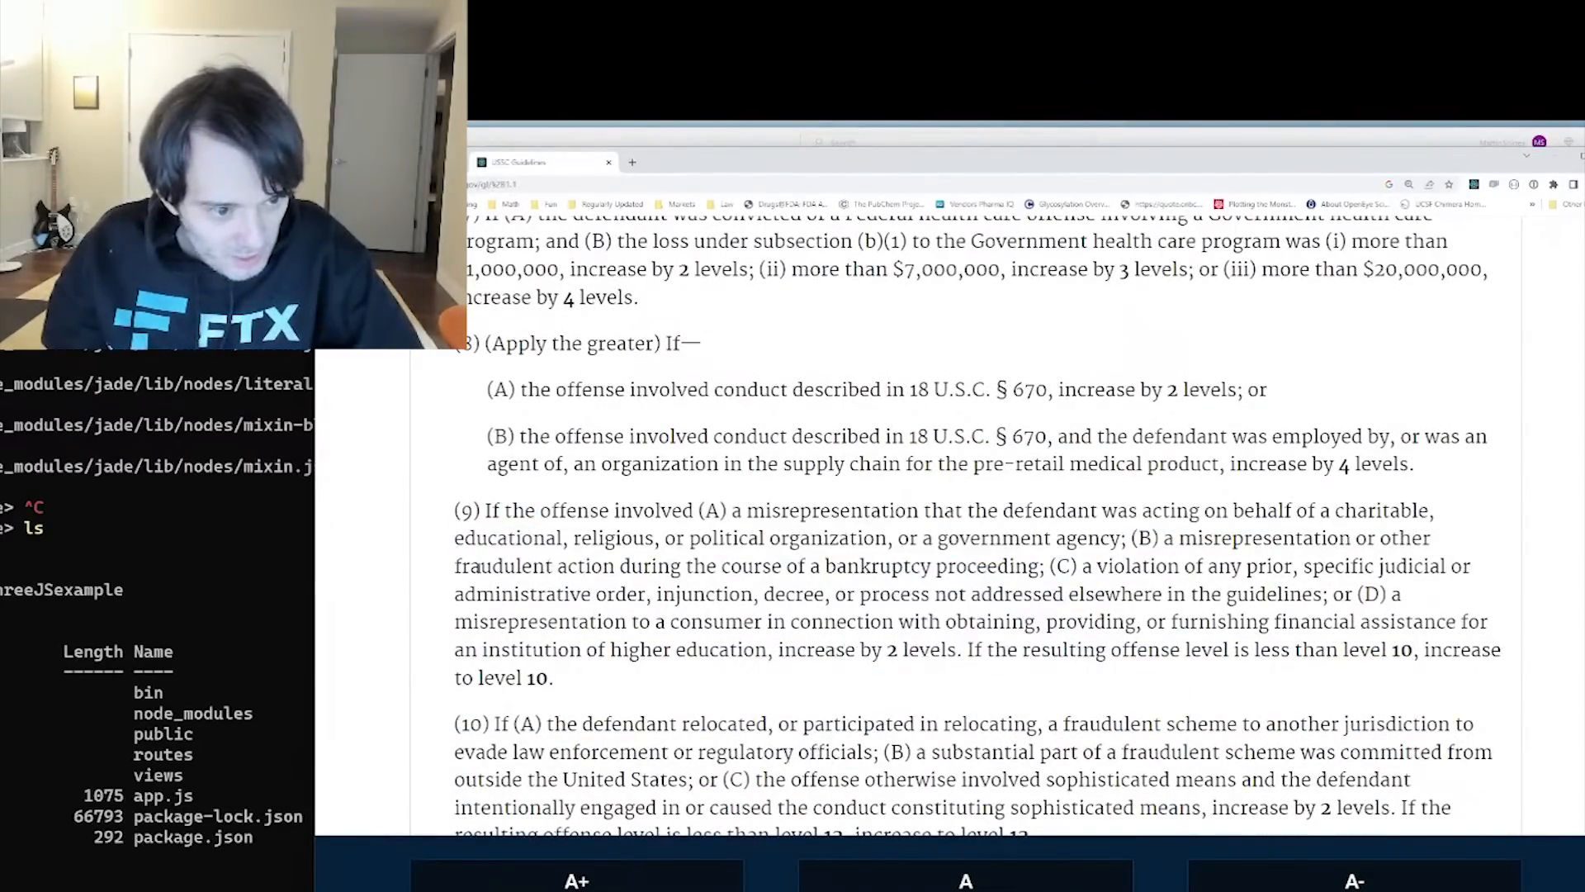
# Mark and then clear the bankruptcy-proceeding clause of item (9)
pyautogui.moveTo(479, 567); pyautogui.dragTo(1042, 566)
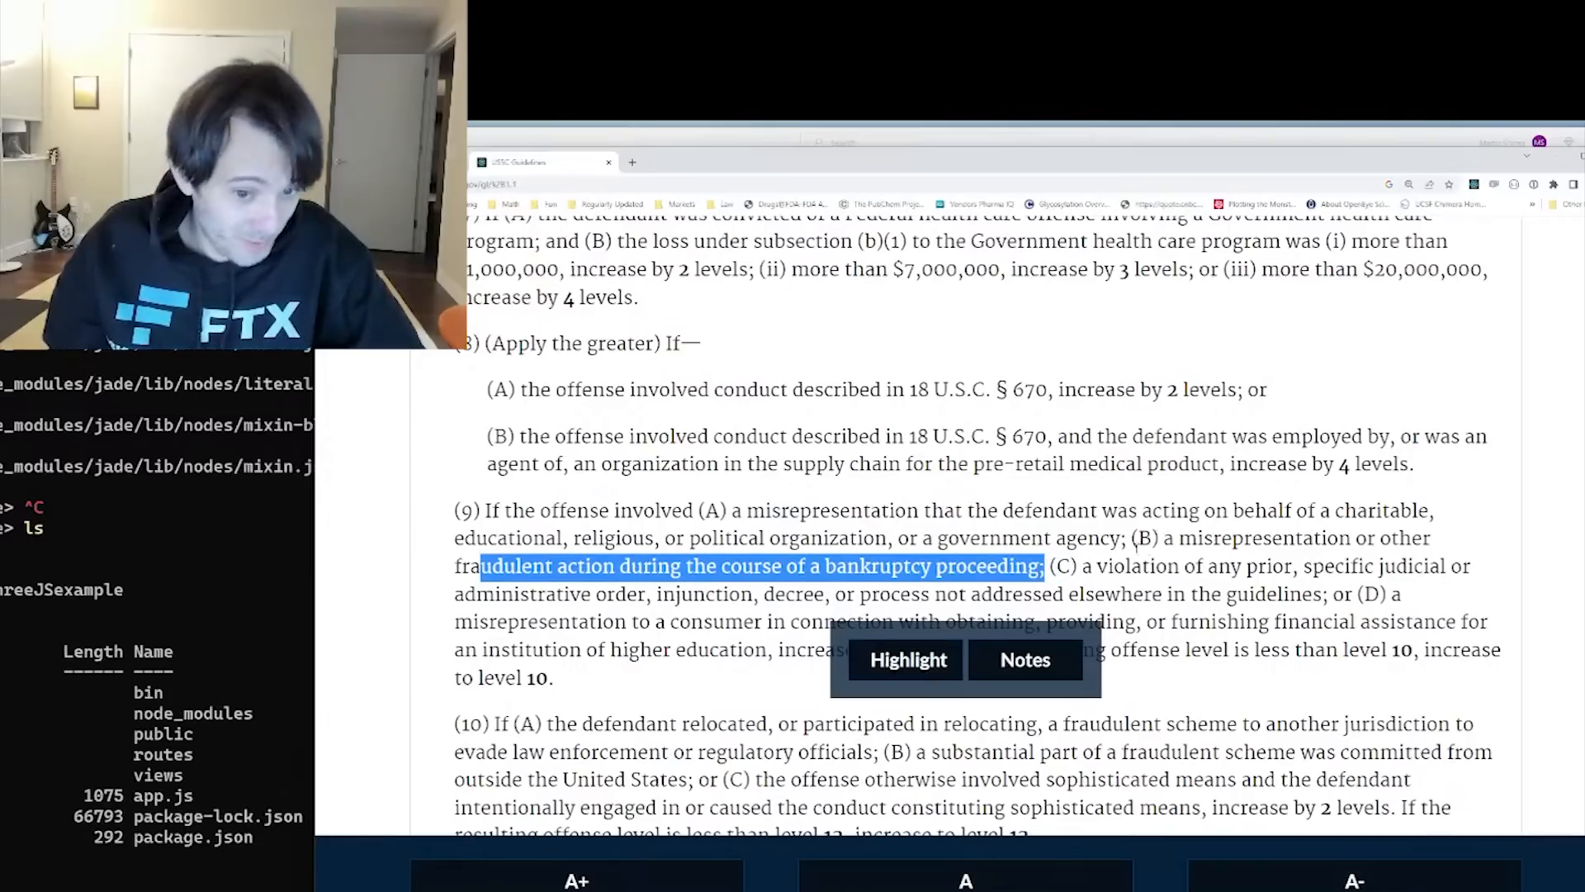
pyautogui.moveTo(1082, 566); pyautogui.dragTo(1400, 595)
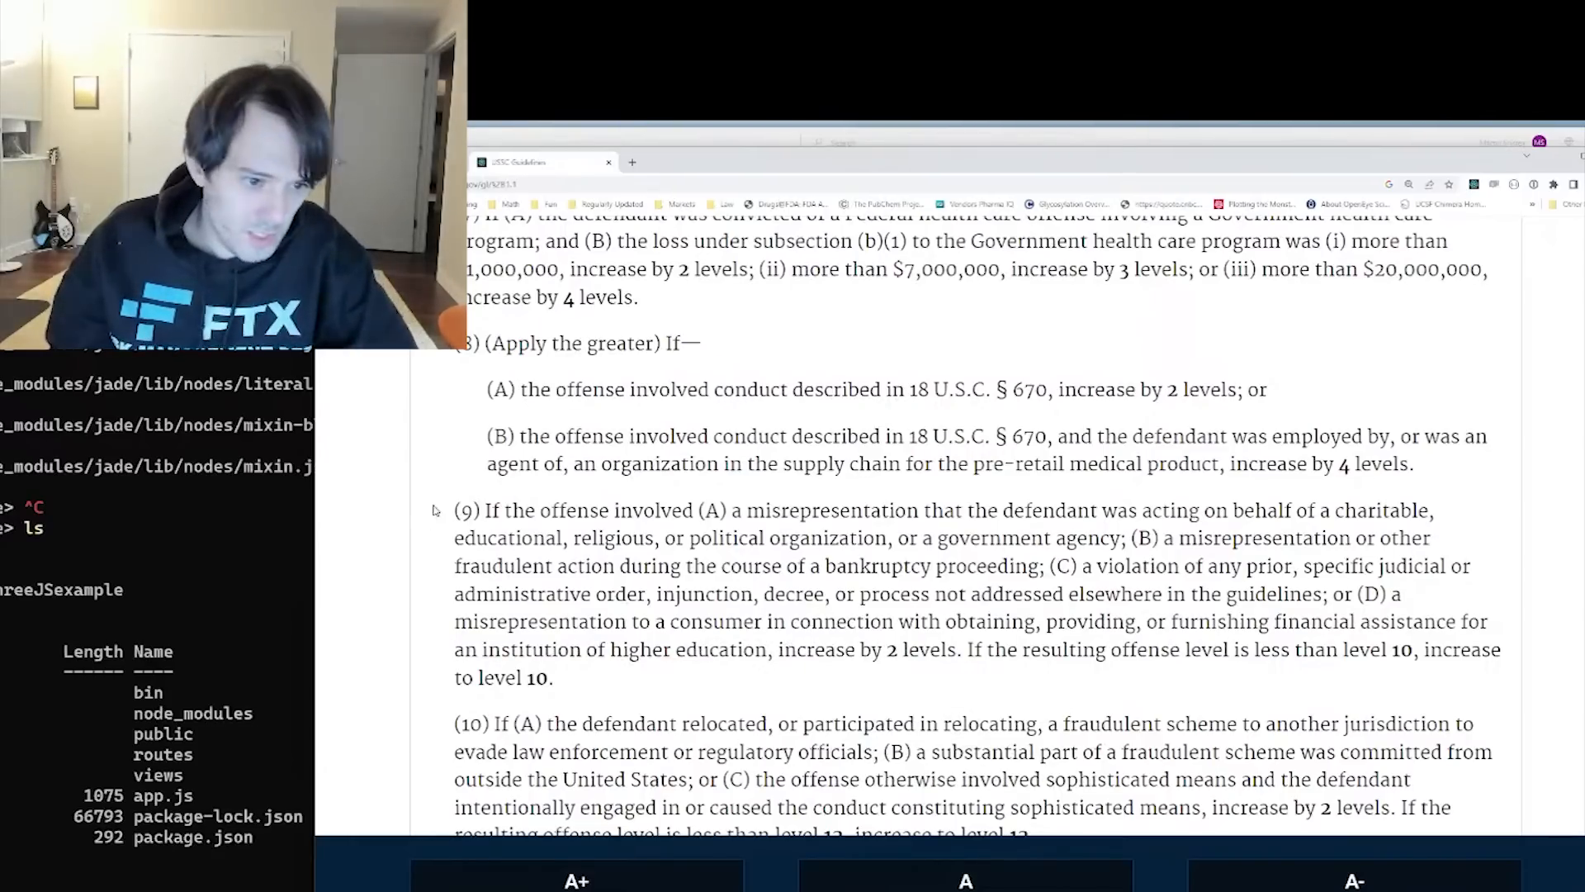
# Mark all of item (10) on relocated schemes, foreign conduct and sophisticated means
pyautogui.scroll(-3)
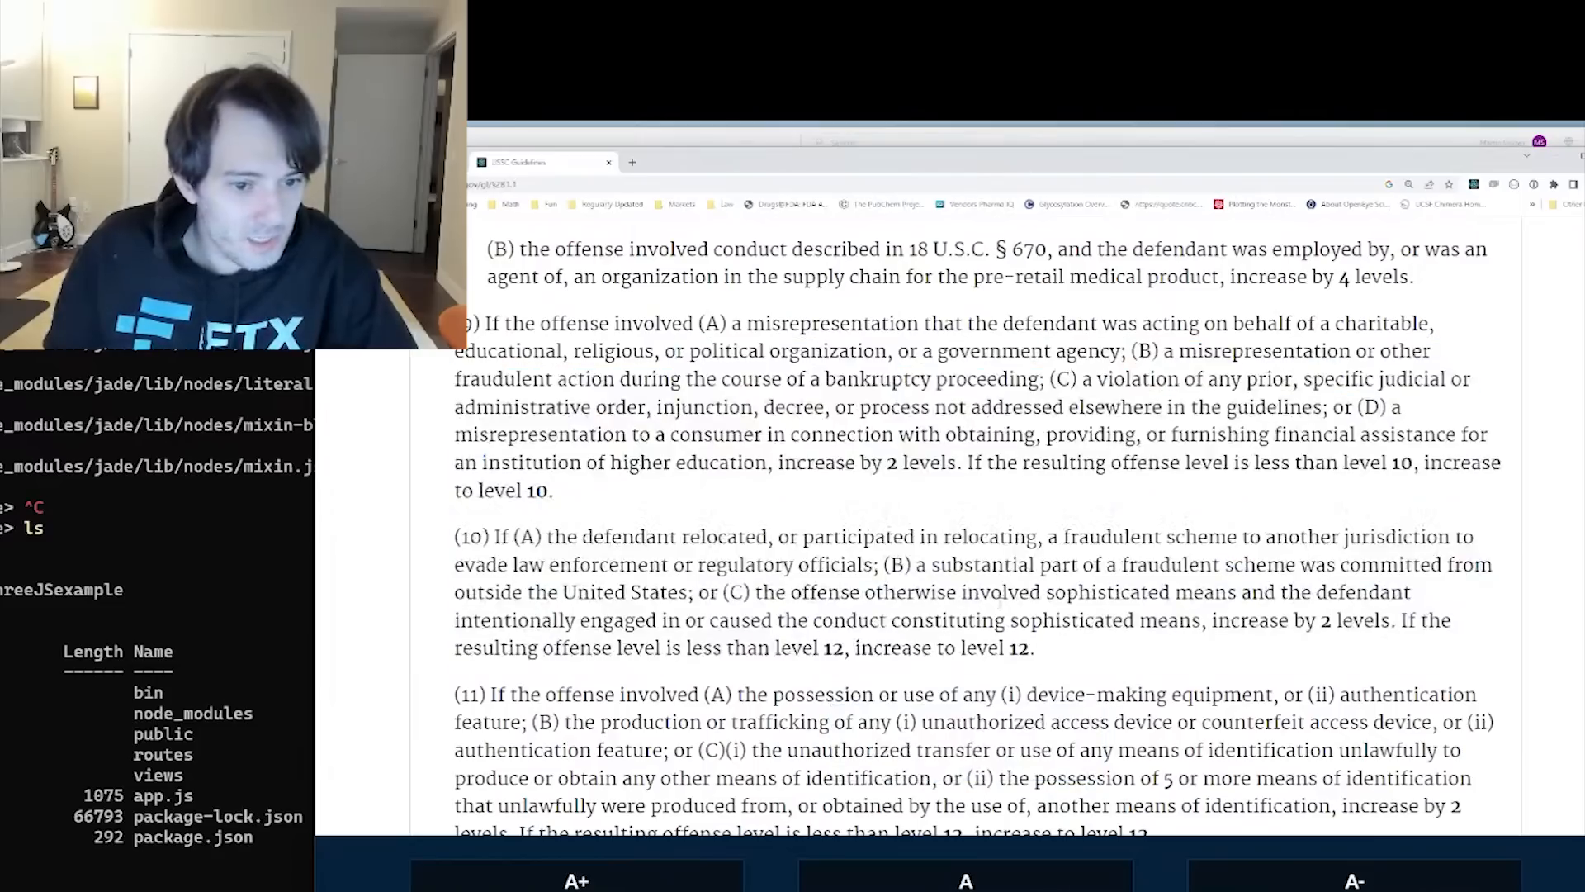
pyautogui.moveTo(634, 537); pyautogui.dragTo(854, 565)
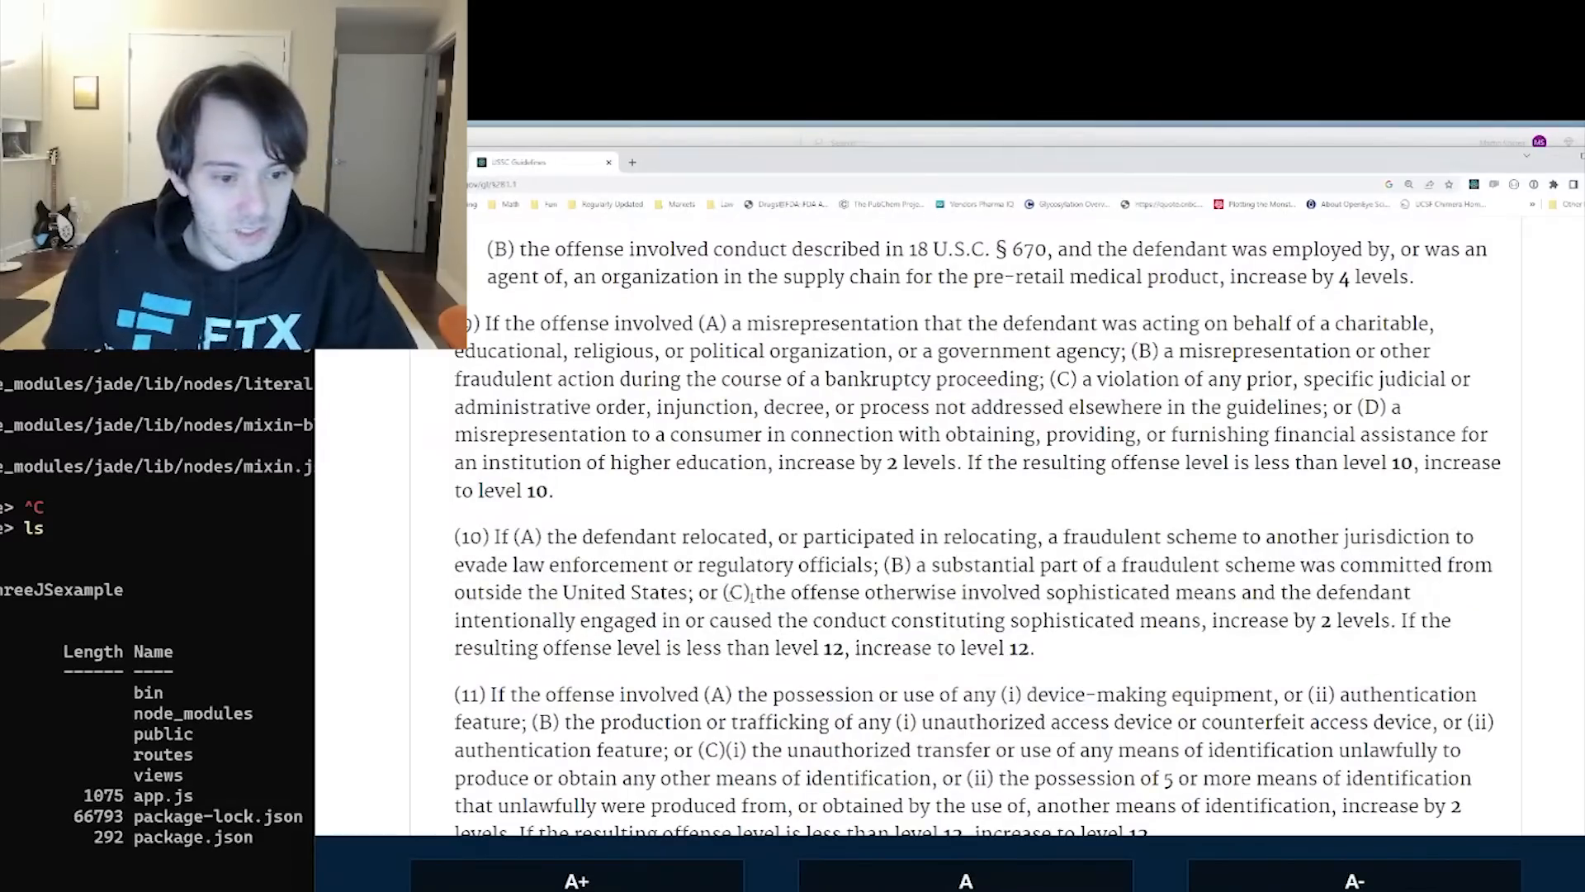
pyautogui.moveTo(461, 537); pyautogui.dragTo(824, 537)
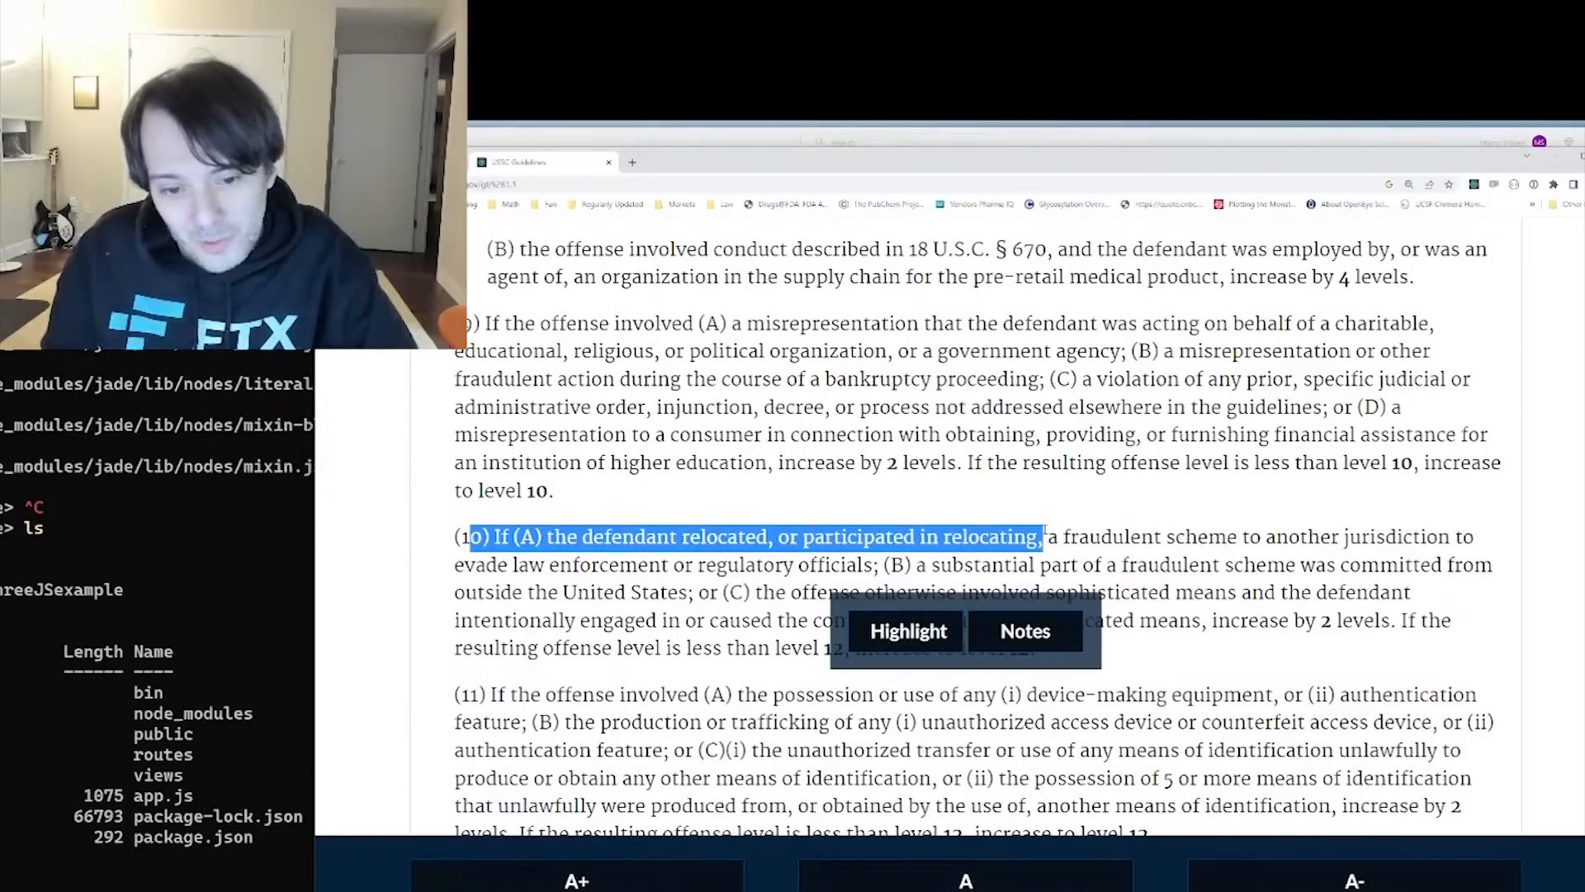
pyautogui.moveTo(1037, 537); pyautogui.dragTo(546, 564)
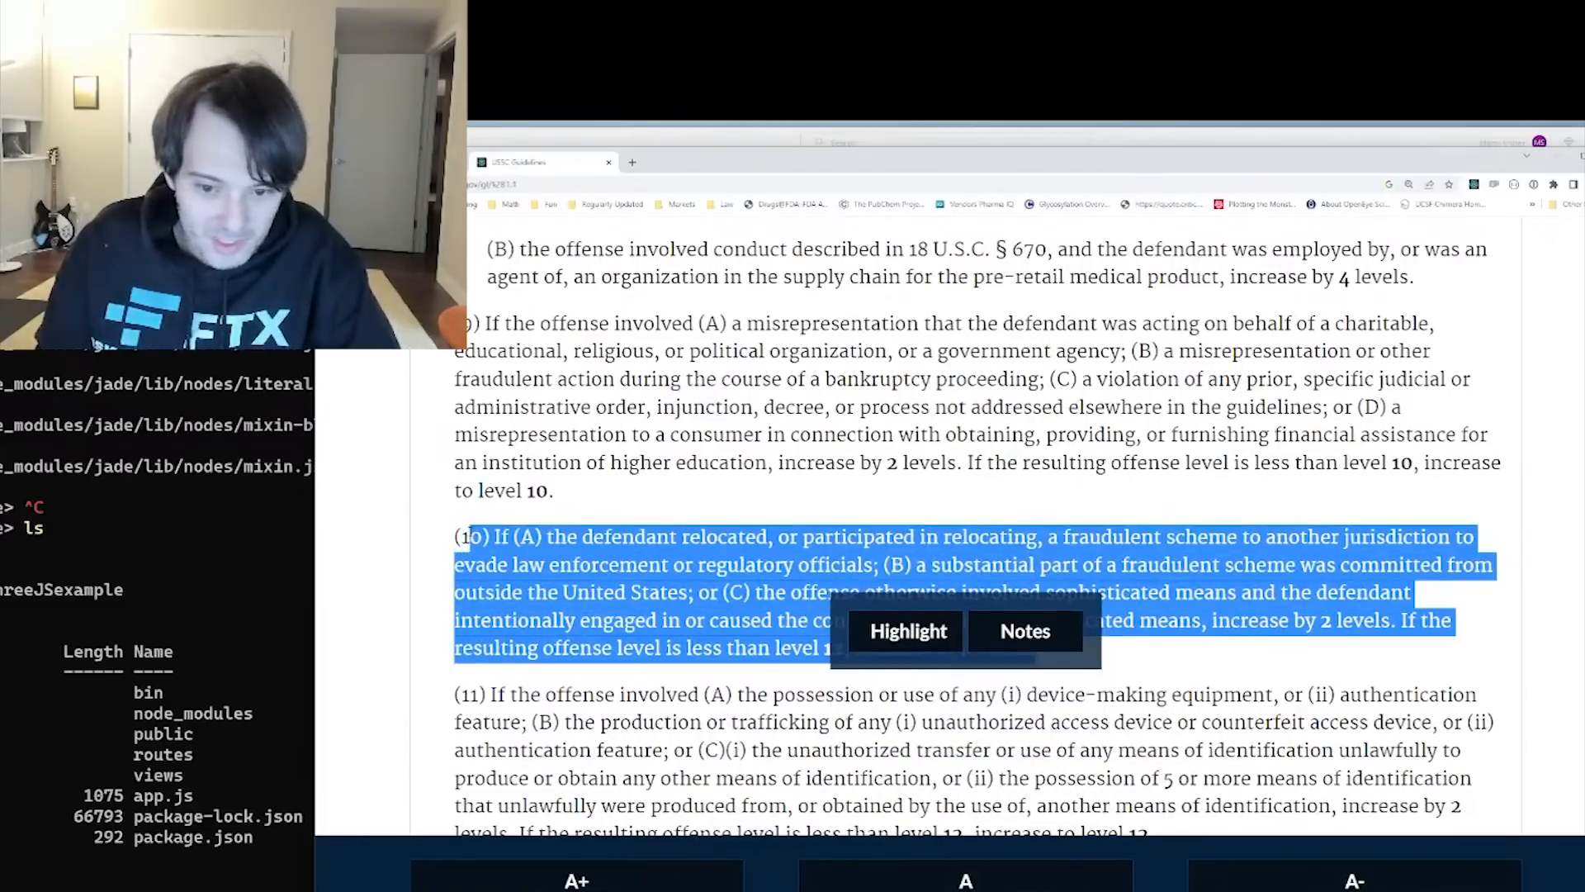
# Mark the access-device clauses of item (11) and scroll on through items (12)–(13)
pyautogui.scroll(-3)
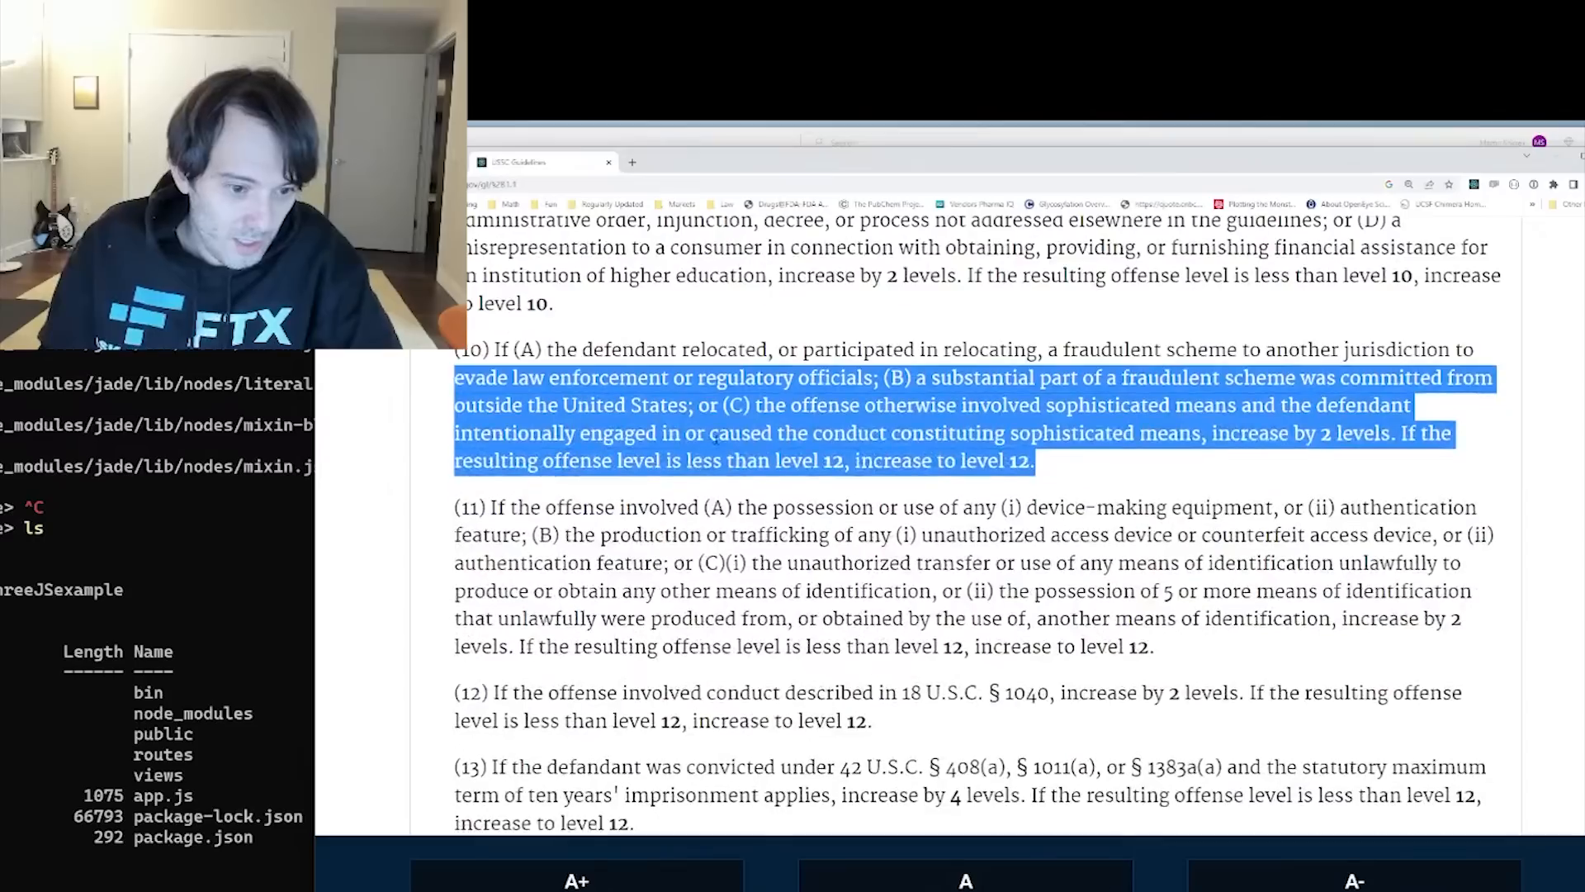
pyautogui.moveTo(700, 507); pyautogui.dragTo(1290, 507)
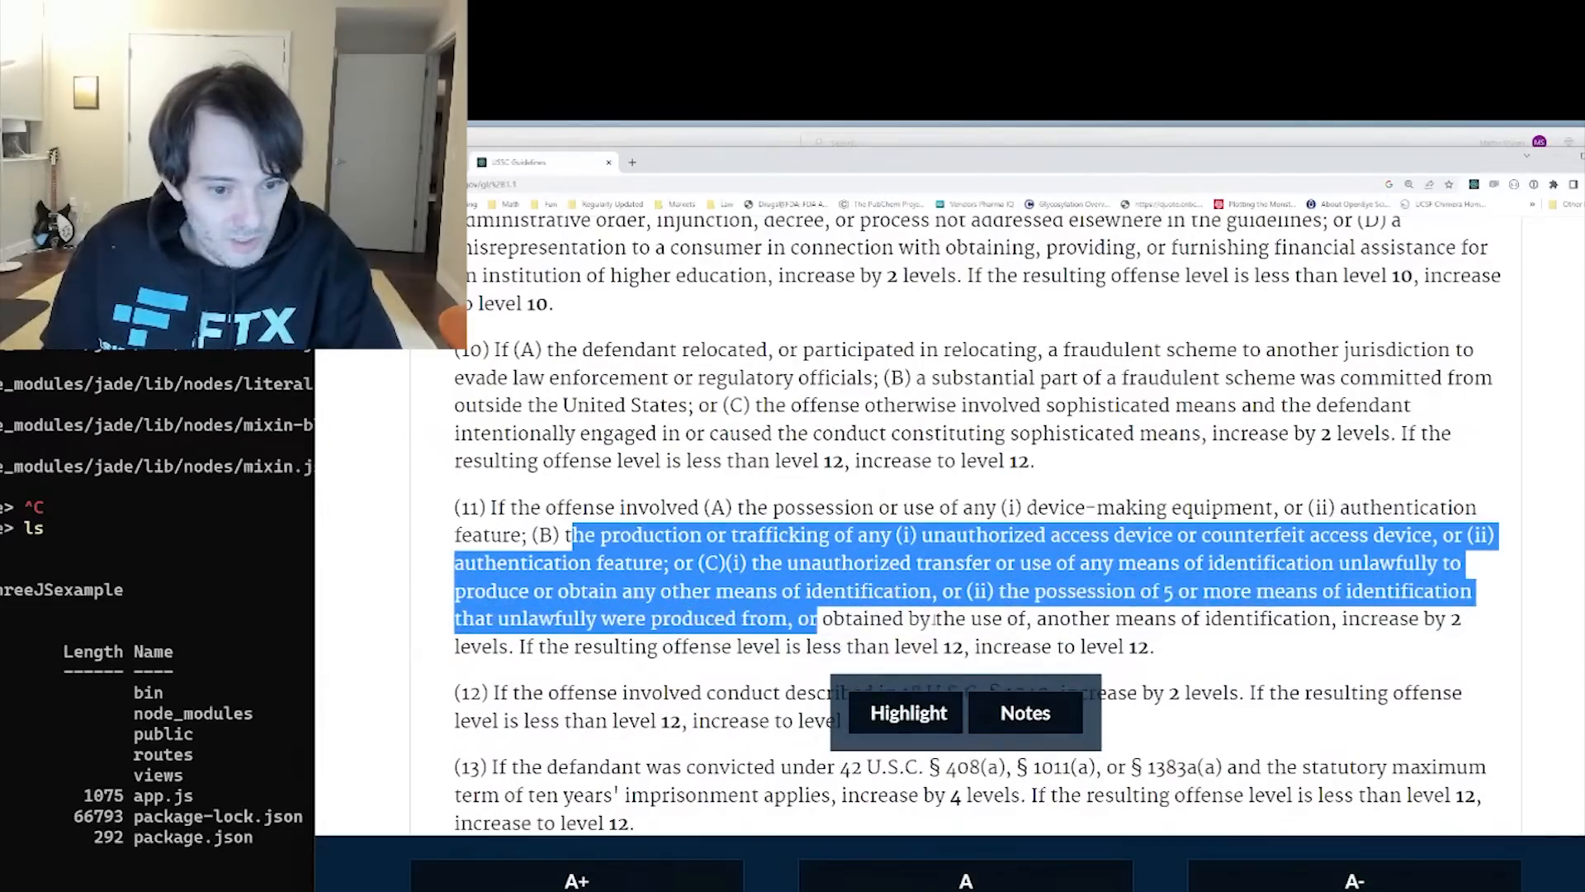
pyautogui.scroll(-3)
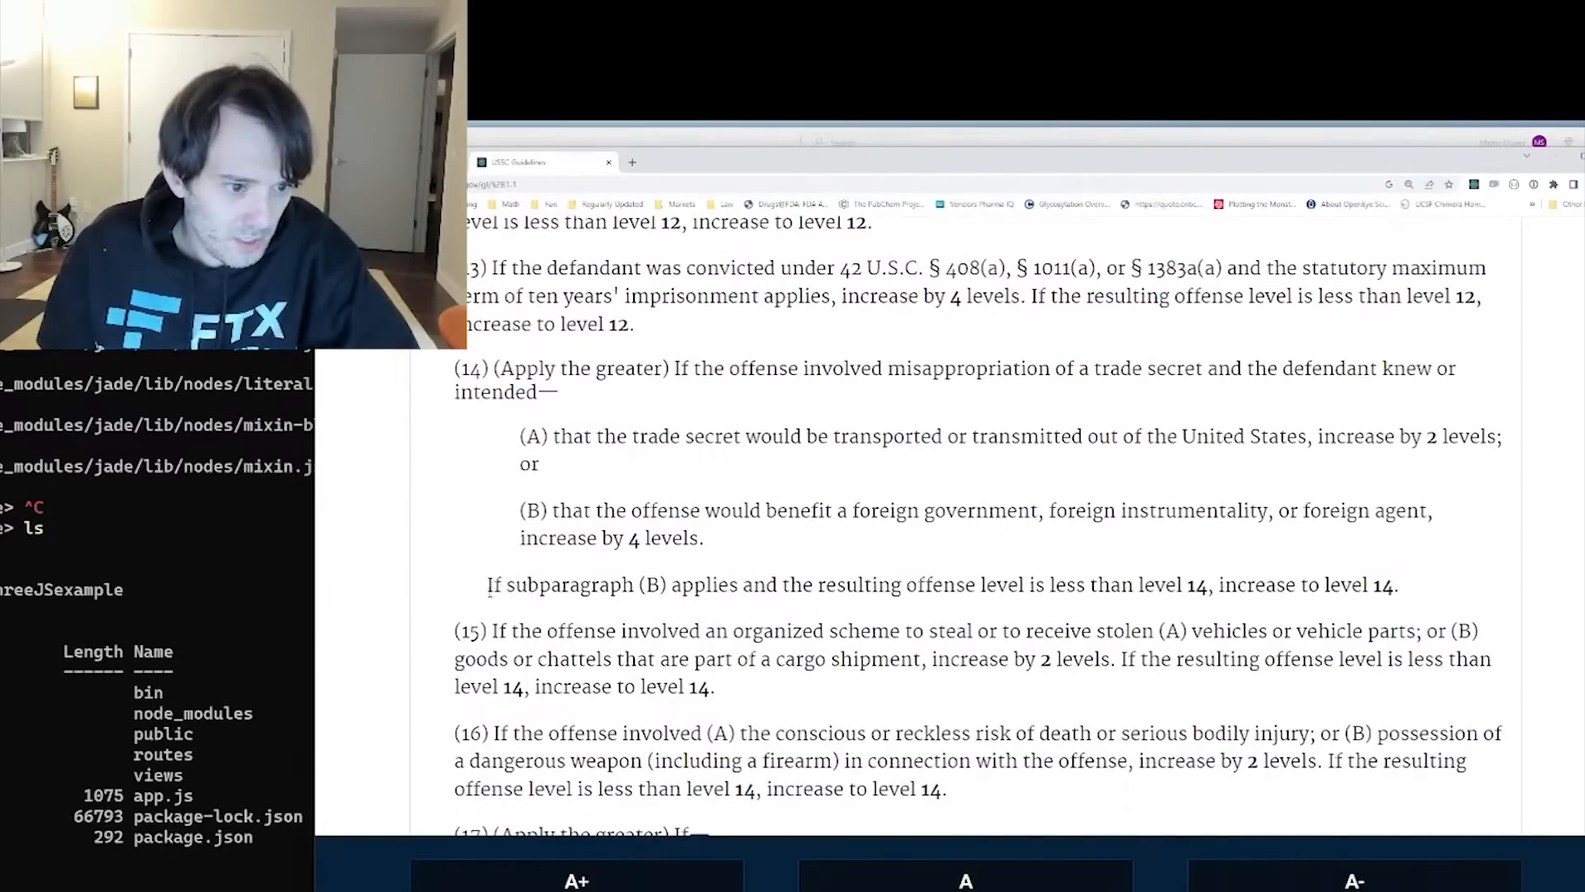
pyautogui.scroll(-3)
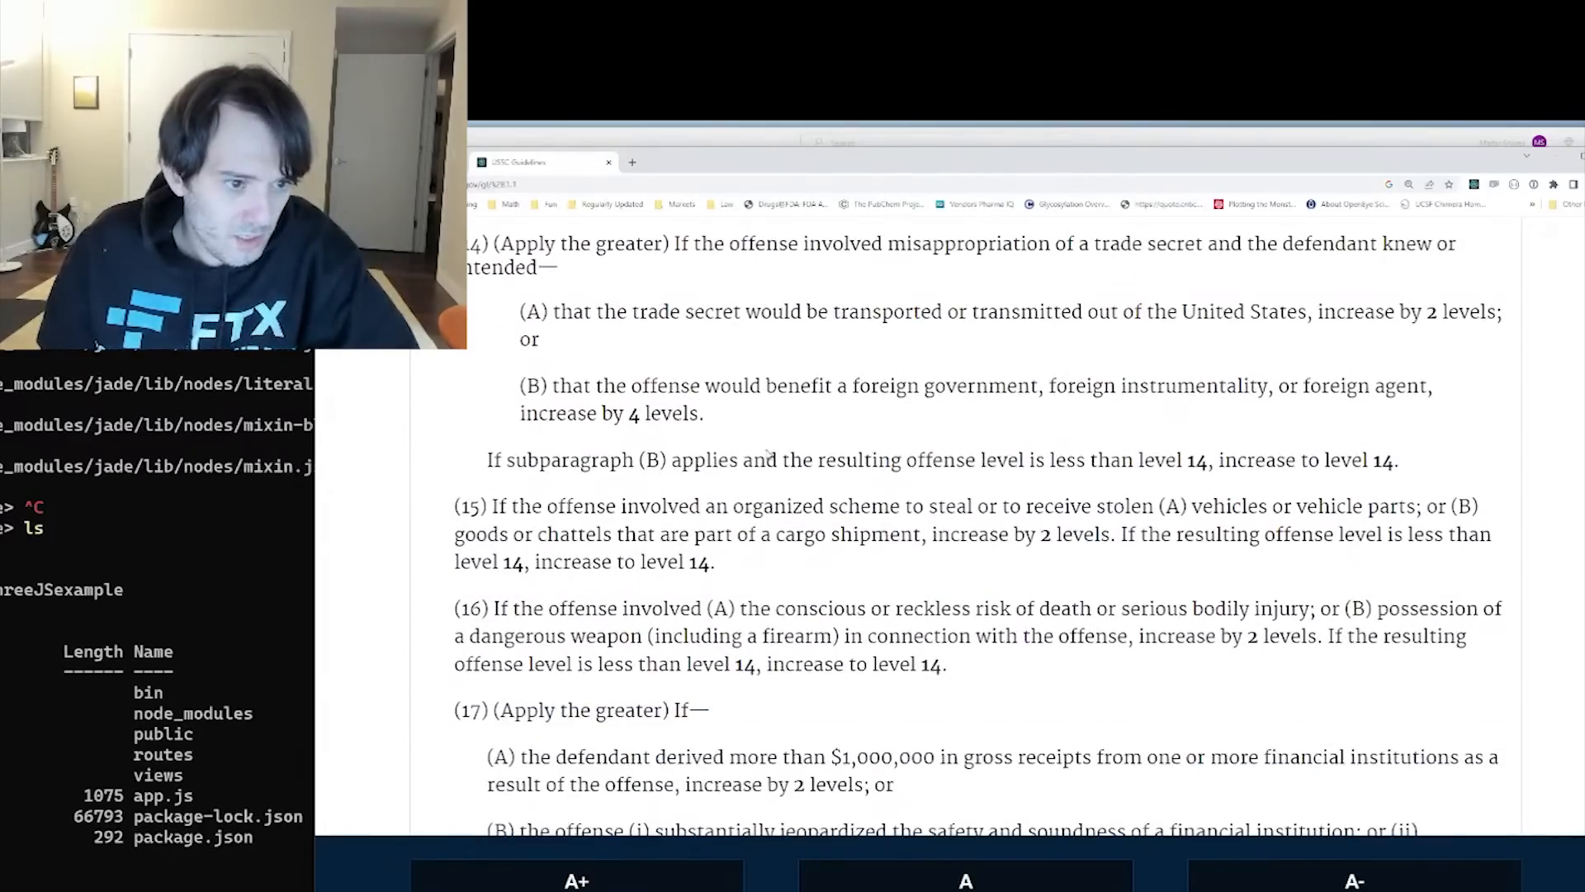
# Mark the foreign-government benefit clause in (14)(B), clear it and continue toward item (17)
pyautogui.moveTo(558, 385); pyautogui.dragTo(847, 385)
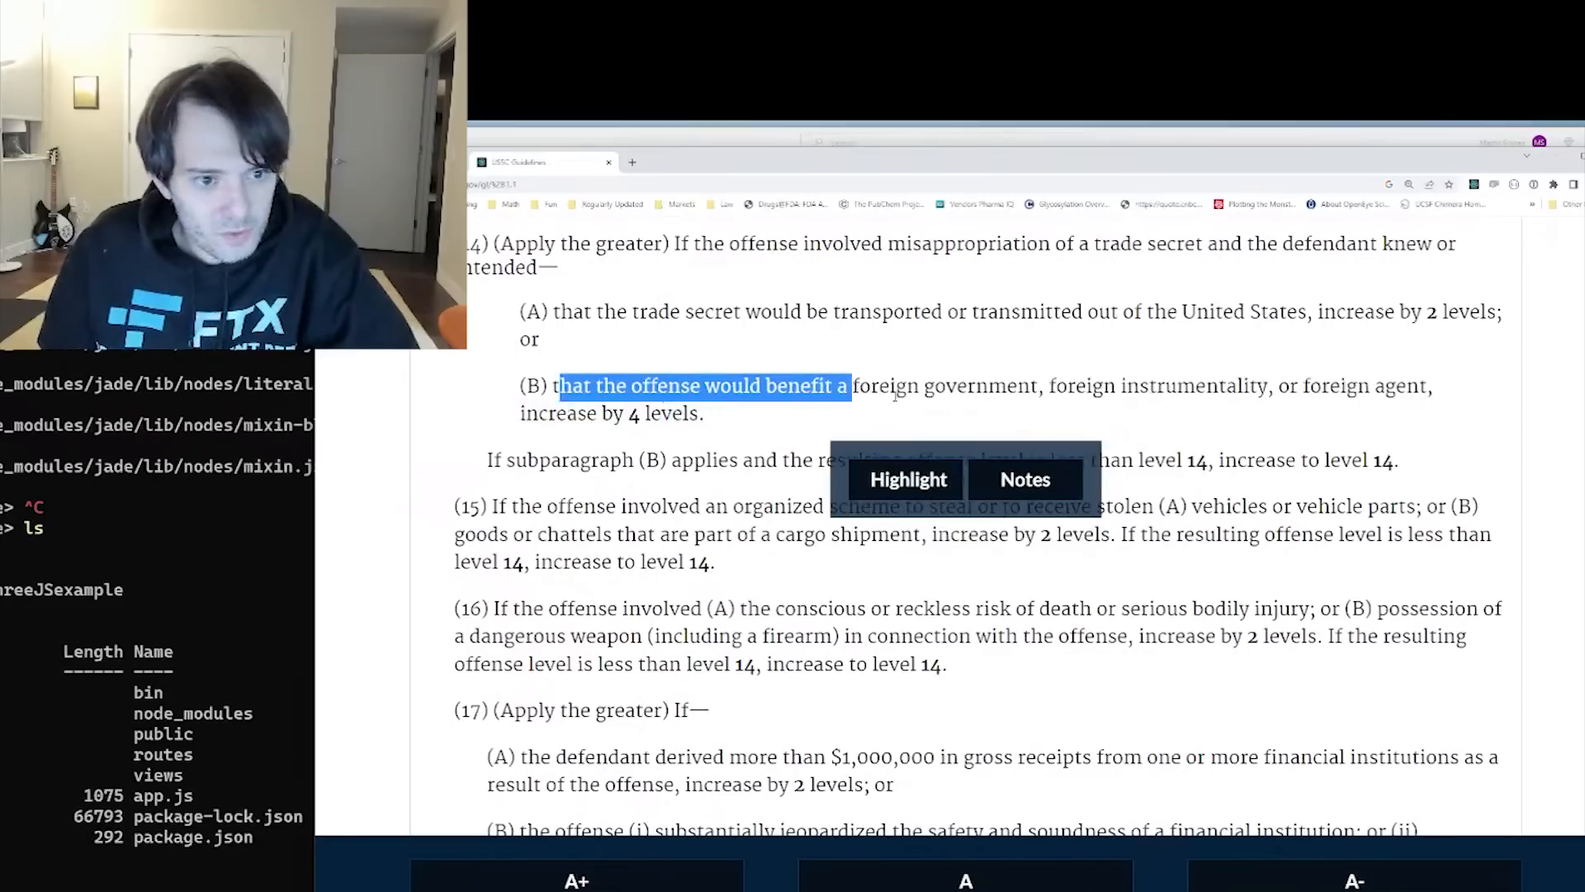
pyautogui.click(697, 461)
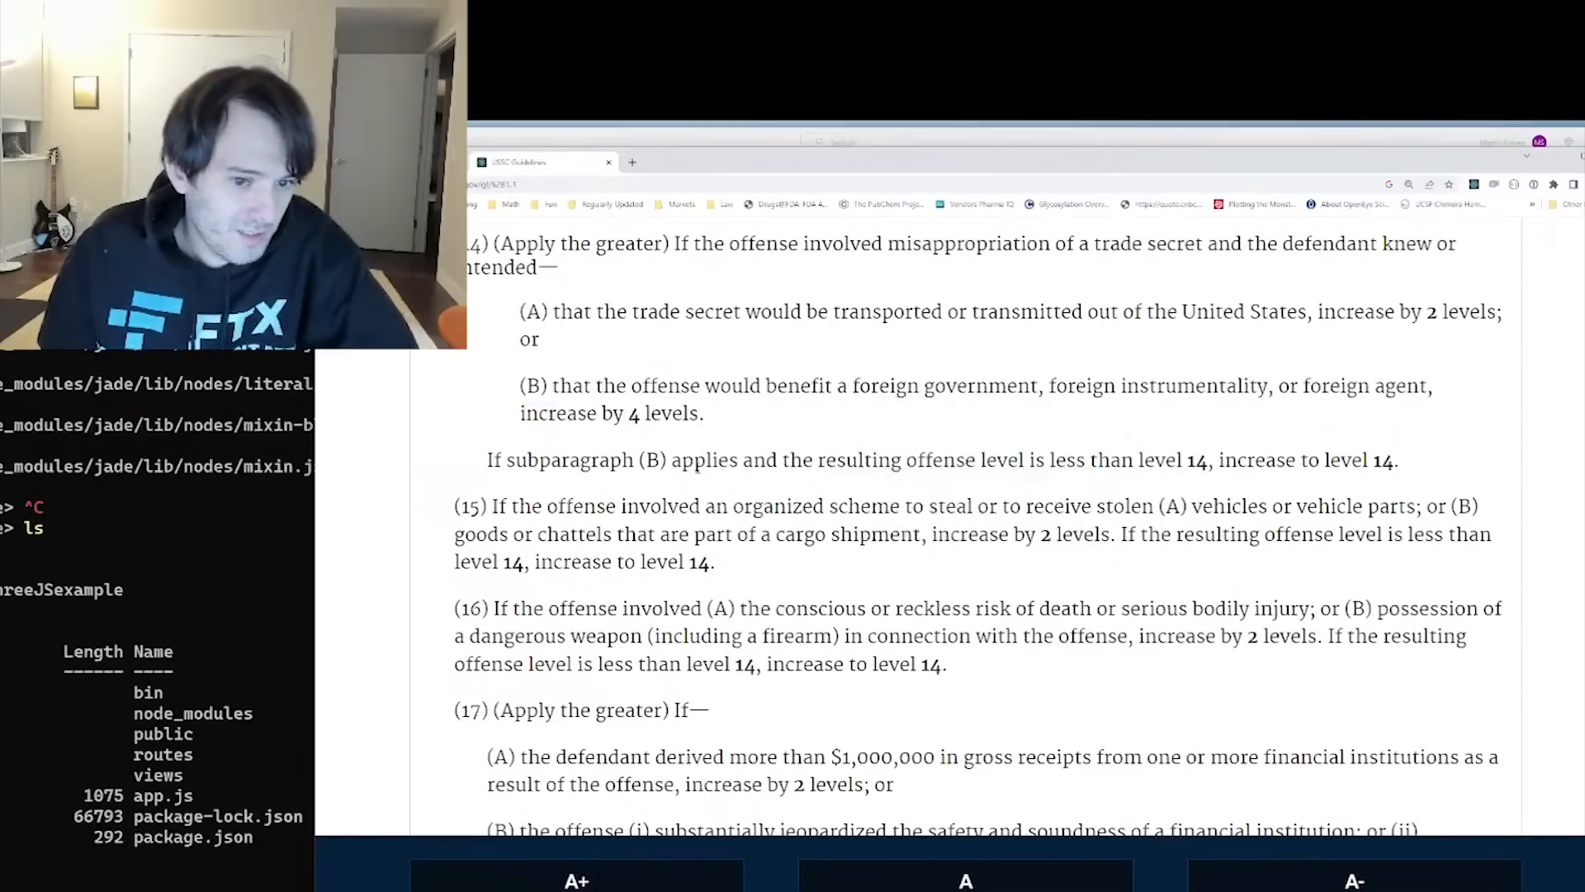
pyautogui.scroll(-3)
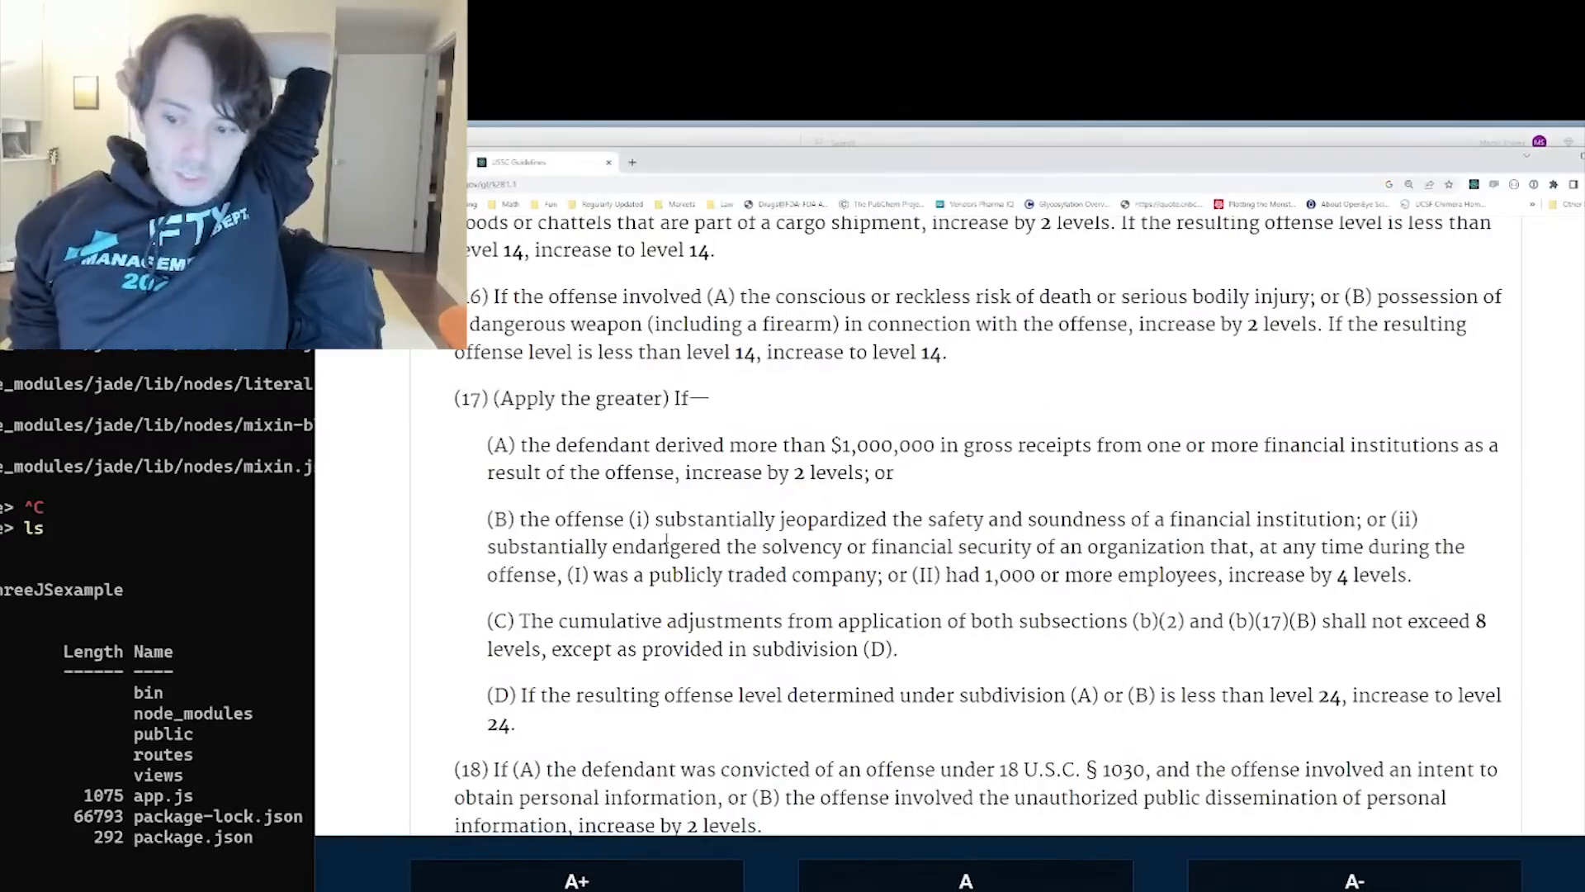
# Mark the critical-infrastructure clauses of item (19) and the securities officer or director clause of (20)
pyautogui.moveTo(585, 497); pyautogui.dragTo(1060, 599)
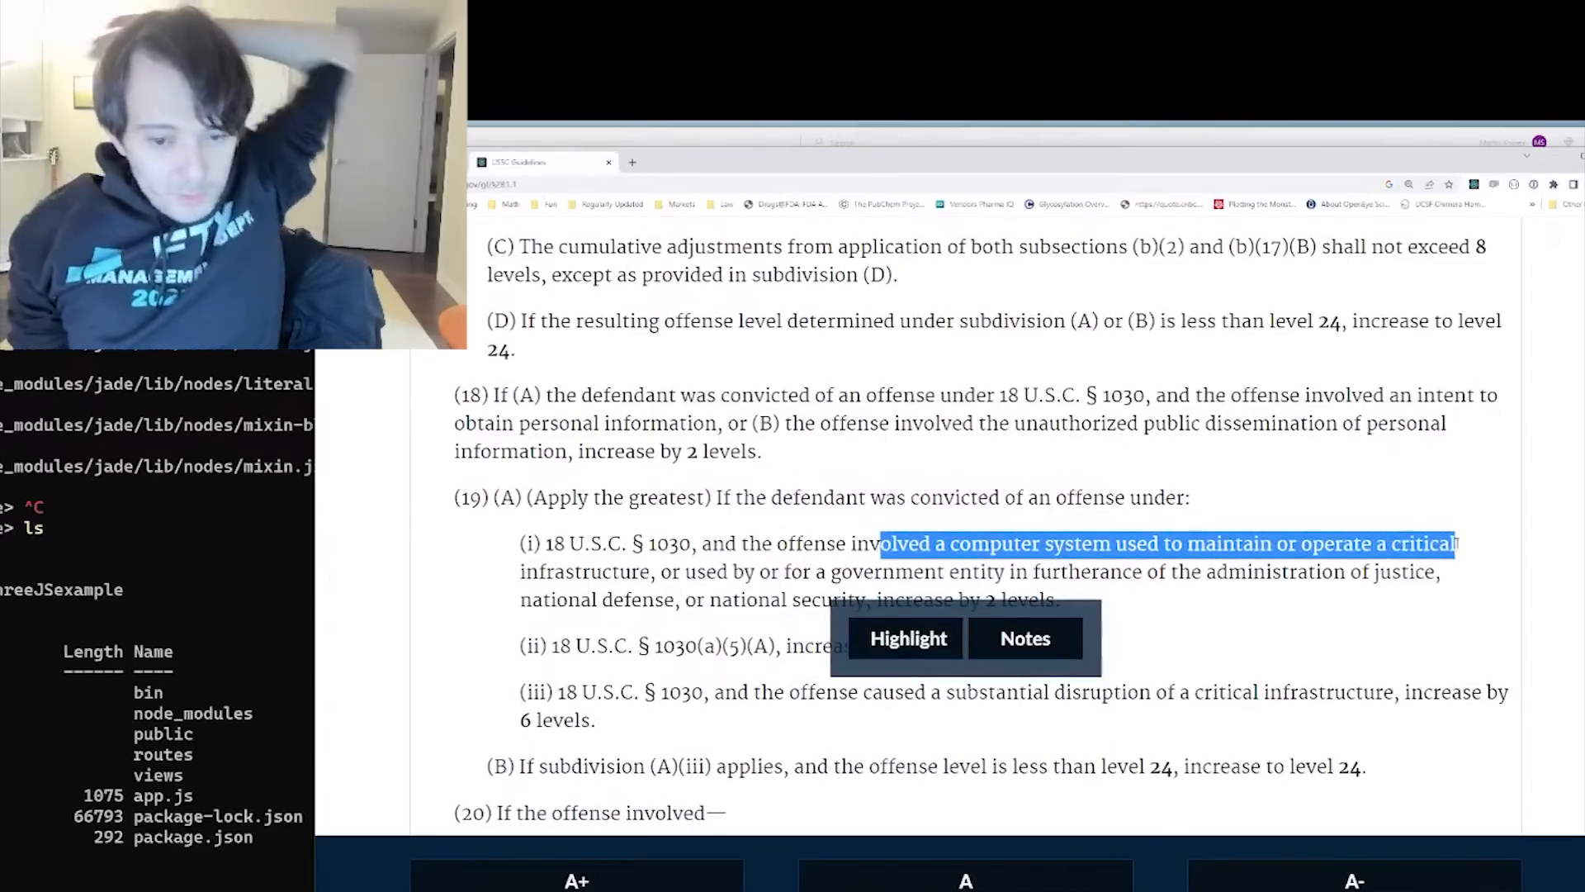
pyautogui.moveTo(1447, 543); pyautogui.dragTo(1060, 599)
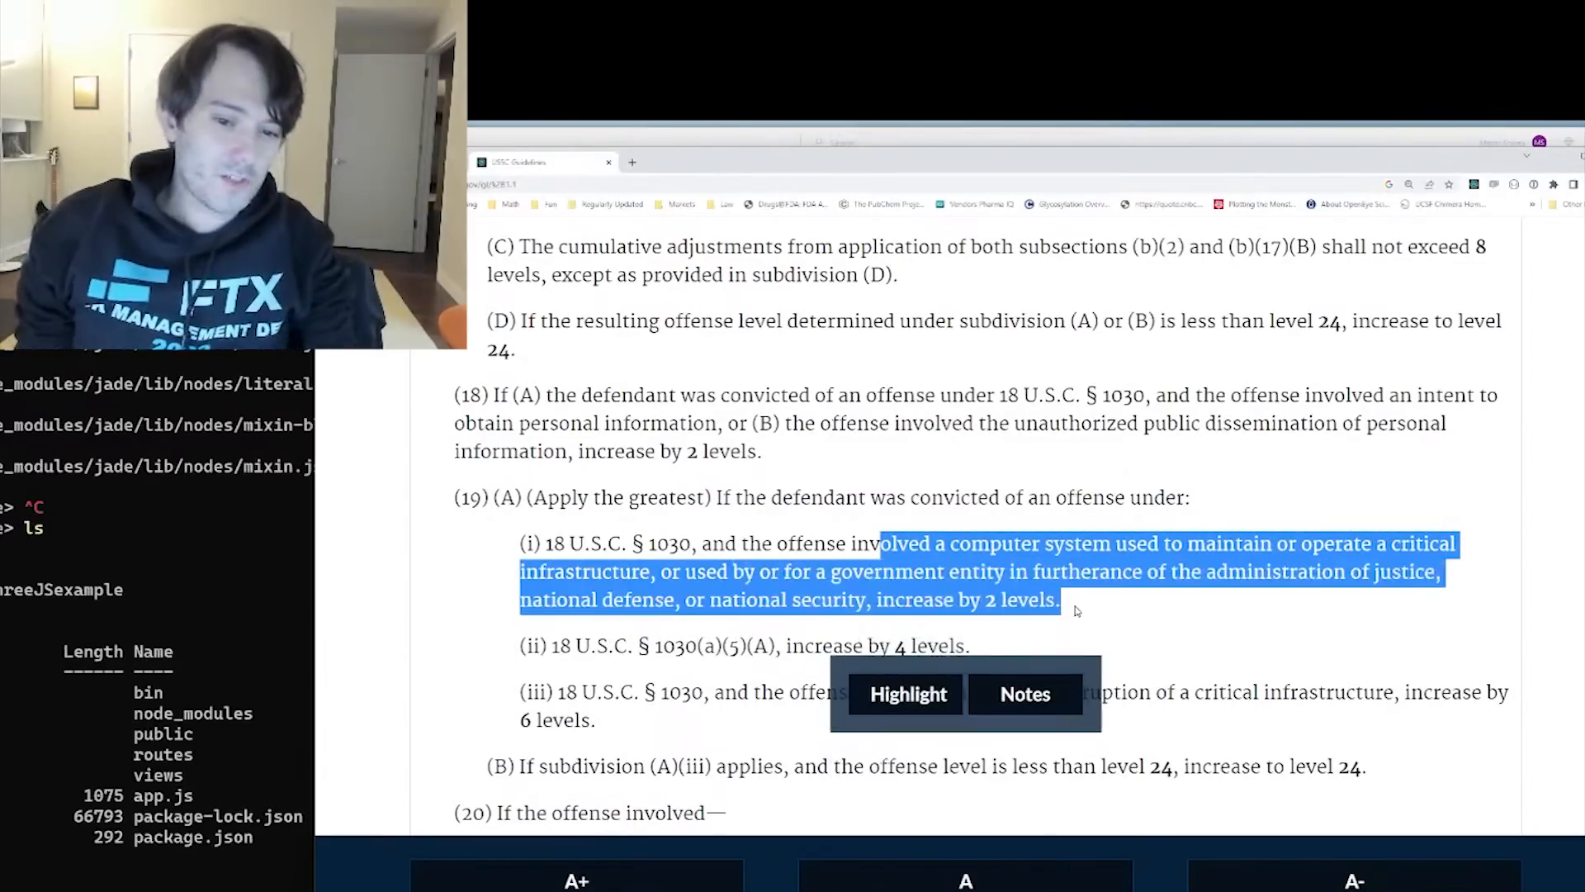
pyautogui.scroll(-3)
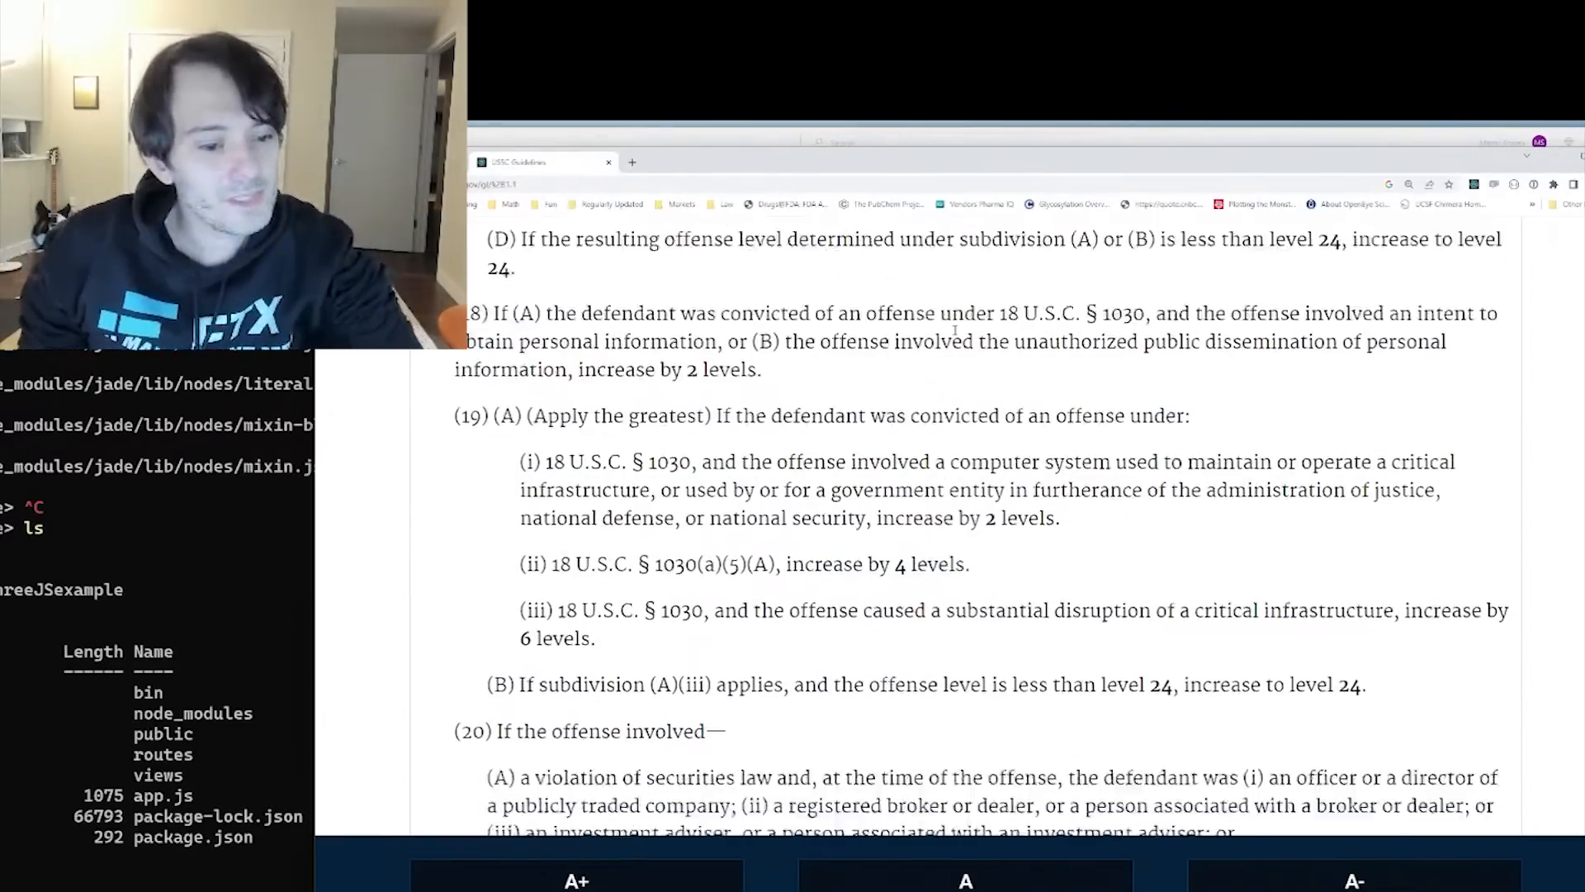
pyautogui.moveTo(695, 566); pyautogui.dragTo(1080, 567)
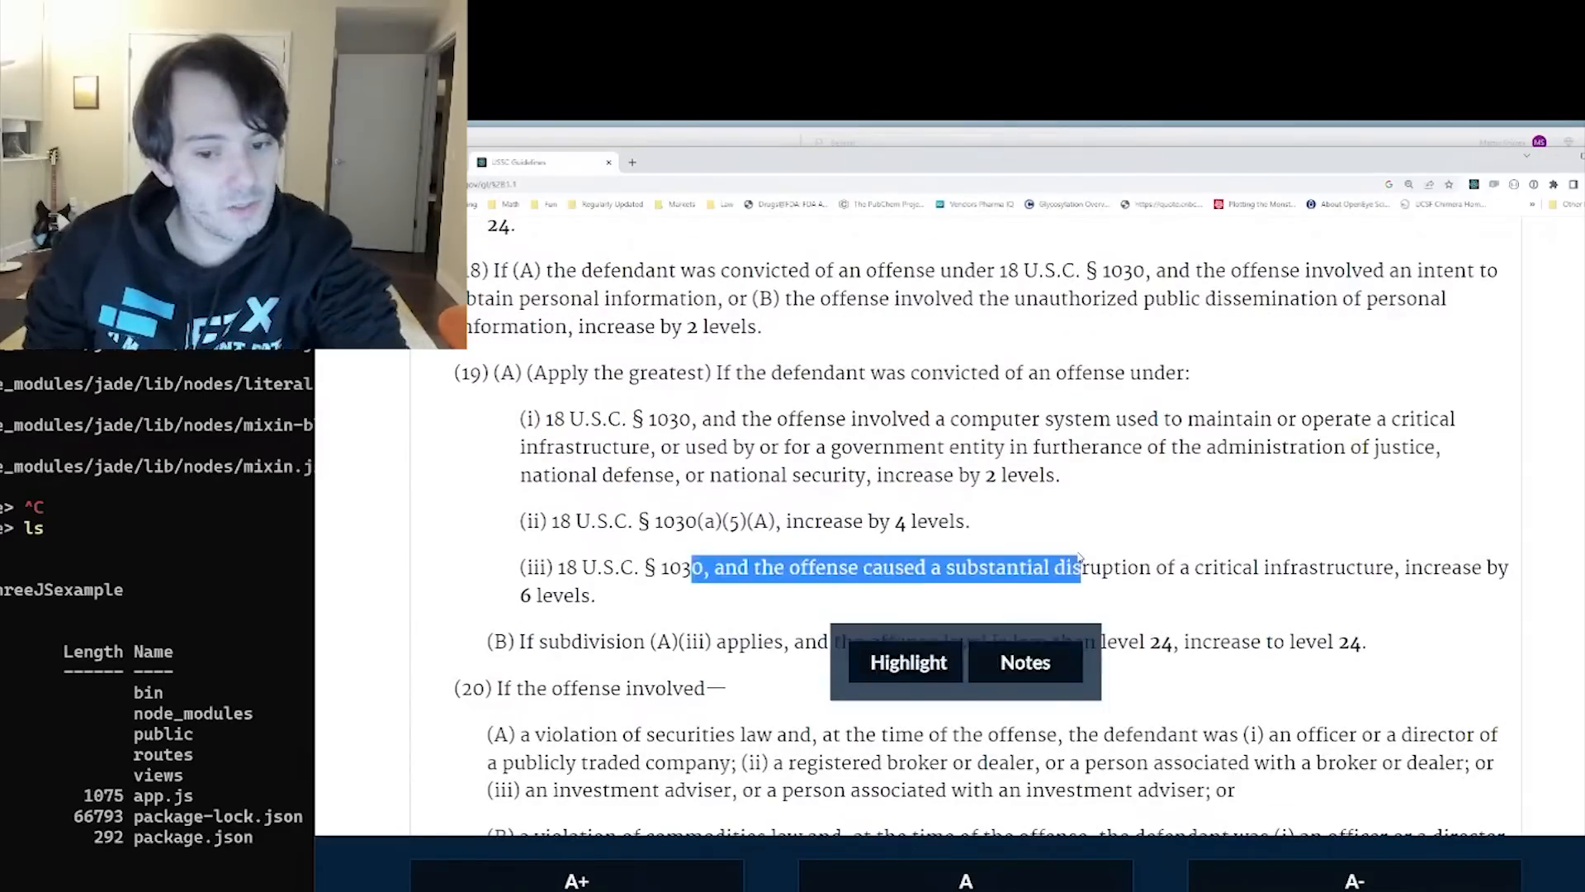
pyautogui.scroll(-3)
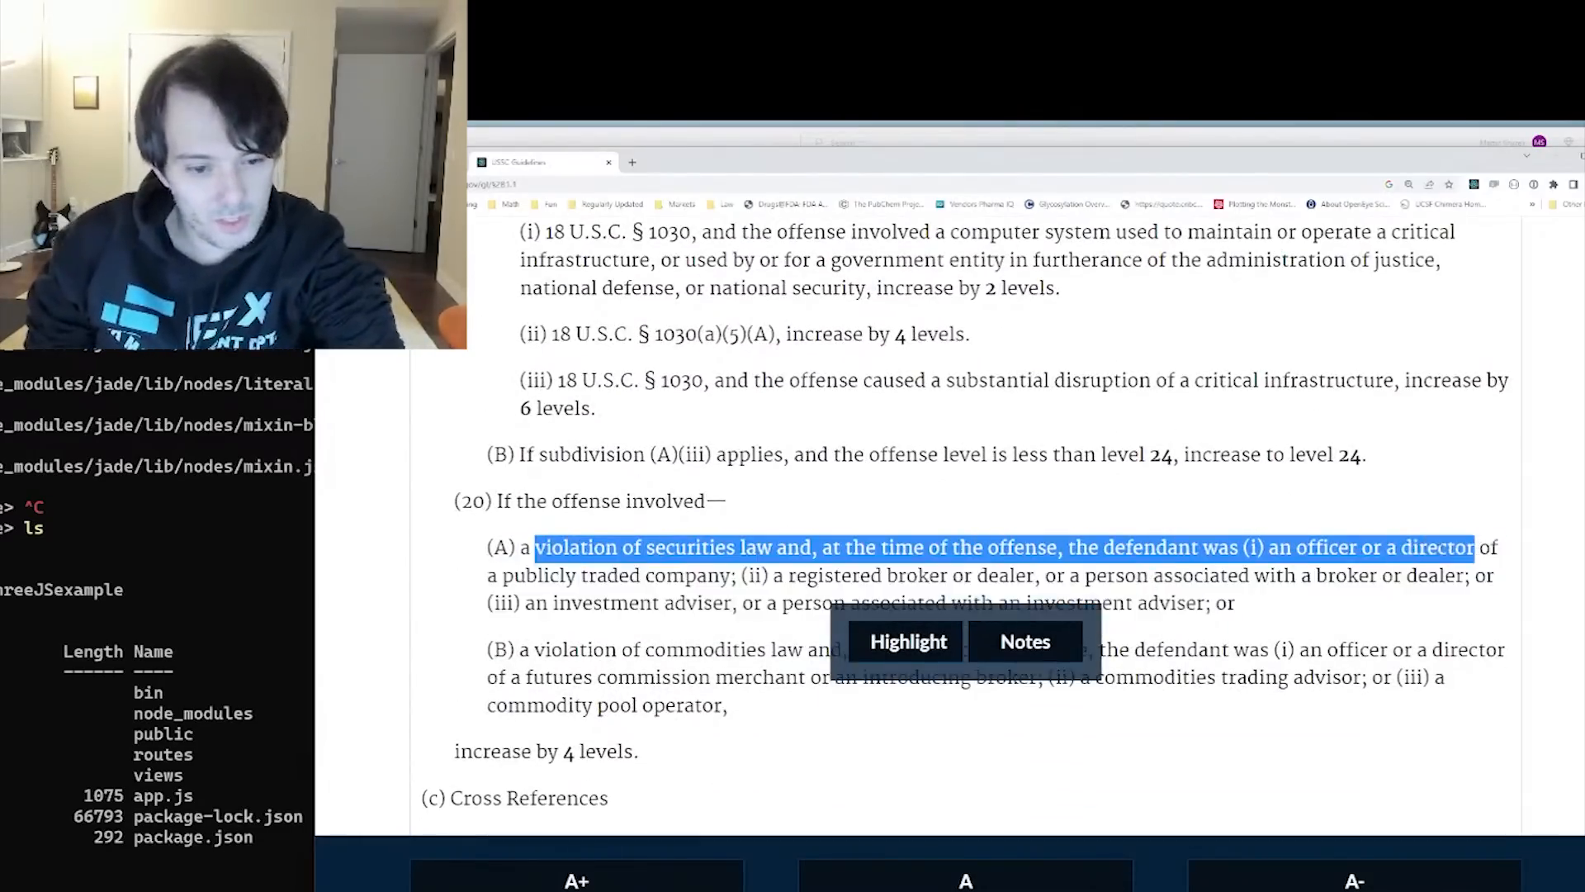
pyautogui.moveTo(1460, 546); pyautogui.dragTo(709, 574)
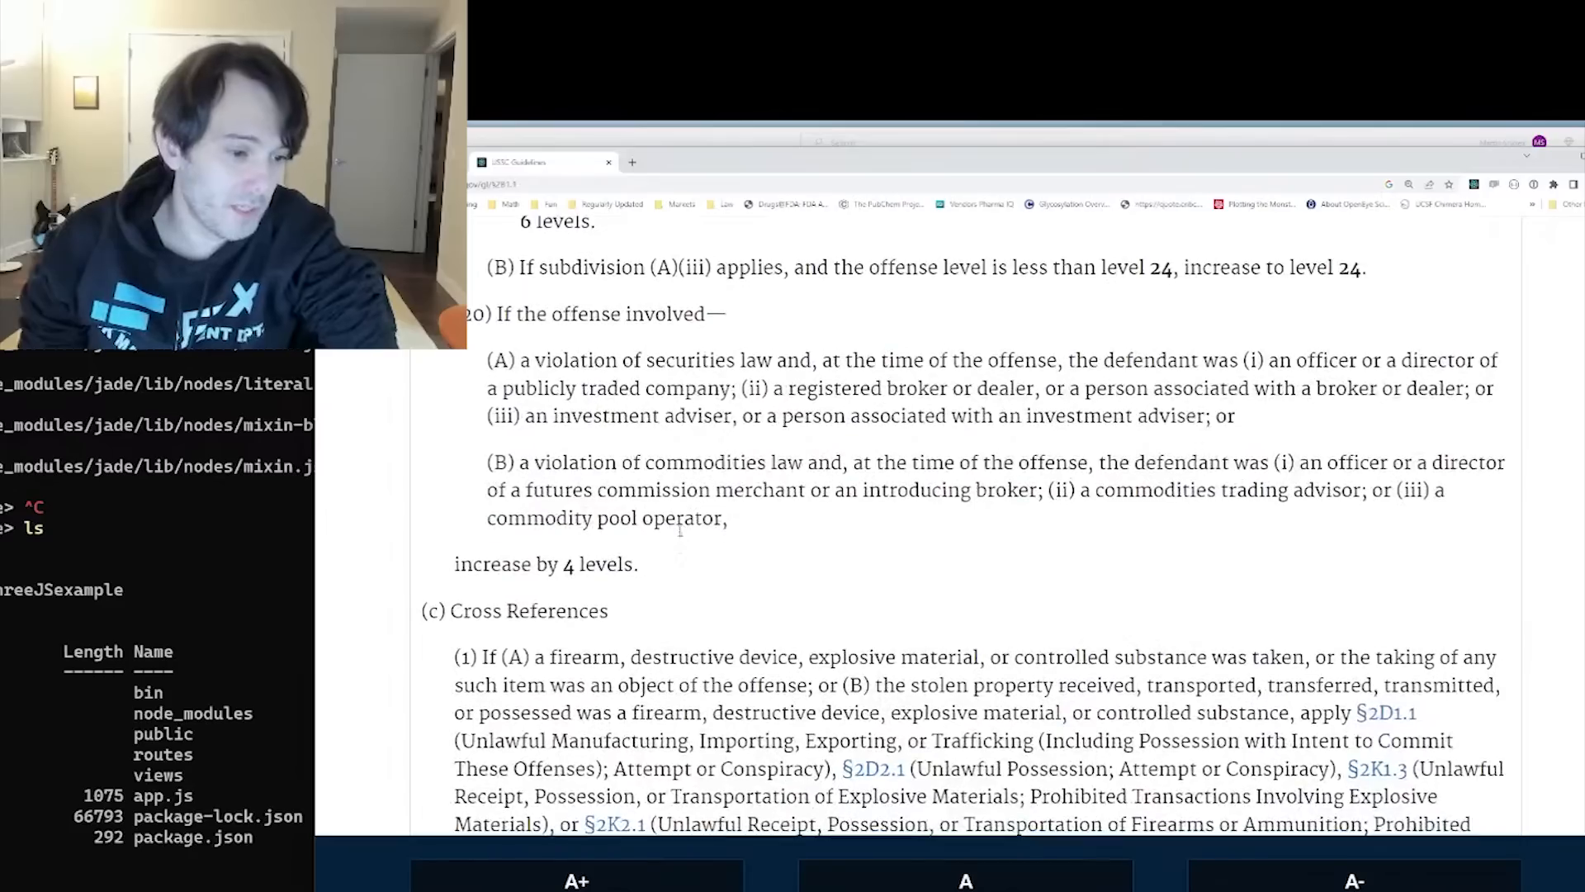
# Scroll through the §2B1.1 cross references and commentary definitions toward the Sentencing Table PDF link
pyautogui.scroll(-3)
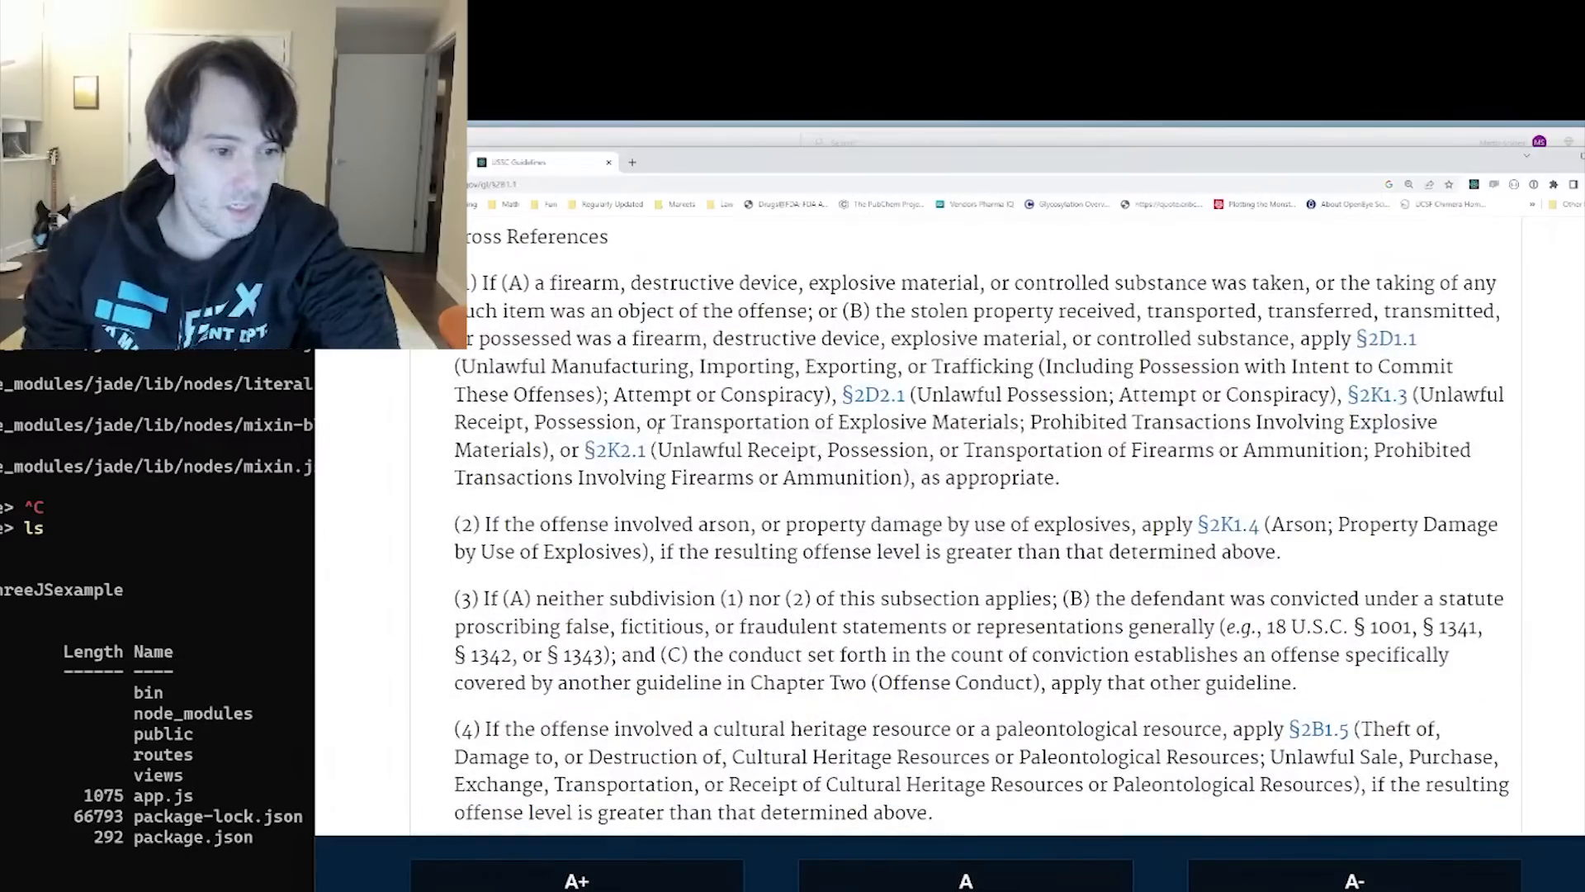
pyautogui.scroll(-3)
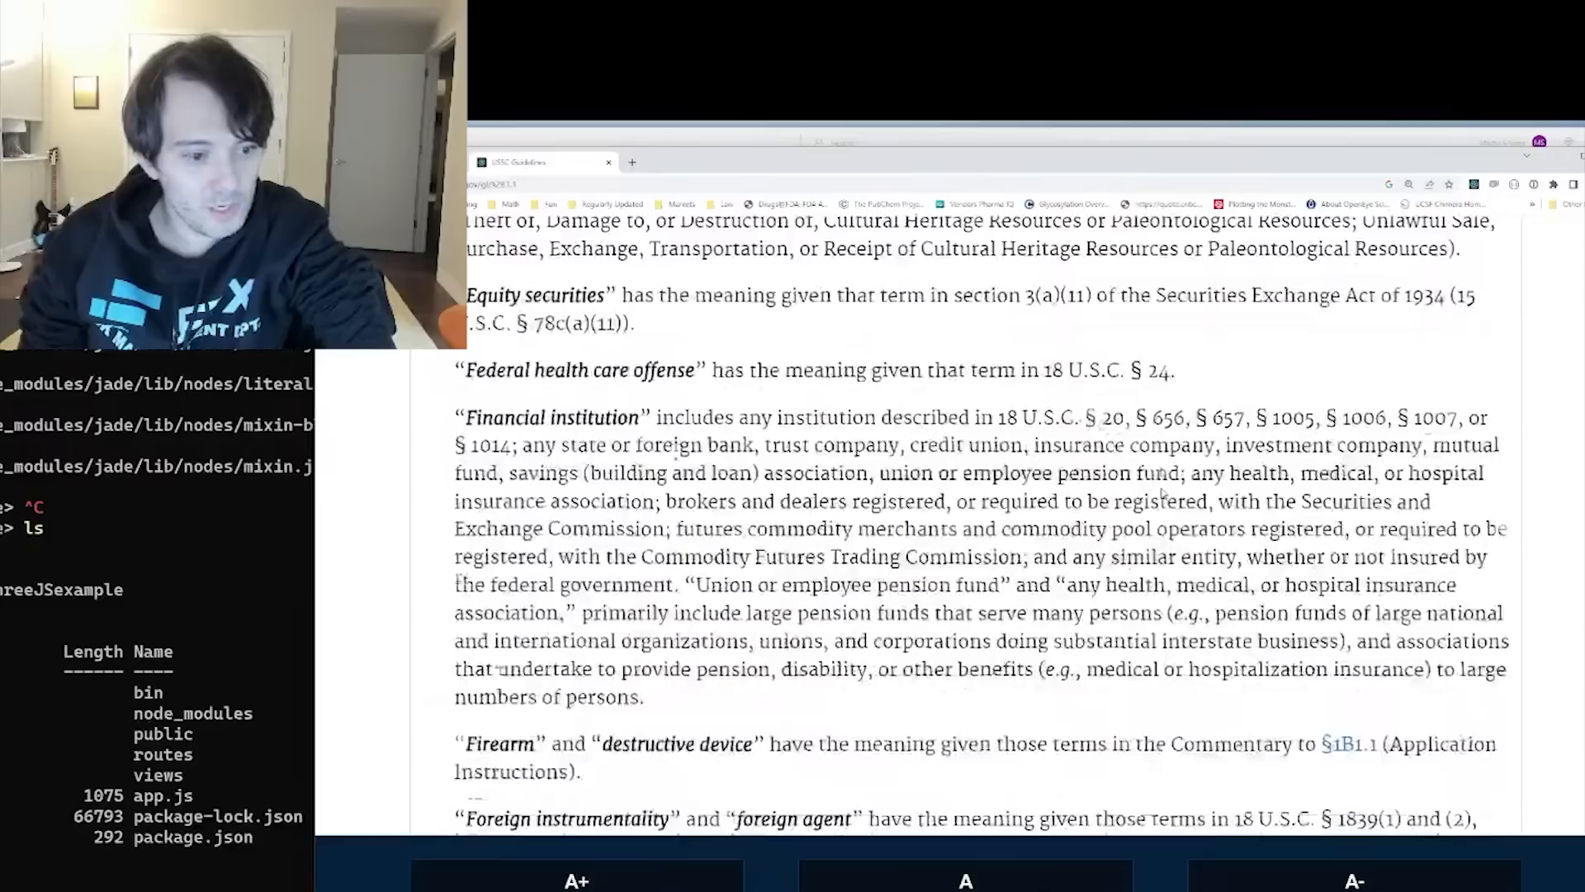
pyautogui.scroll(-3)
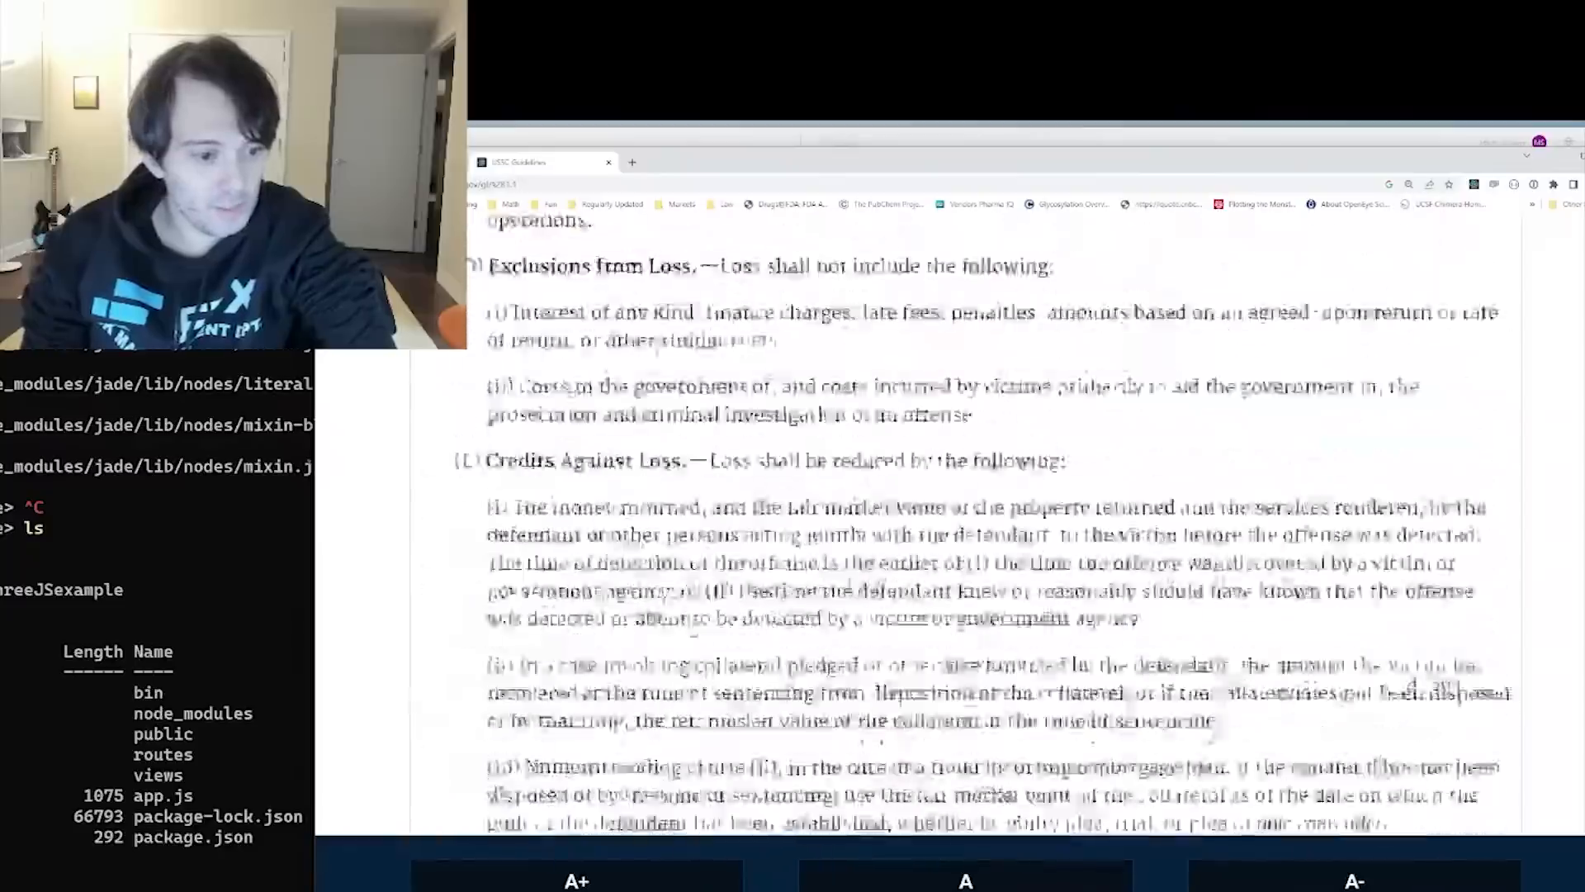
pyautogui.scroll(-3)
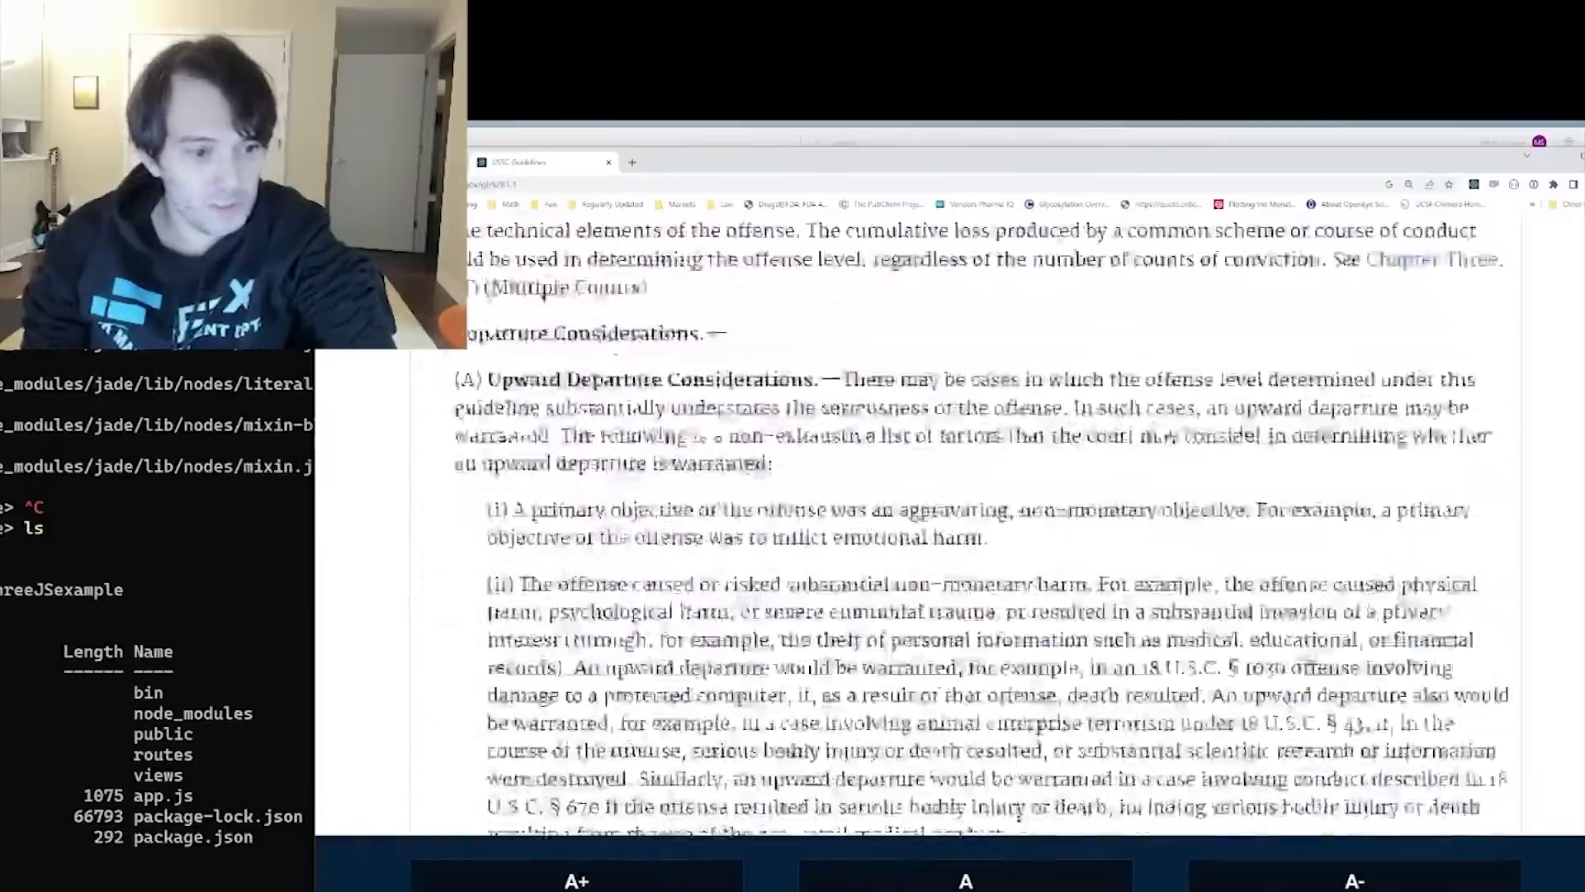
pyautogui.scroll(-3)
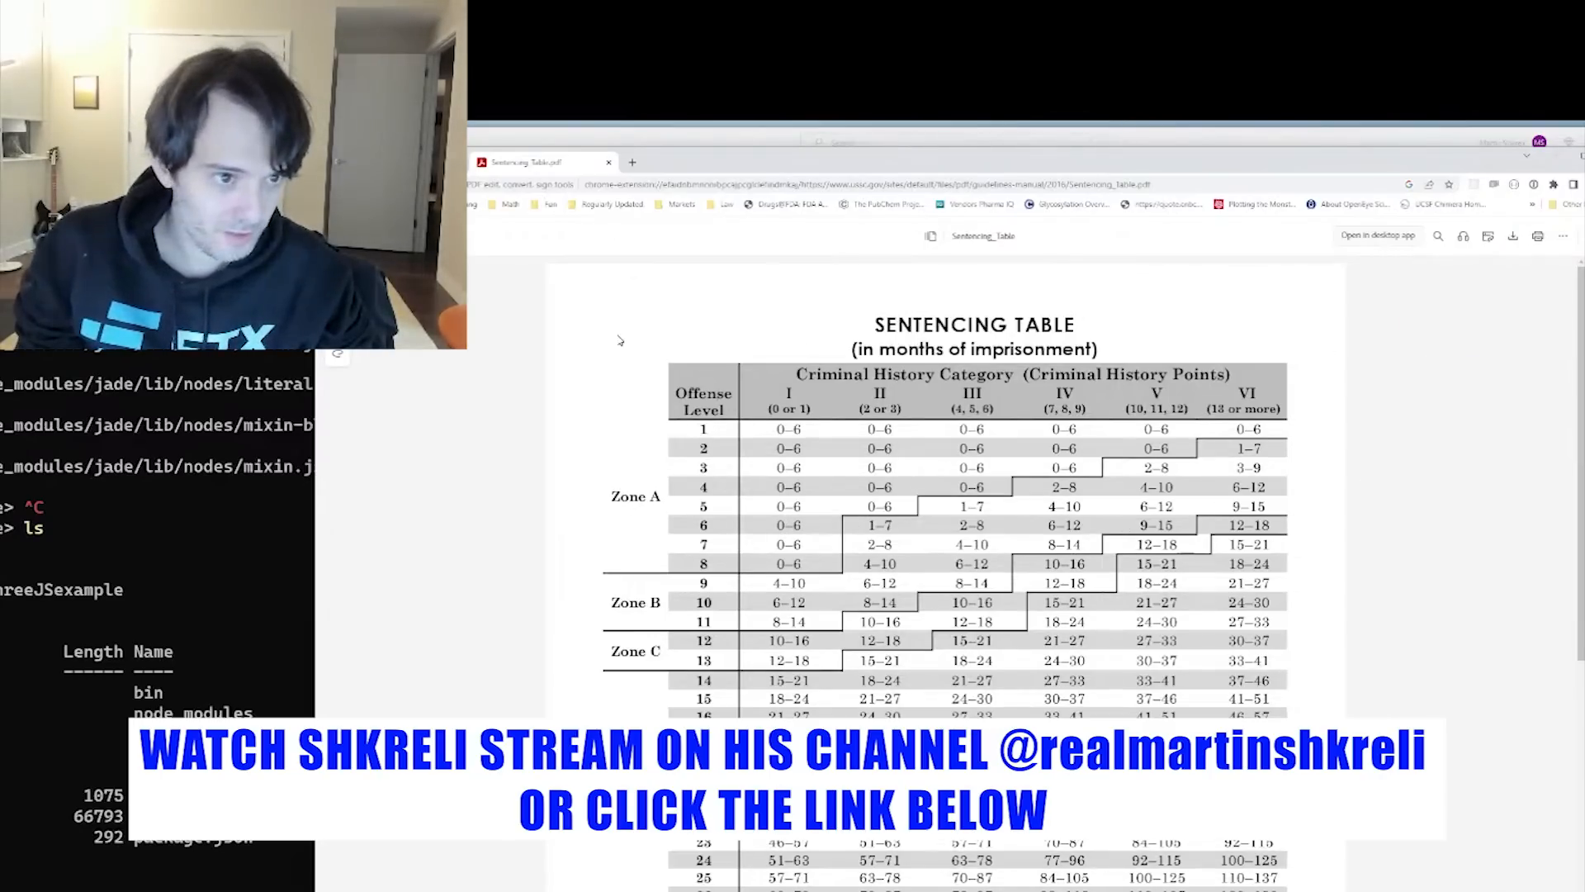
# Scroll the Sentencing Table PDF down to Zone D offense levels 24–42 and the 360–life ranges
pyautogui.scroll(-3)
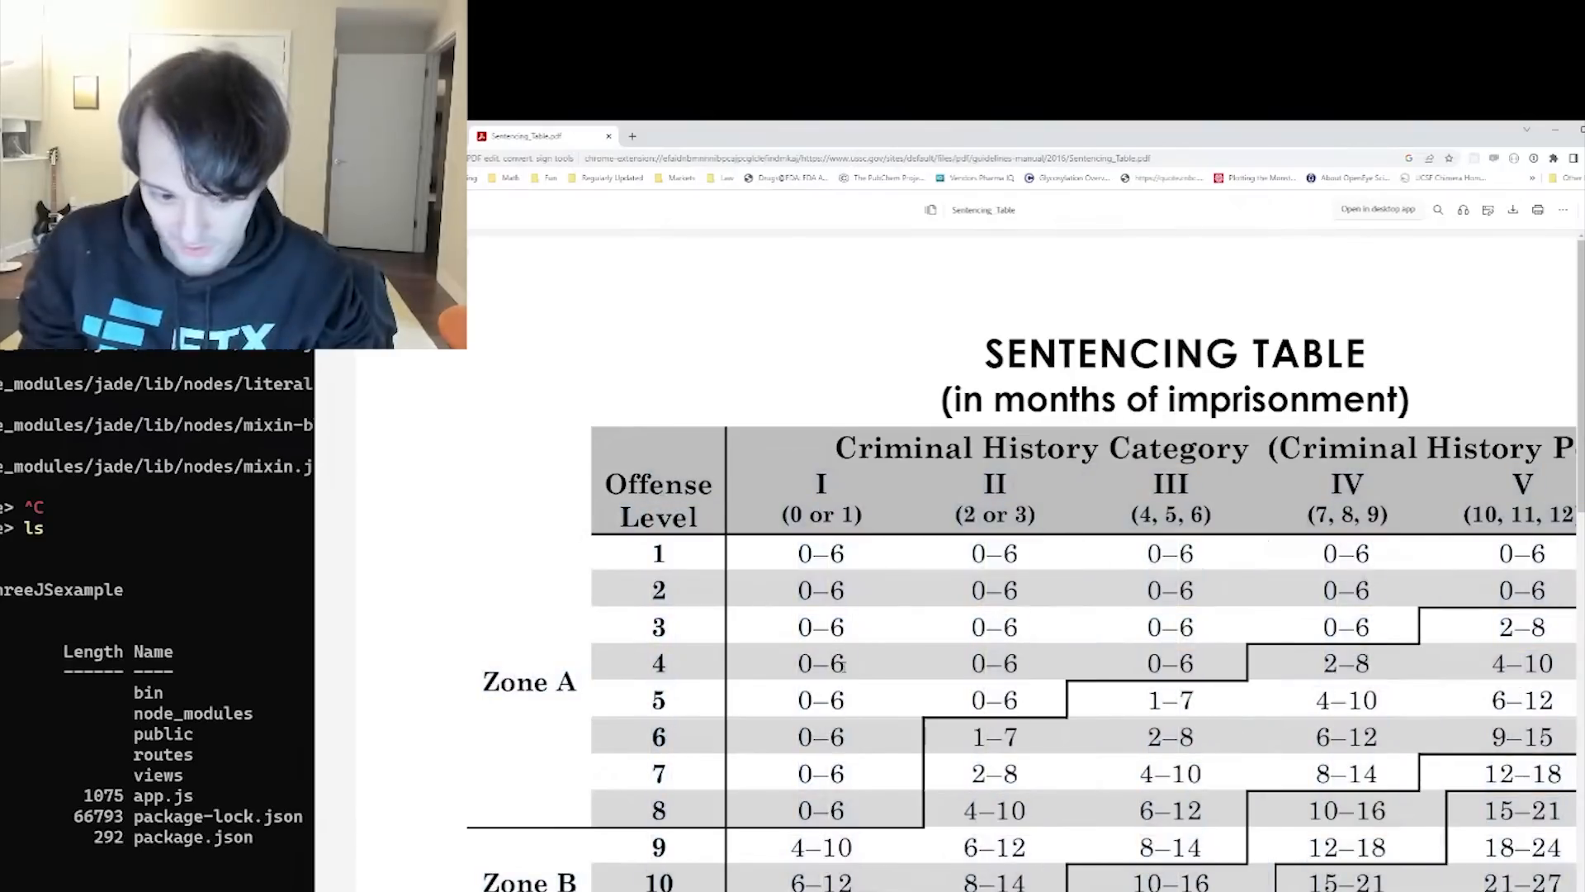
pyautogui.scroll(-3)
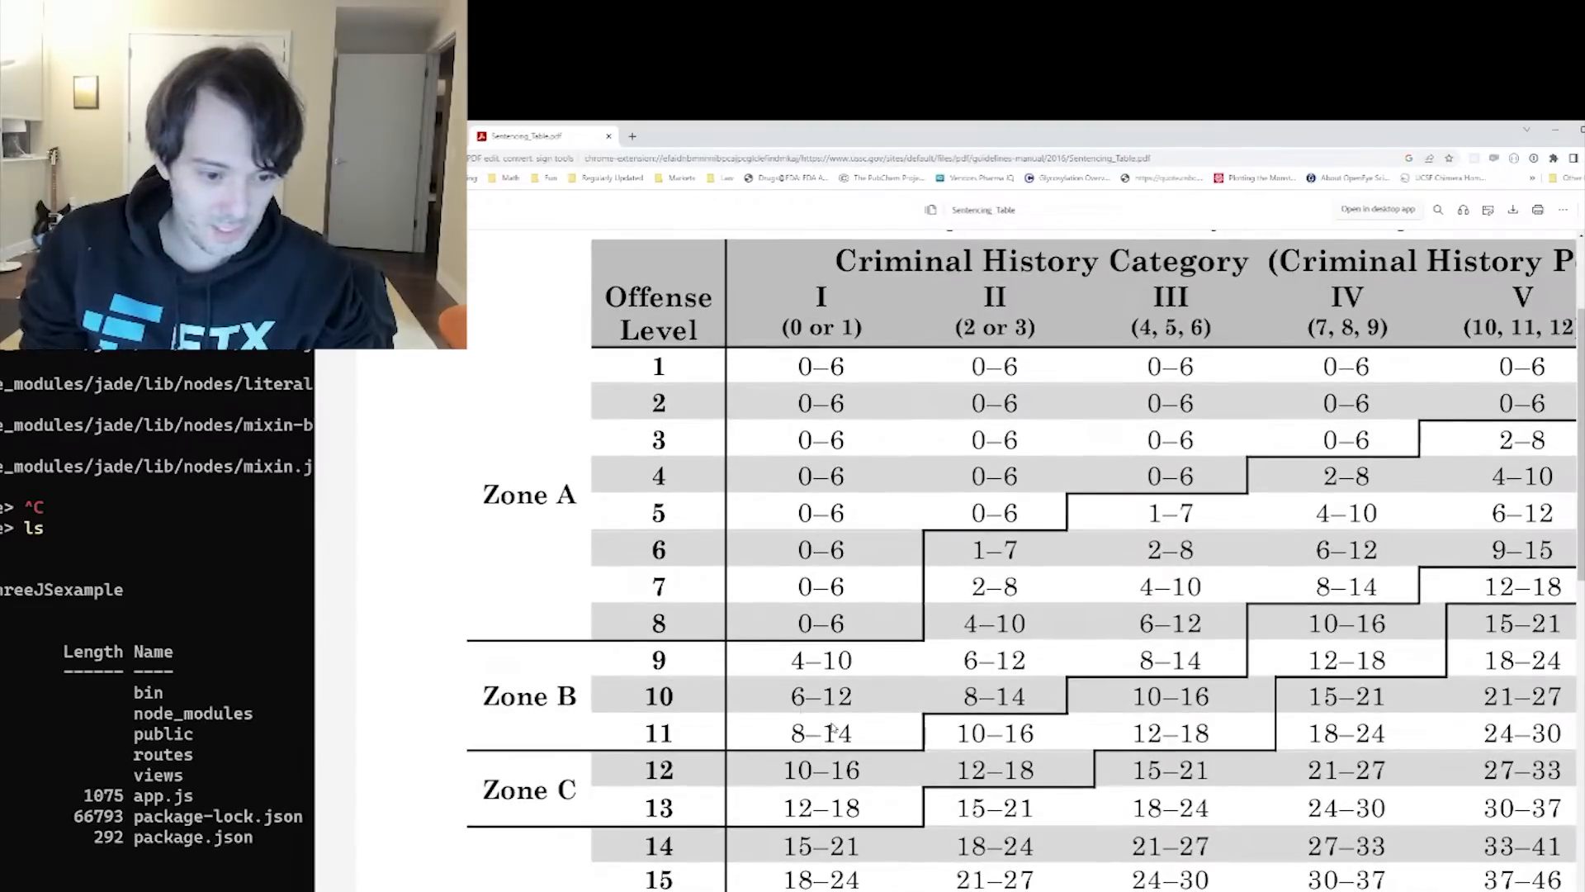
pyautogui.moveTo(778, 814)
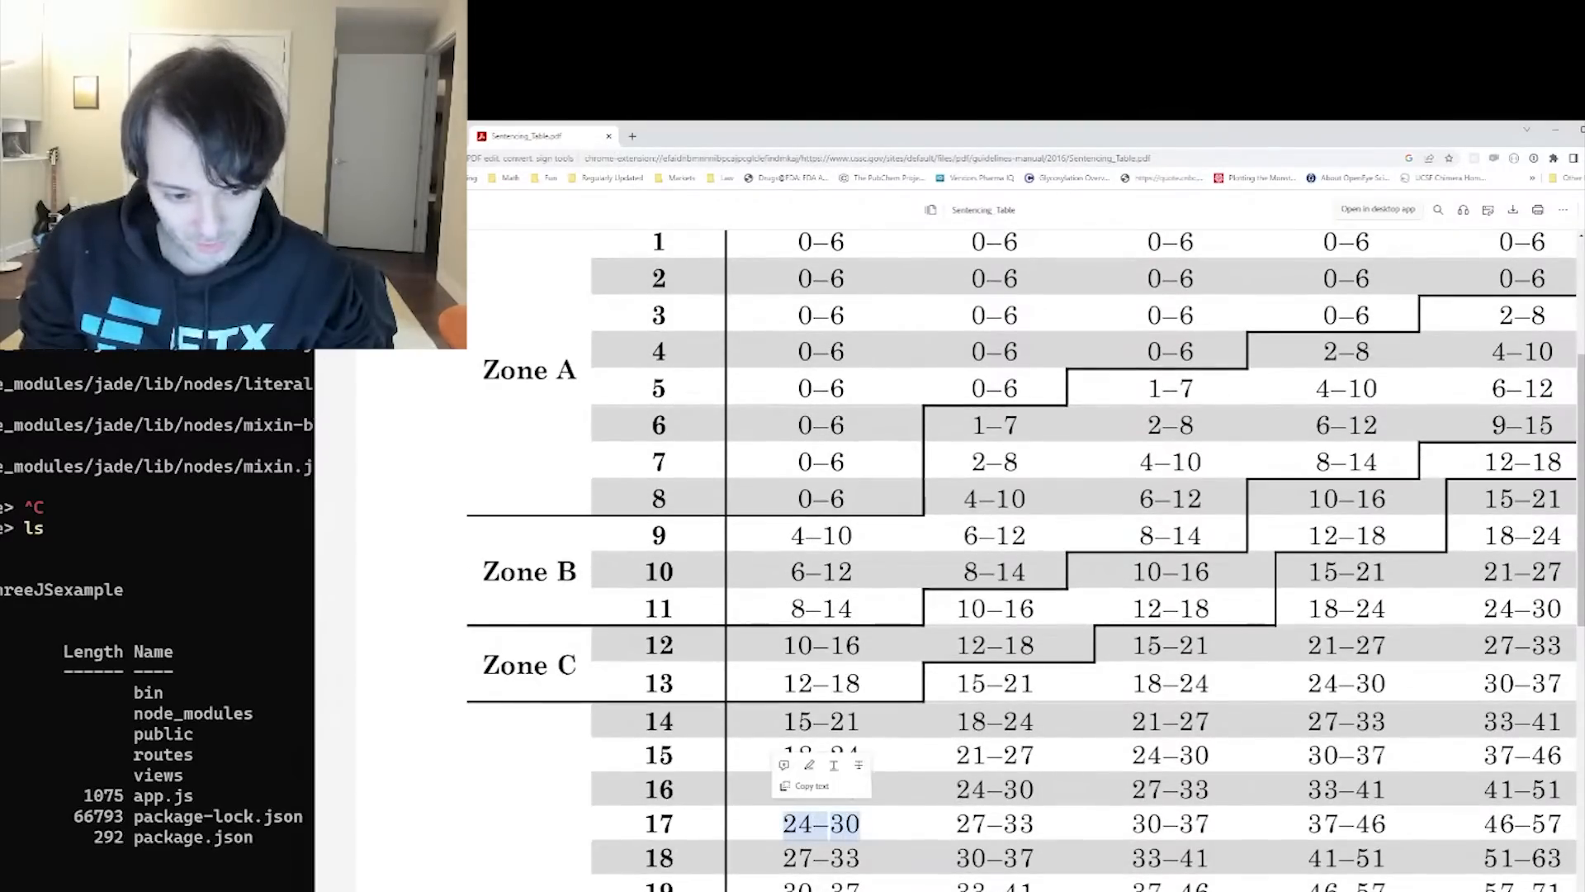
pyautogui.scroll(-3)
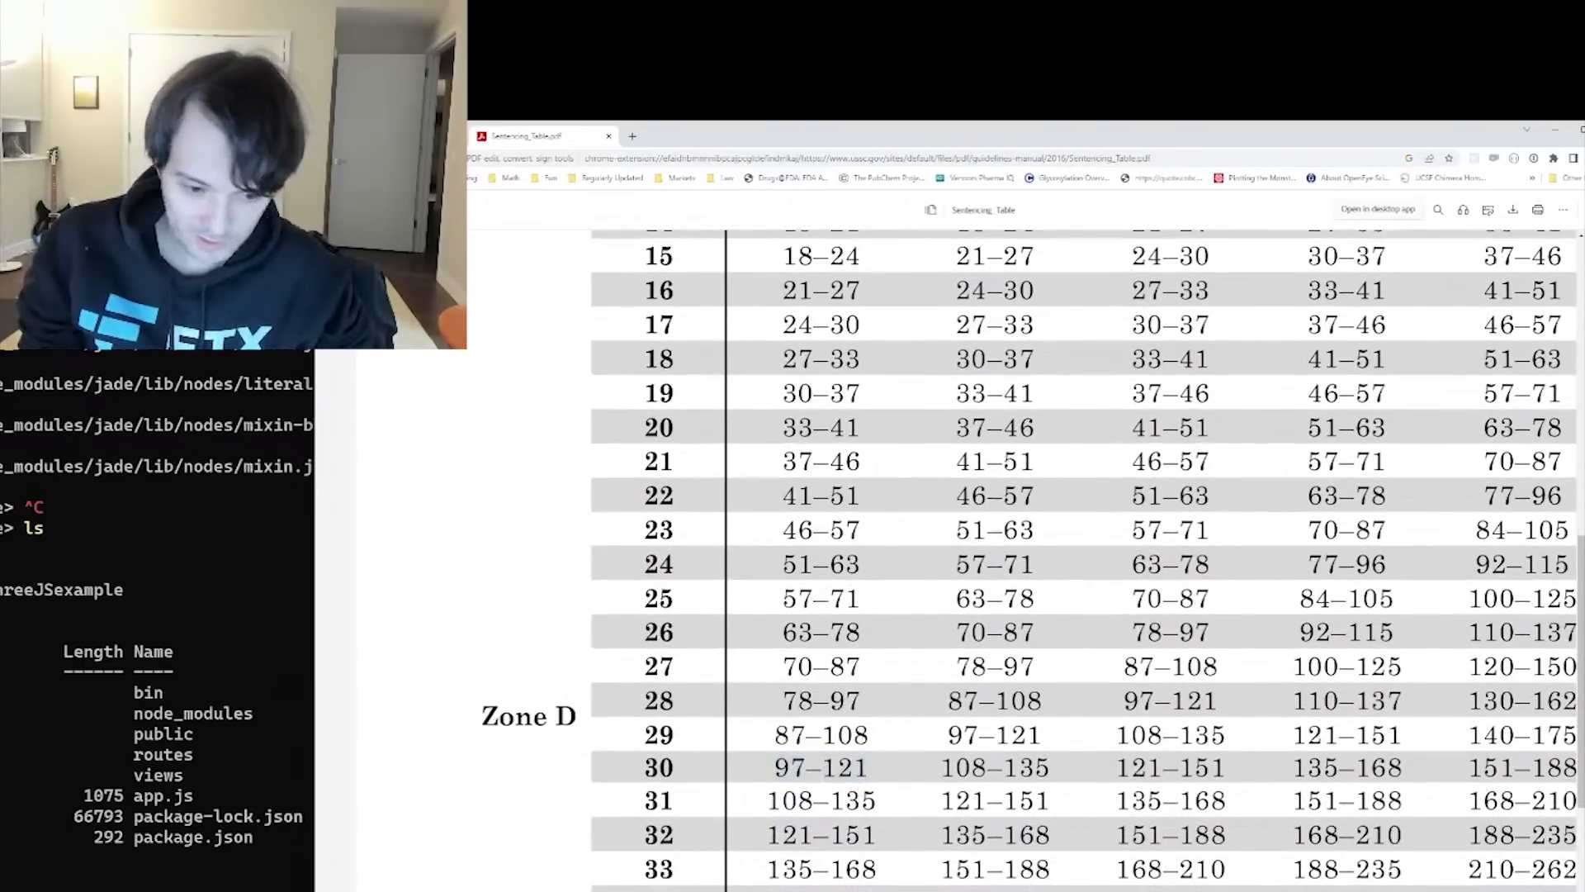
pyautogui.scroll(-3)
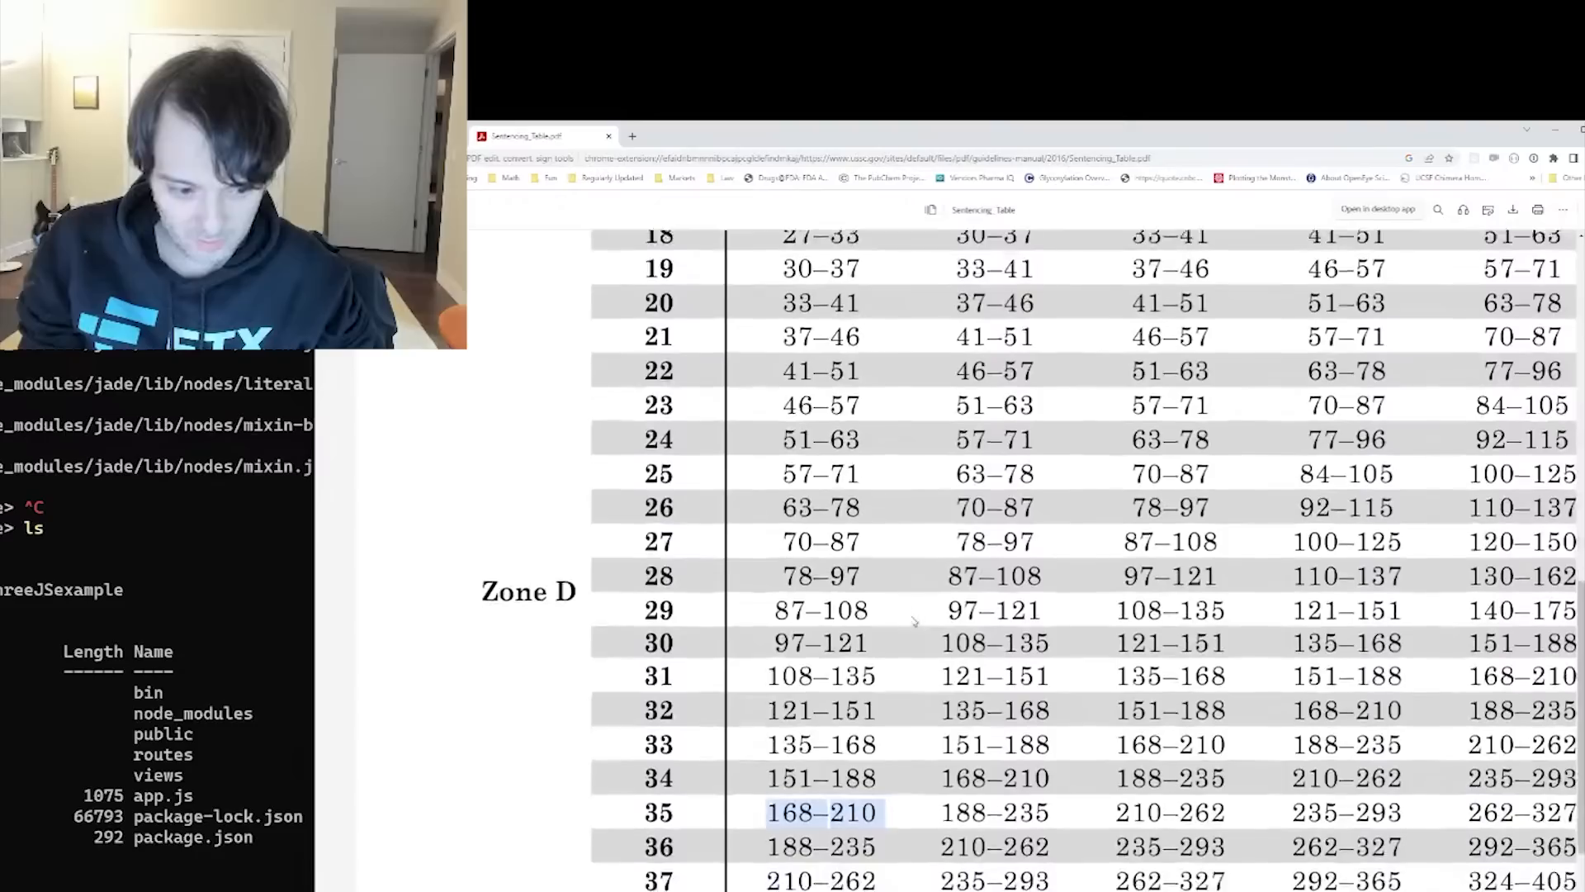
pyautogui.scroll(-3)
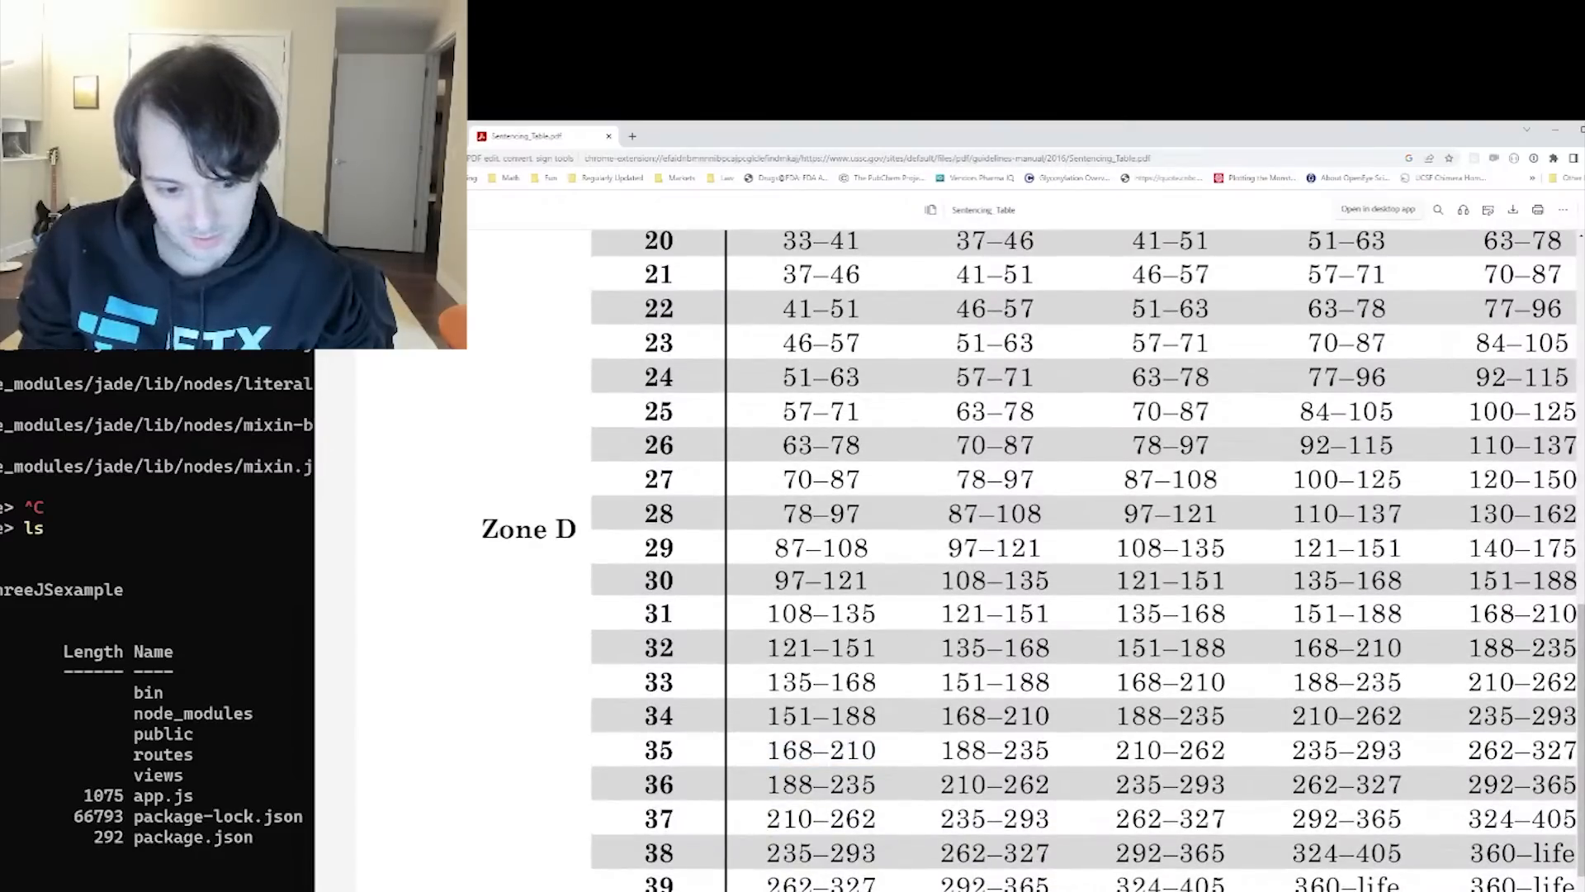
pyautogui.scroll(-3)
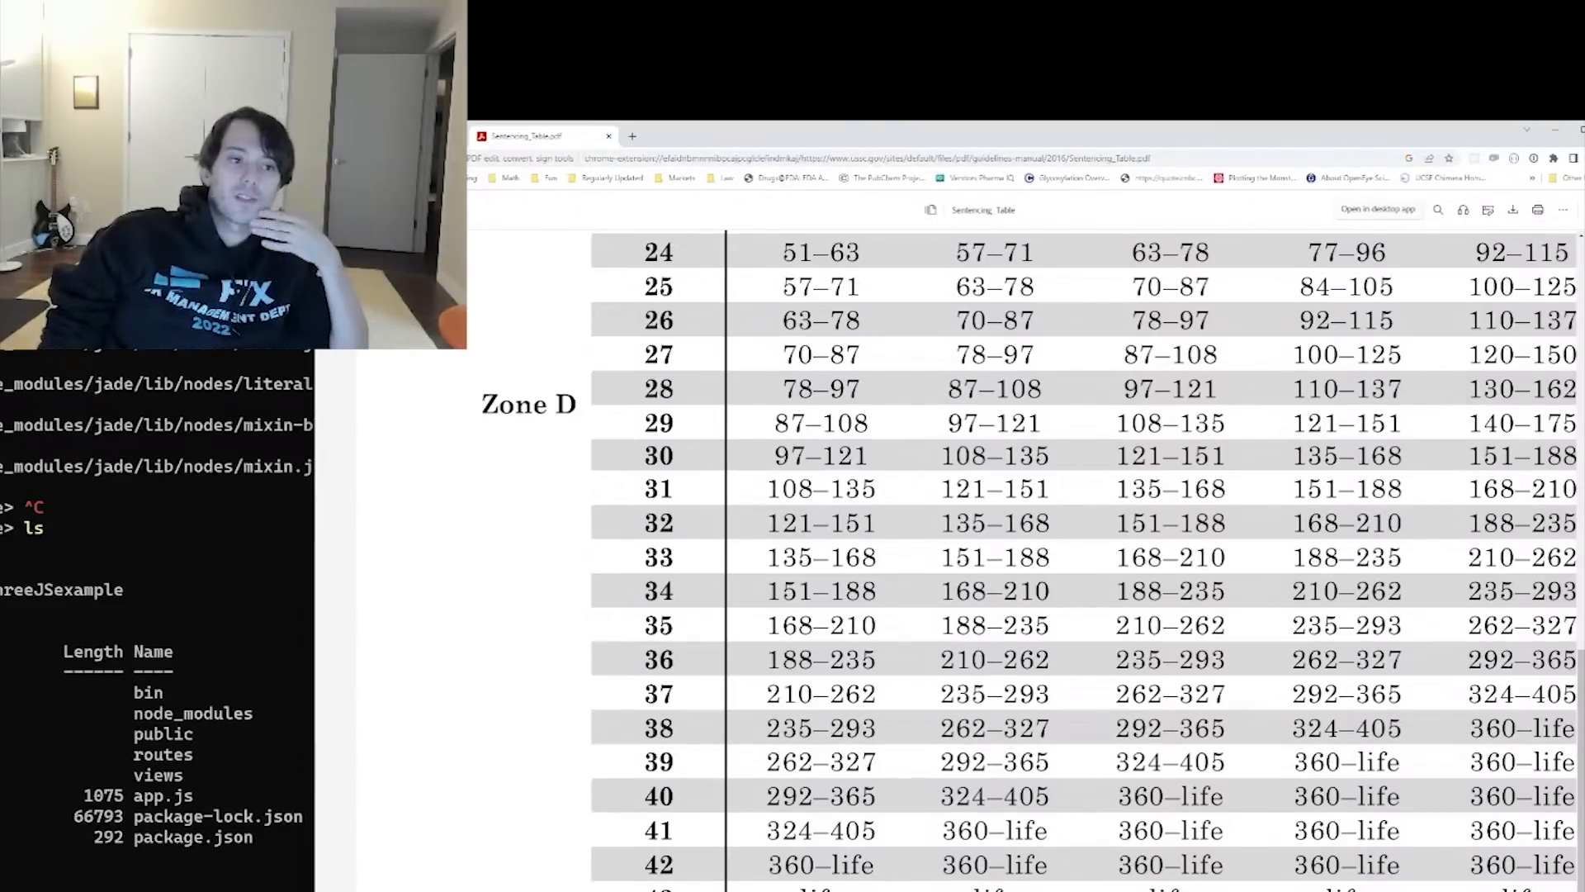
# Switch from the PDF tab to the SDNY U.S. District Court homepage
pyautogui.click(610, 135)
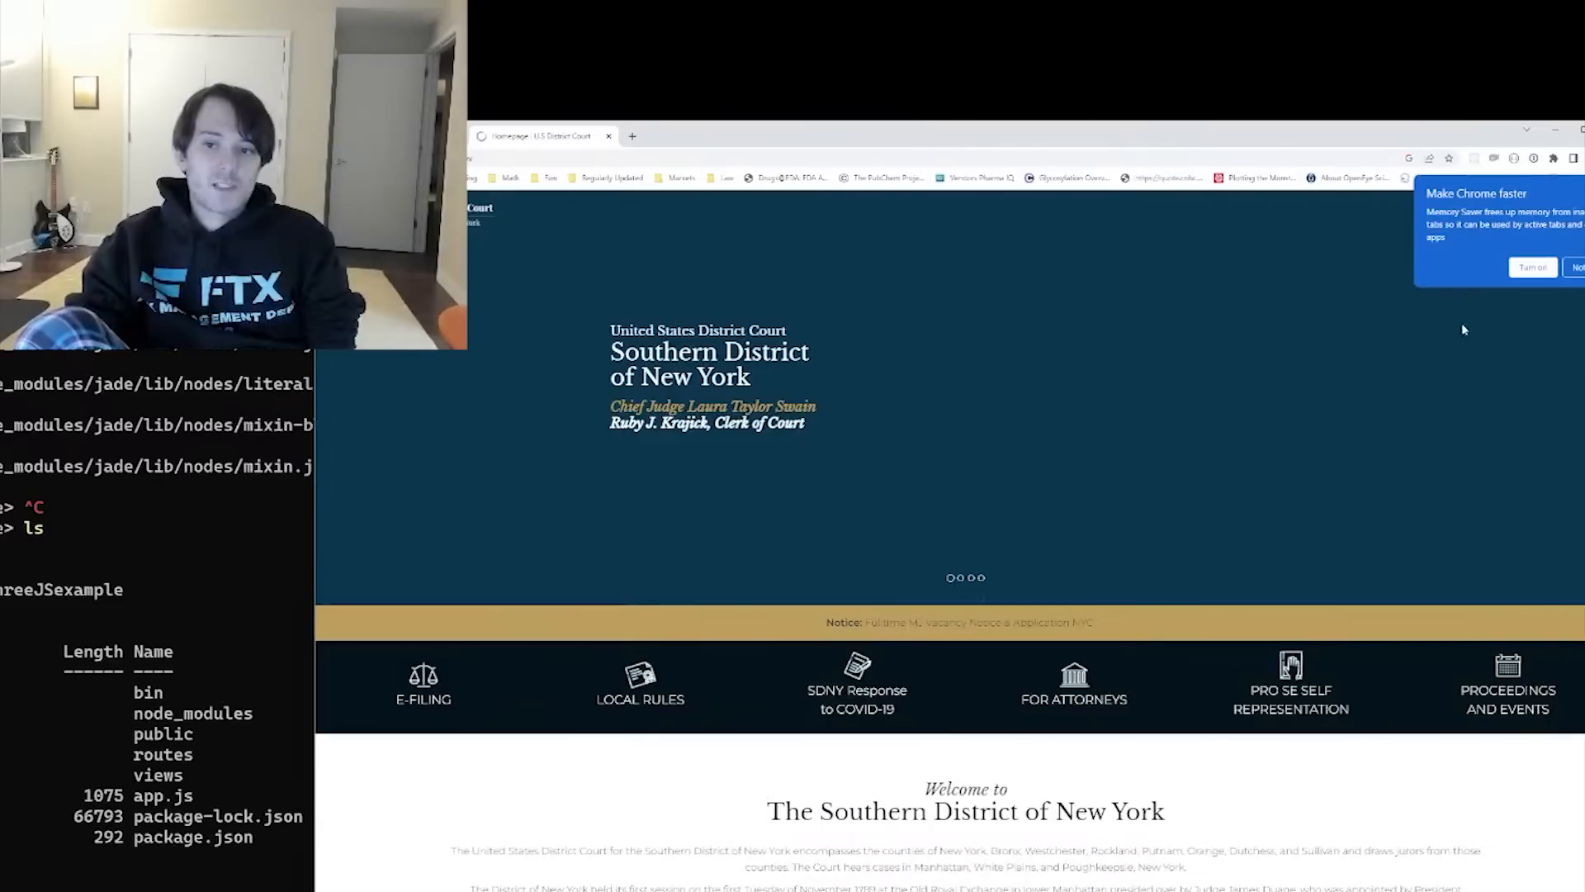
# From the Judges page, open the United States District Judges listing
pyautogui.scroll(-3)
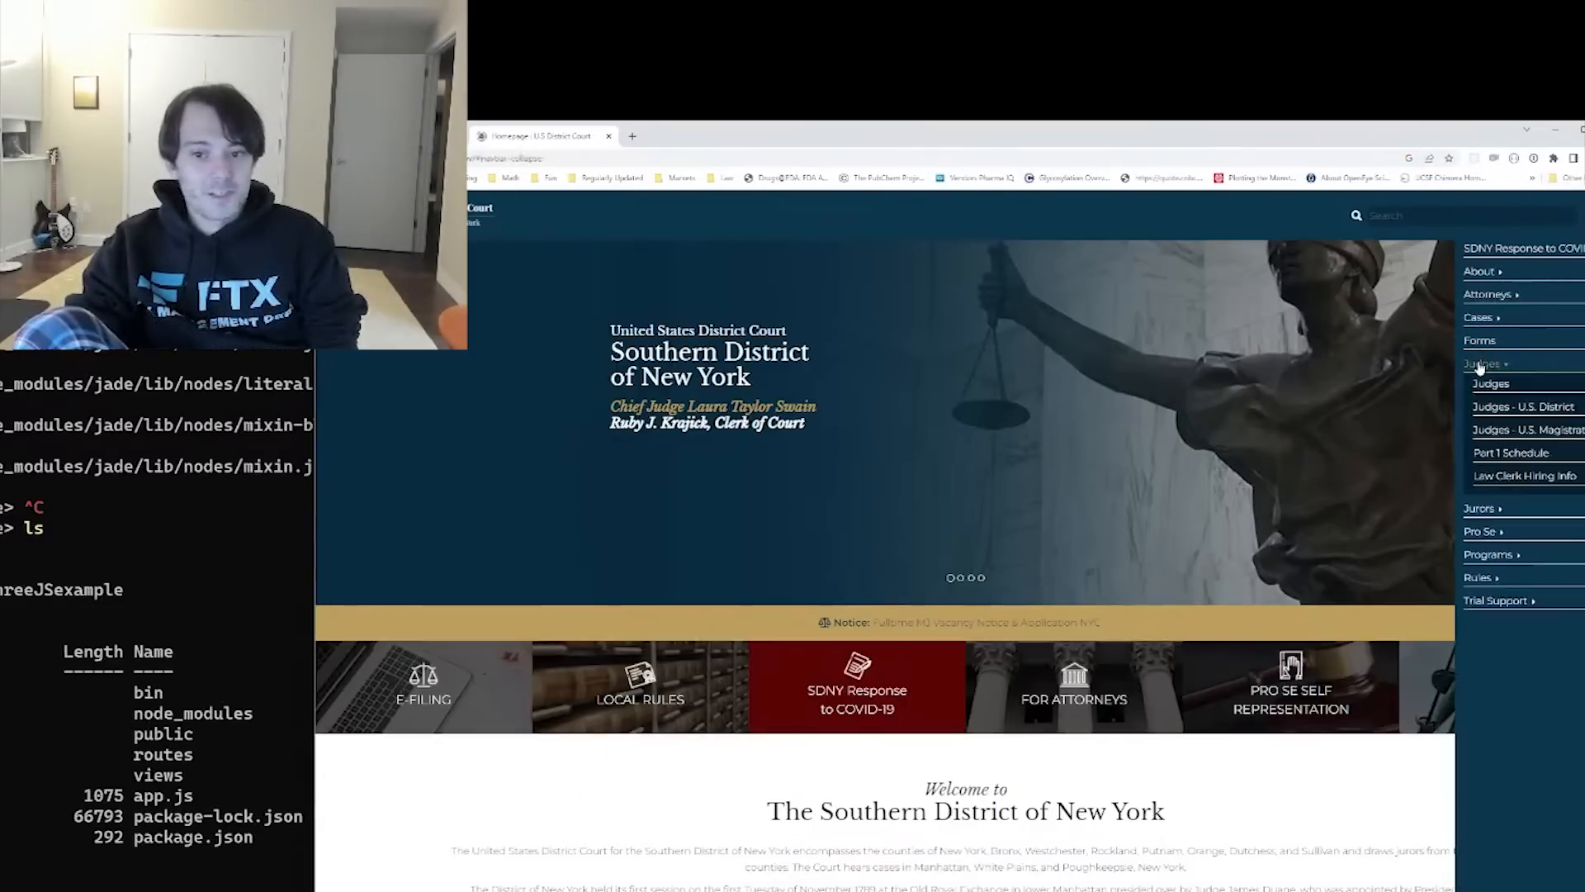
pyautogui.click(1489, 383)
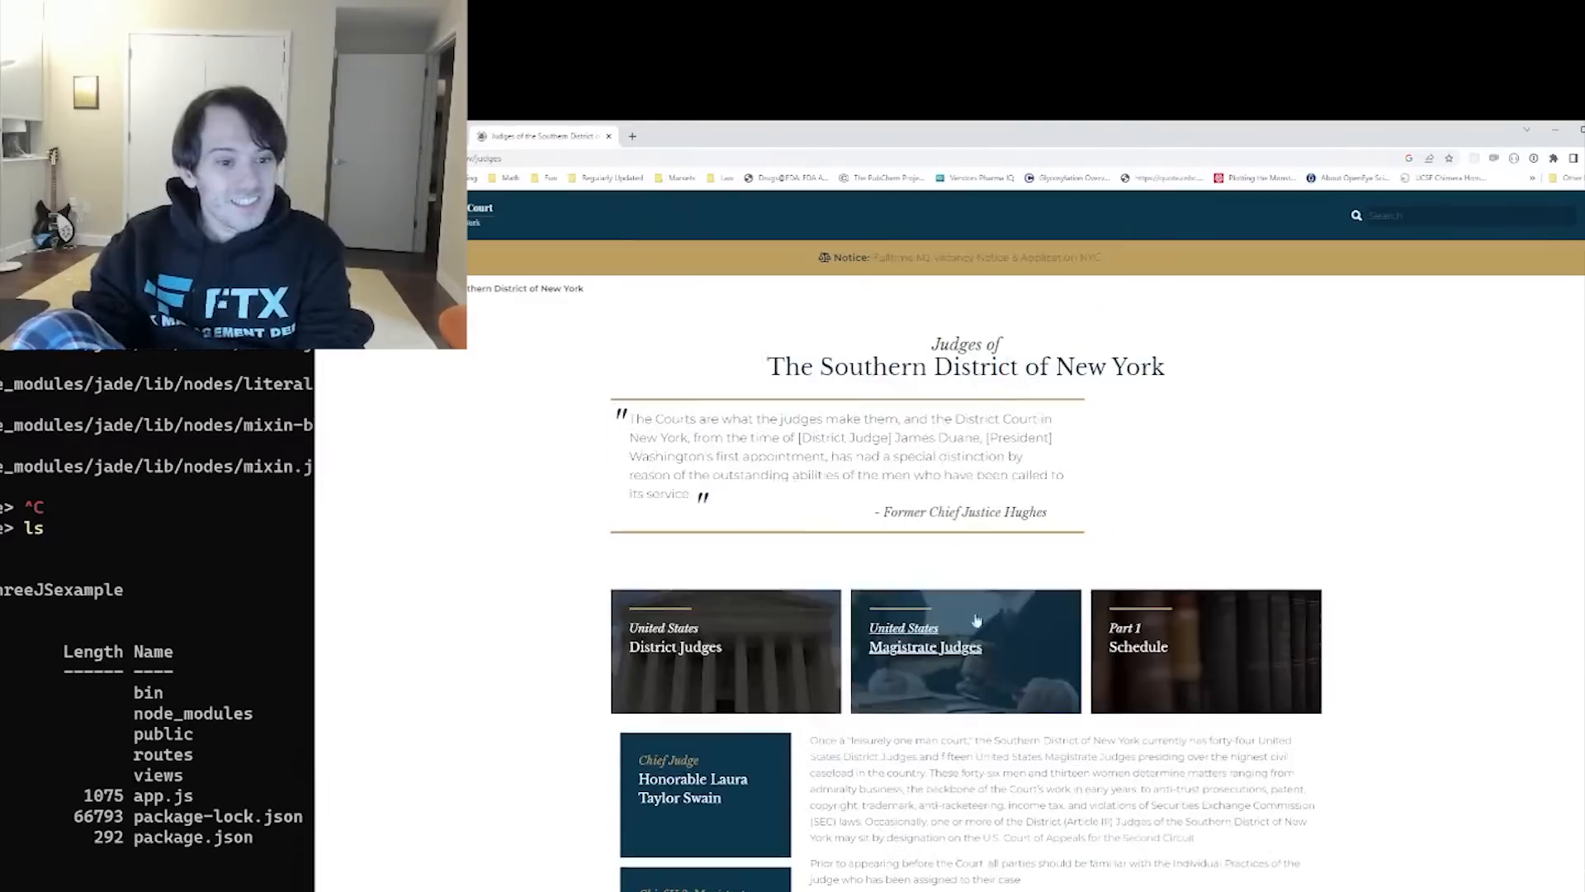
pyautogui.scroll(-3)
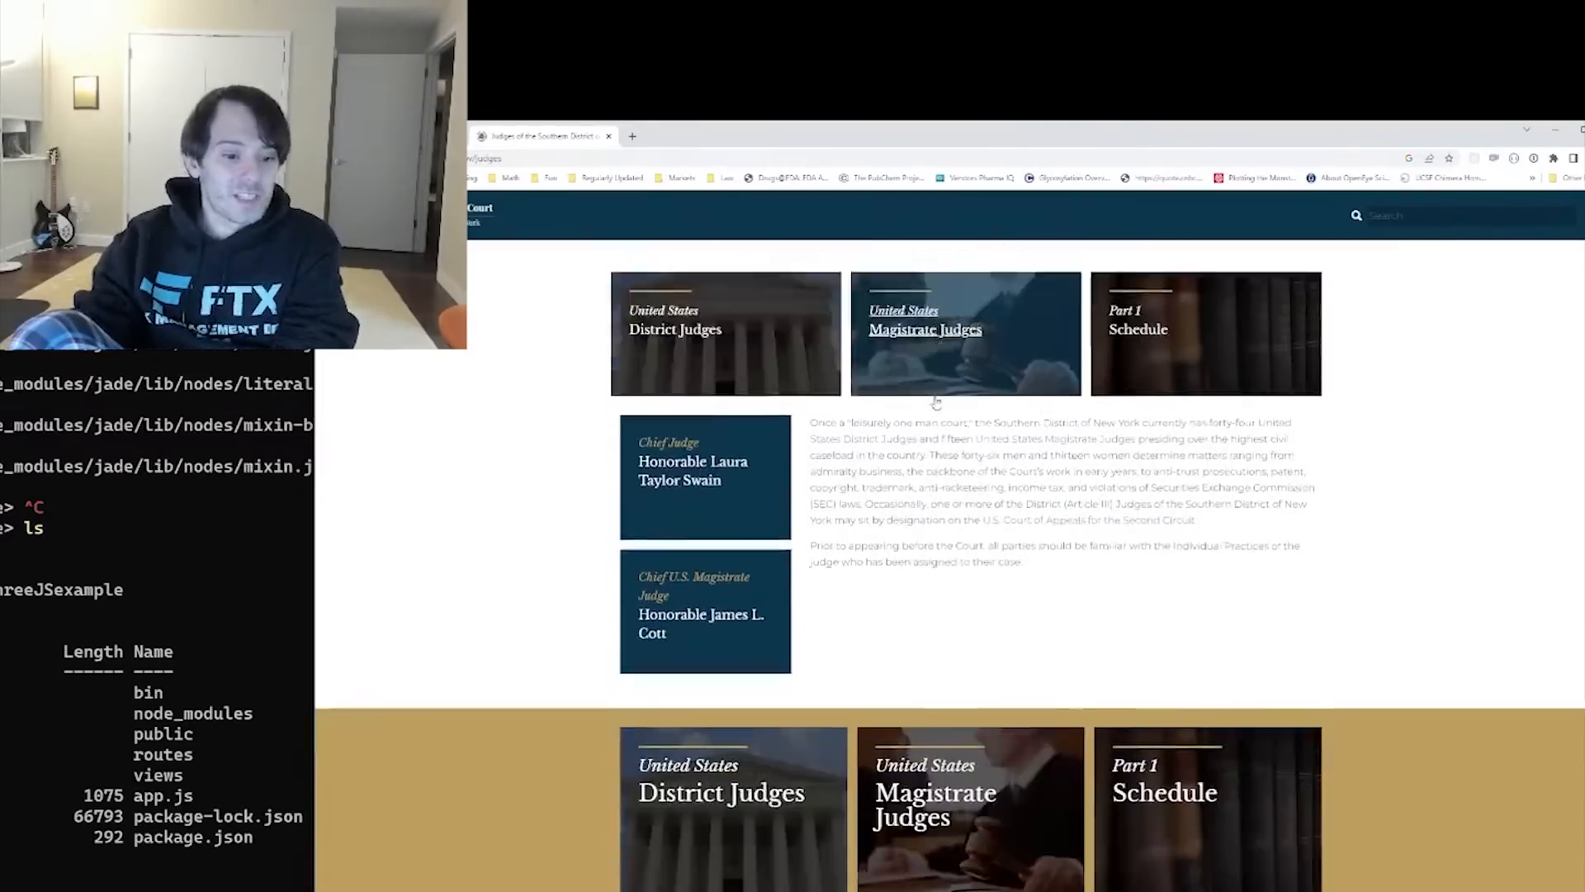
pyautogui.click(725, 318)
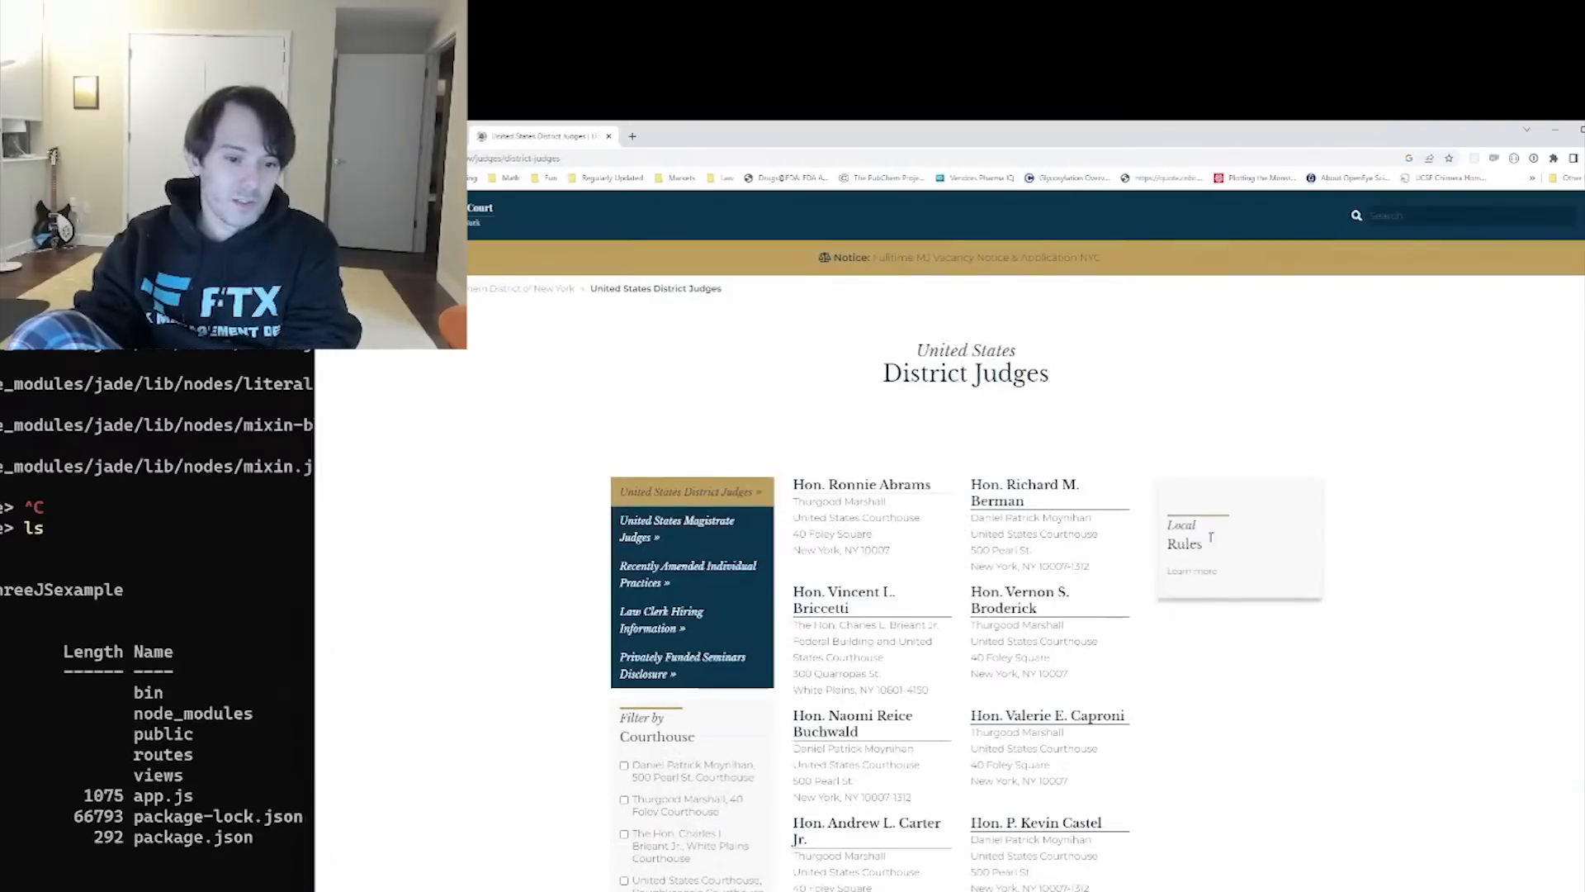
# Highlight several judges' entries with their courthouse addresses, including a Foley Square address
pyautogui.scroll(-3)
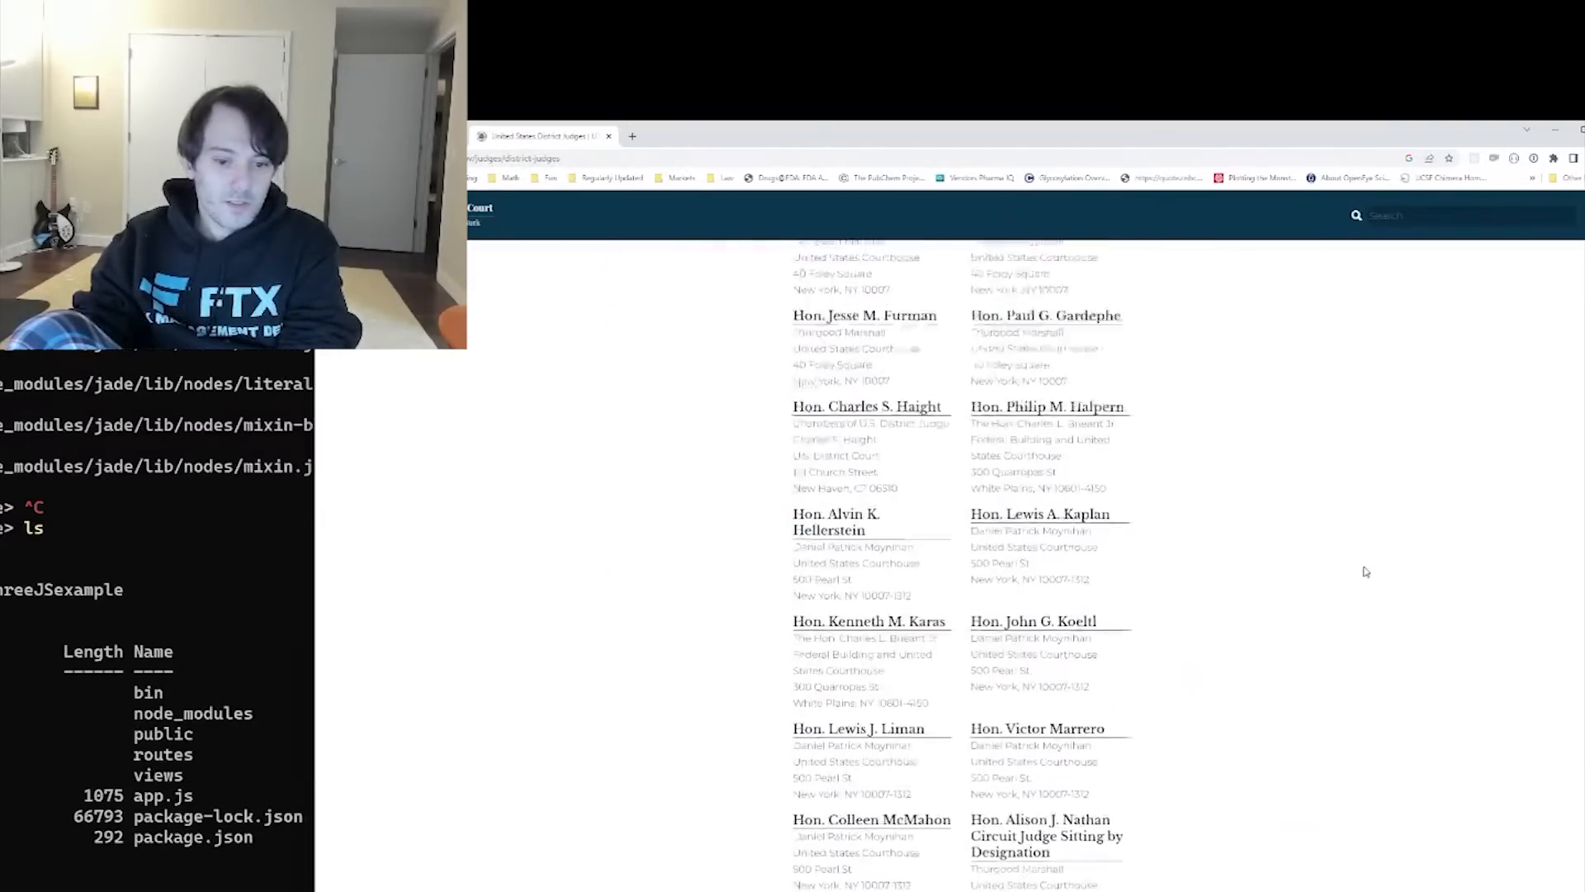
pyautogui.scroll(-3)
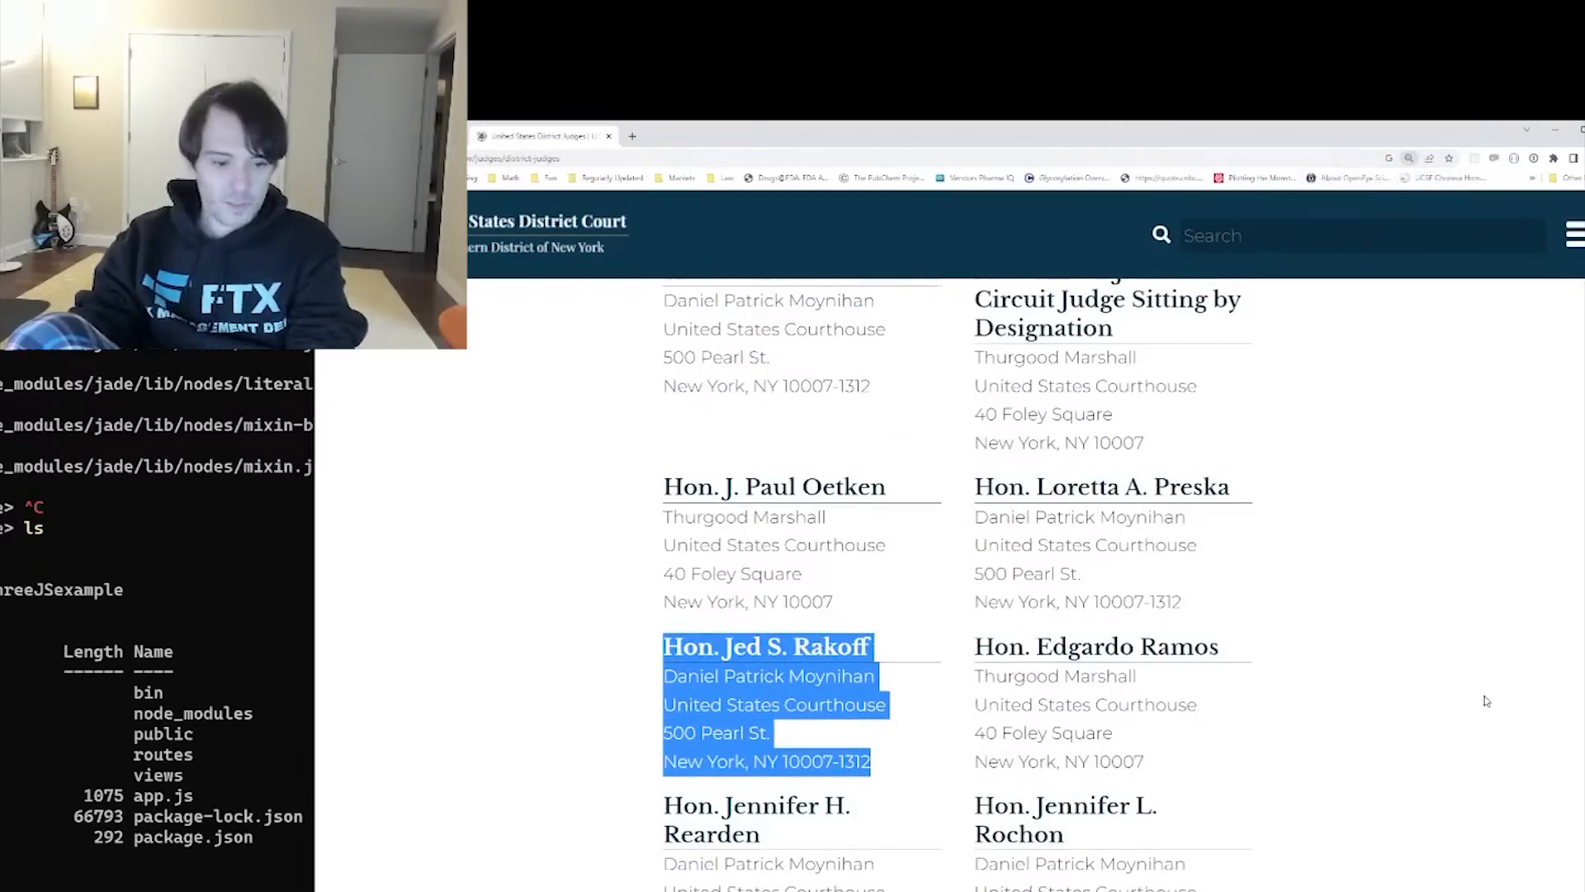
pyautogui.moveTo(1449, 746)
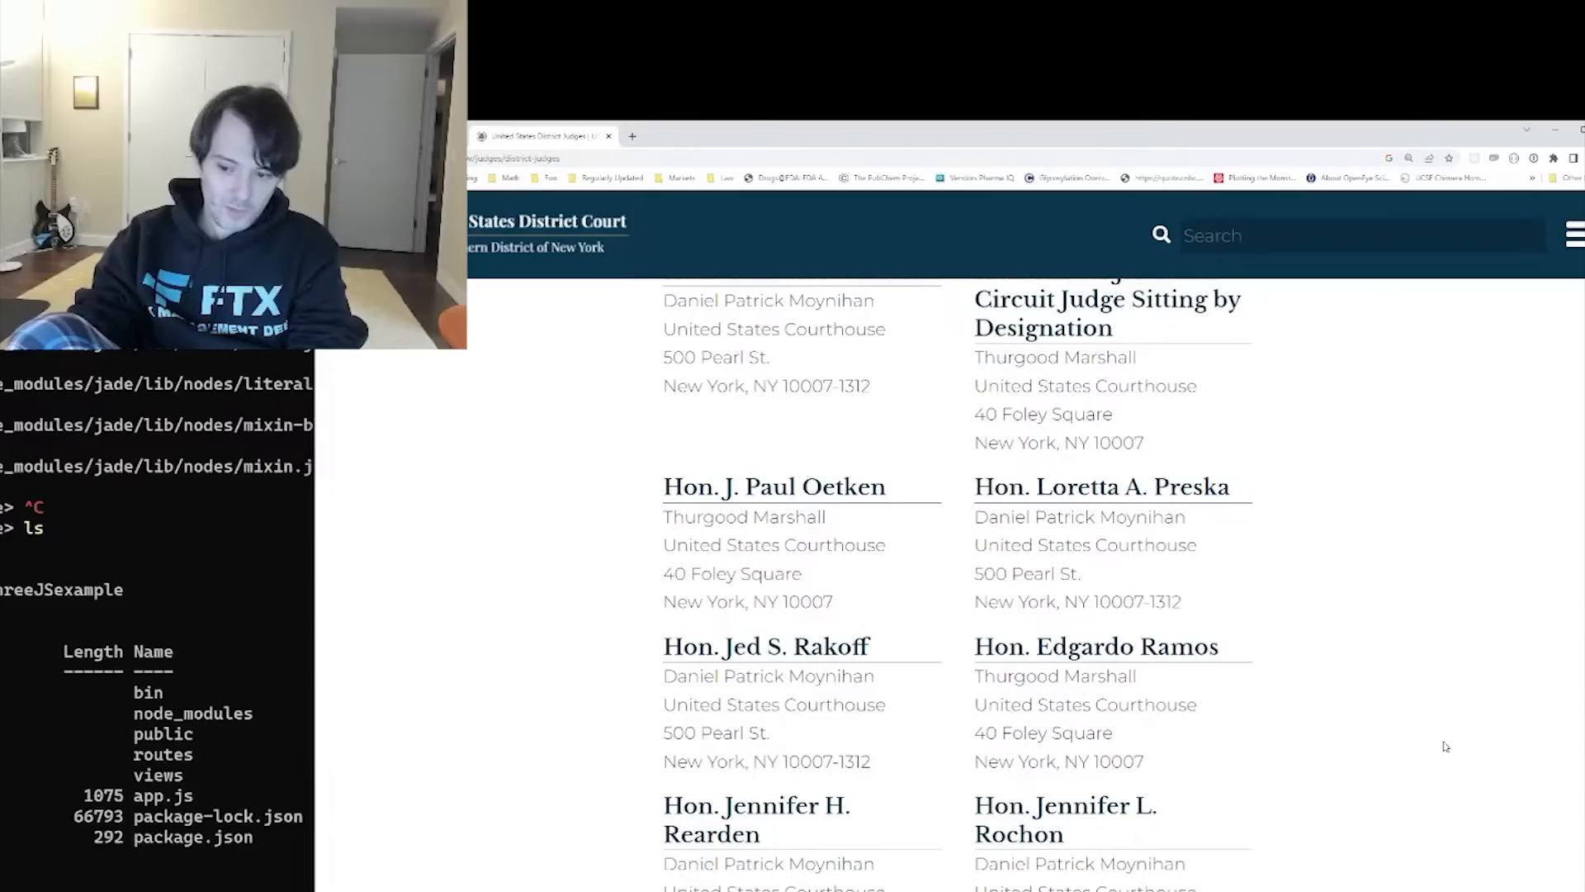
pyautogui.moveTo(665, 675); pyautogui.dragTo(867, 762)
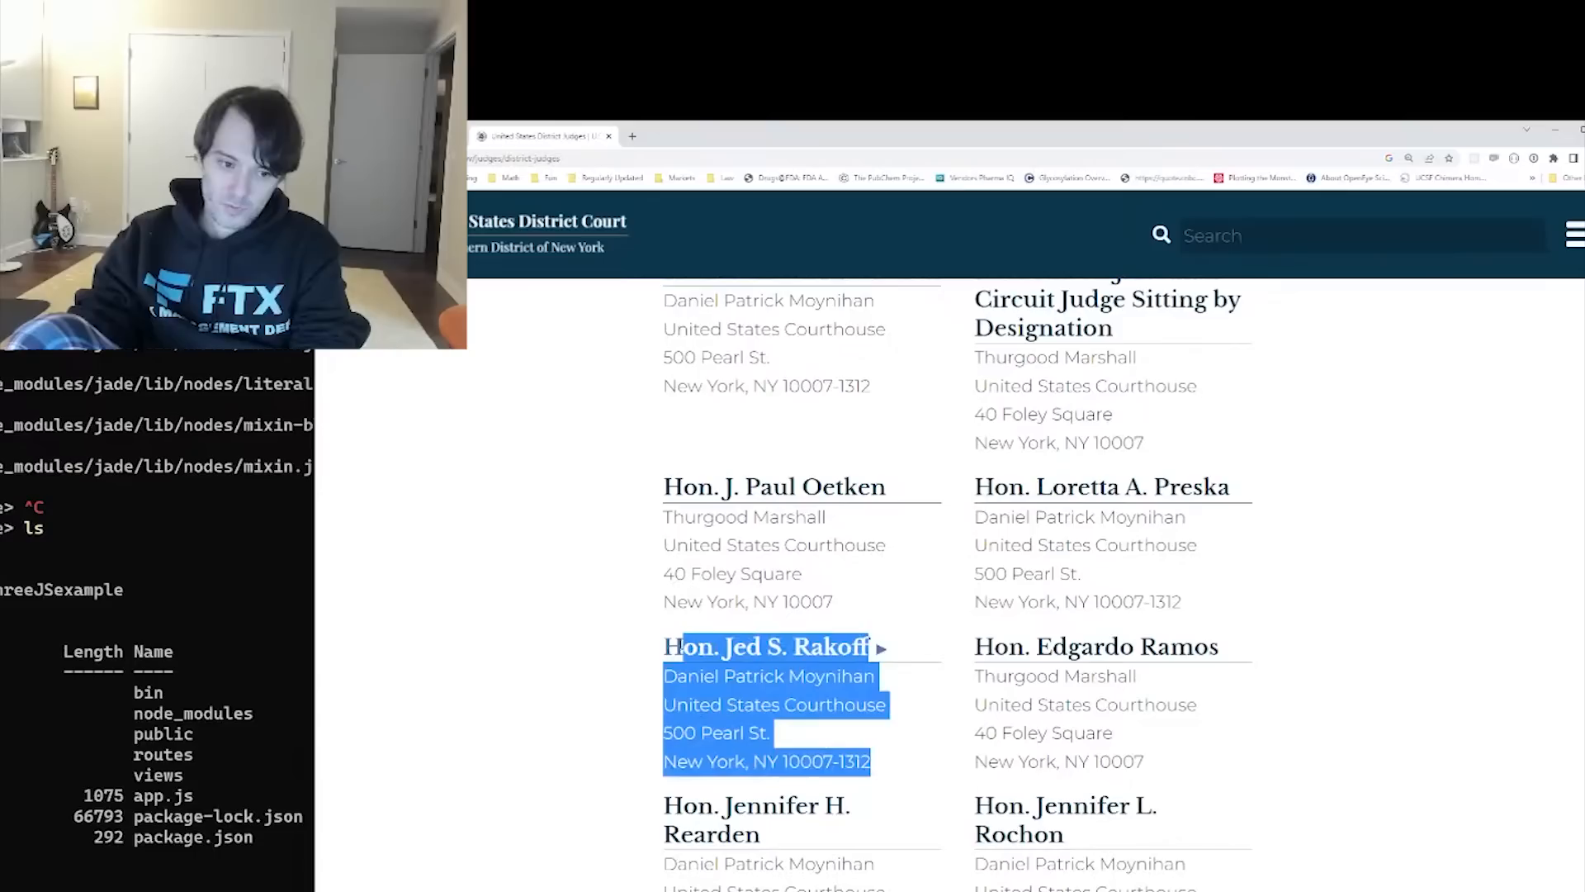
pyautogui.click(873, 780)
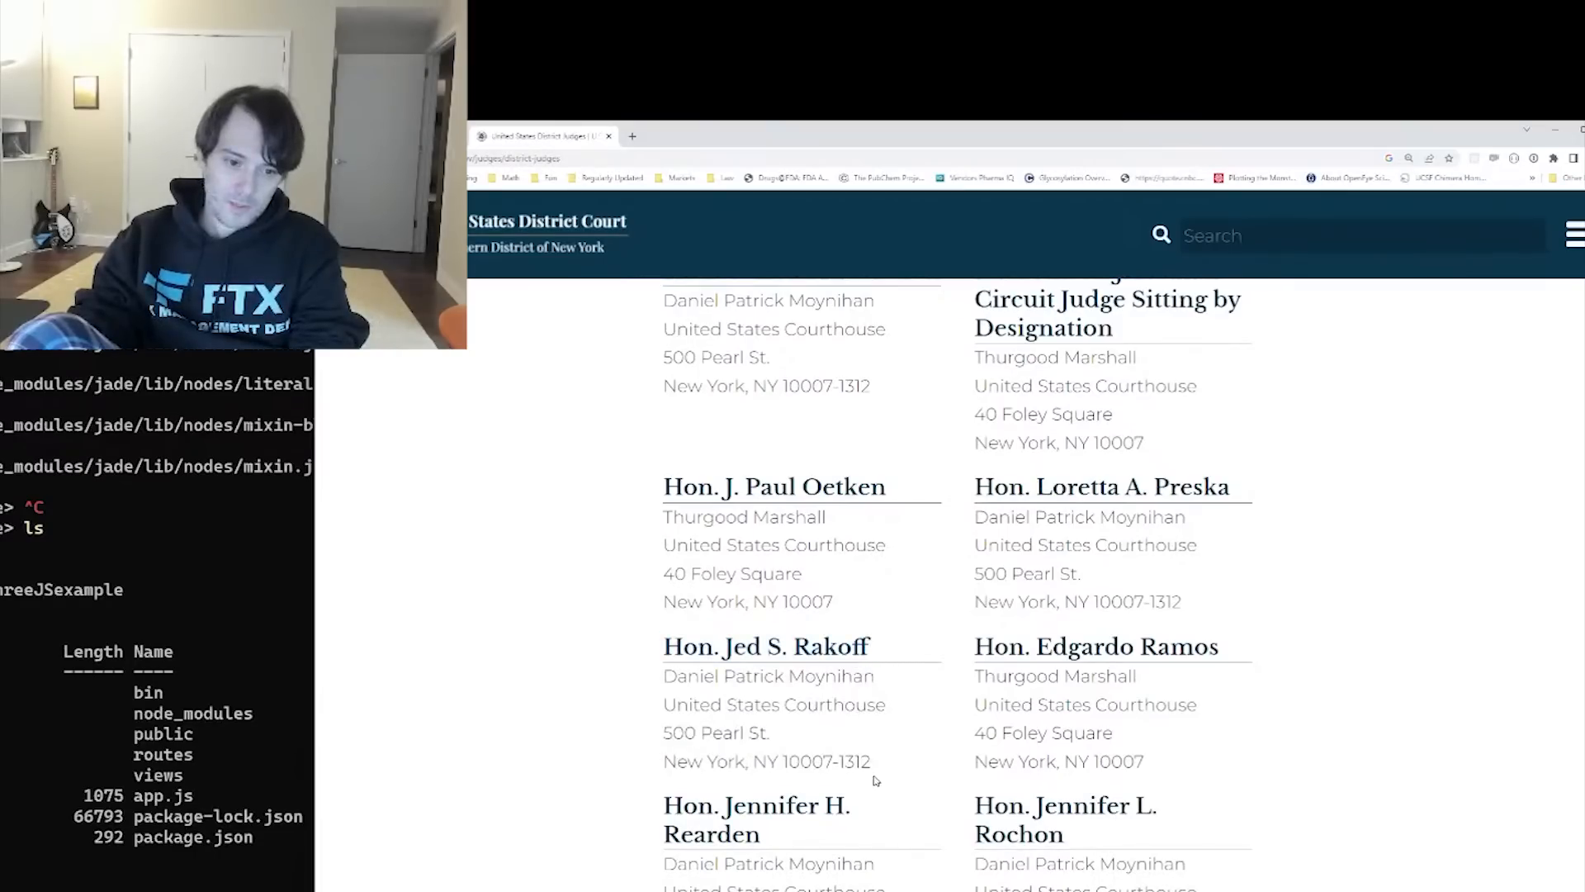
pyautogui.moveTo(664, 646); pyautogui.dragTo(870, 762)
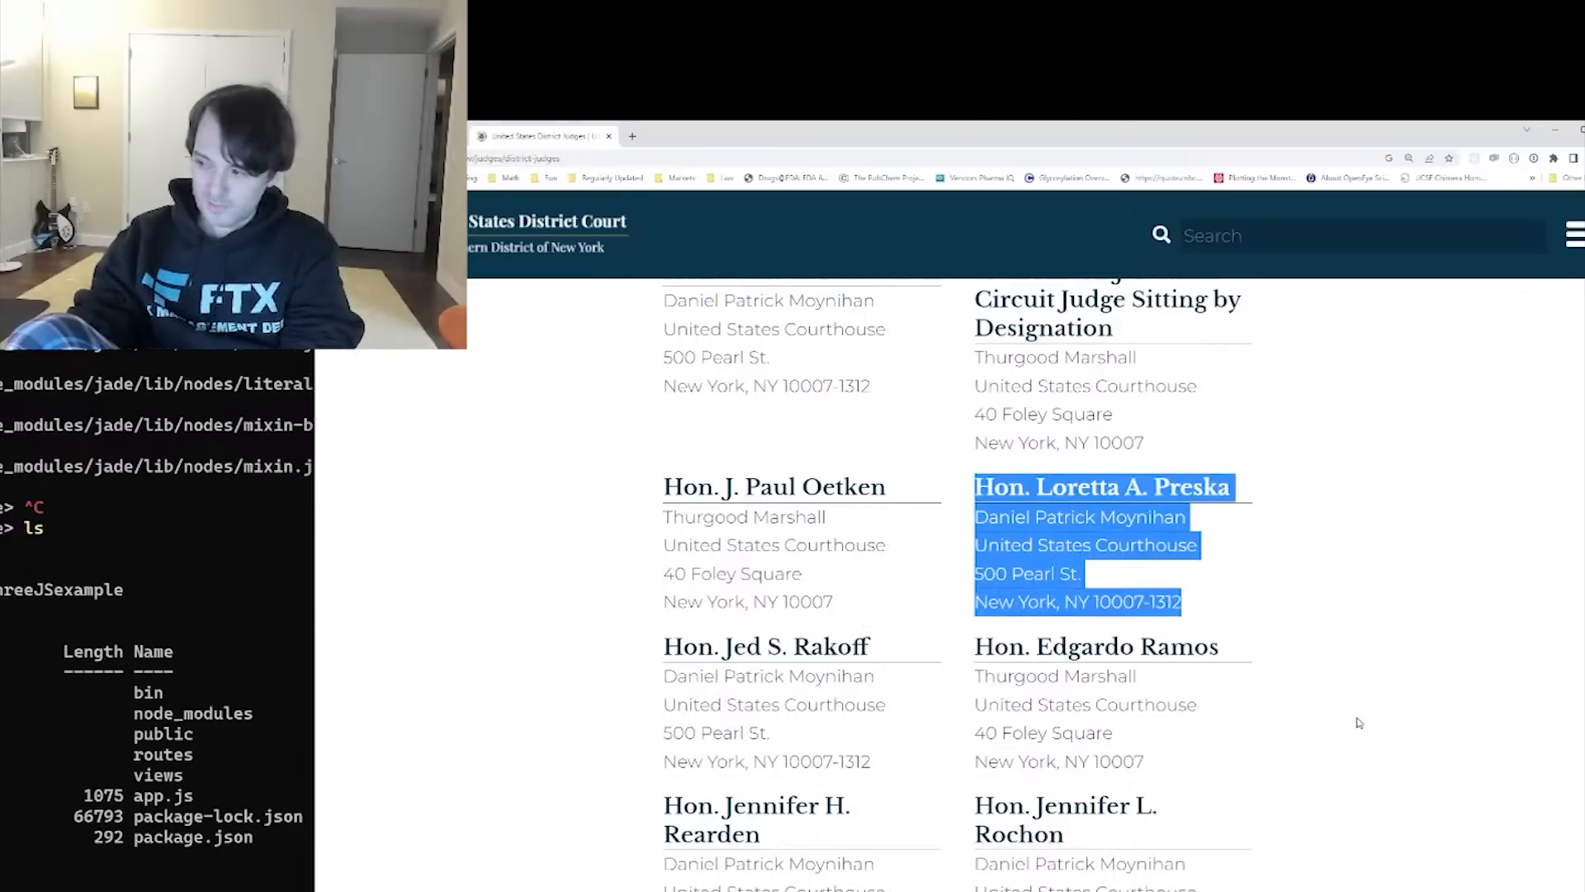
pyautogui.scroll(-3)
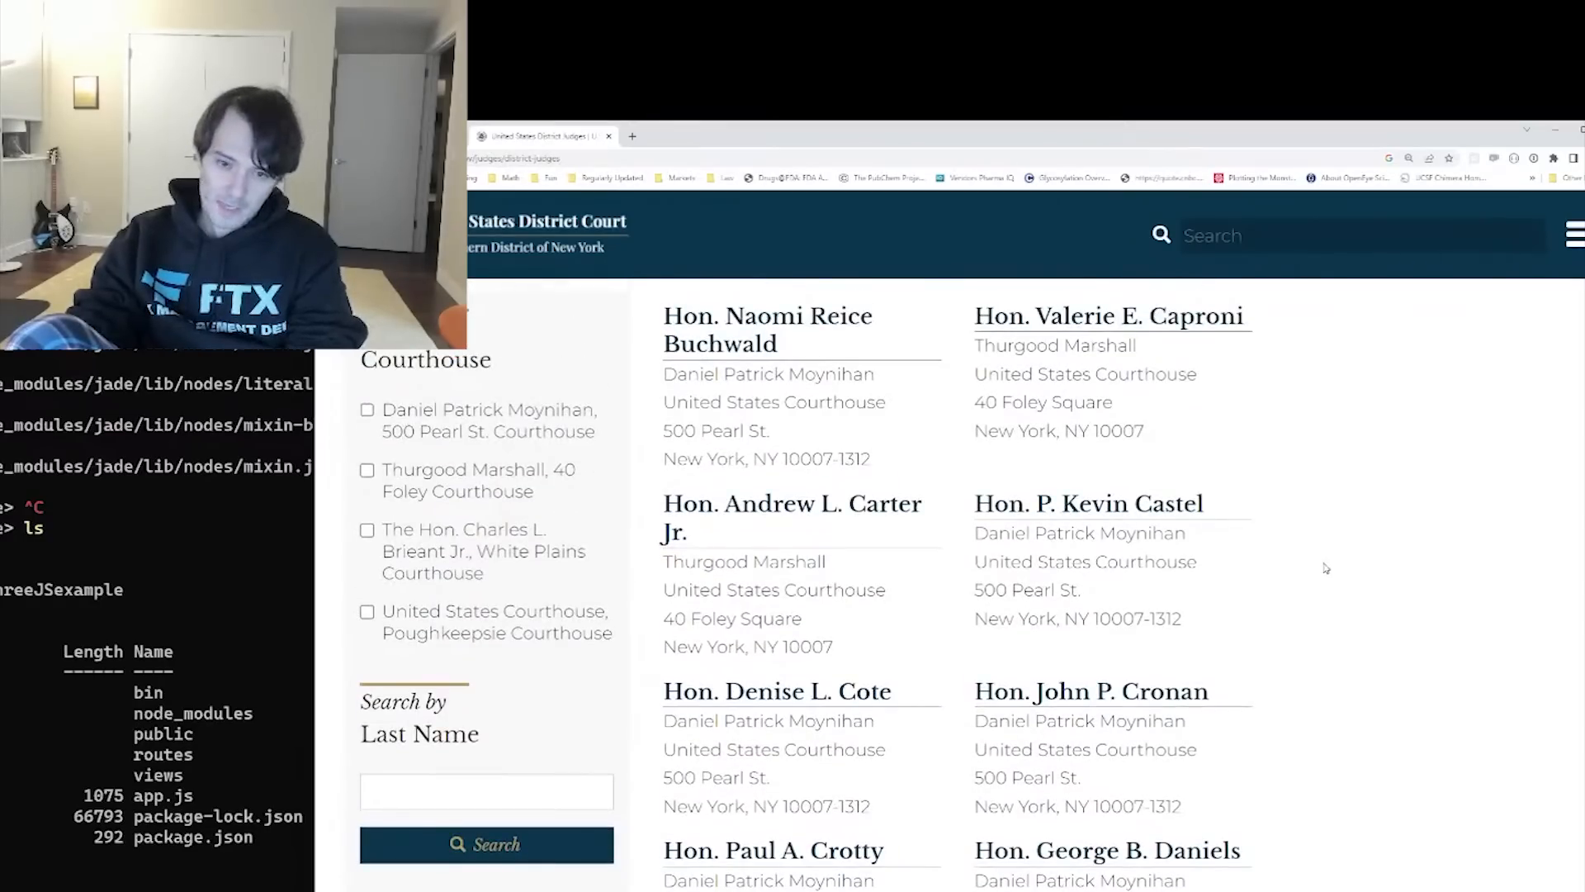
pyautogui.moveTo(974, 315); pyautogui.dragTo(1143, 459)
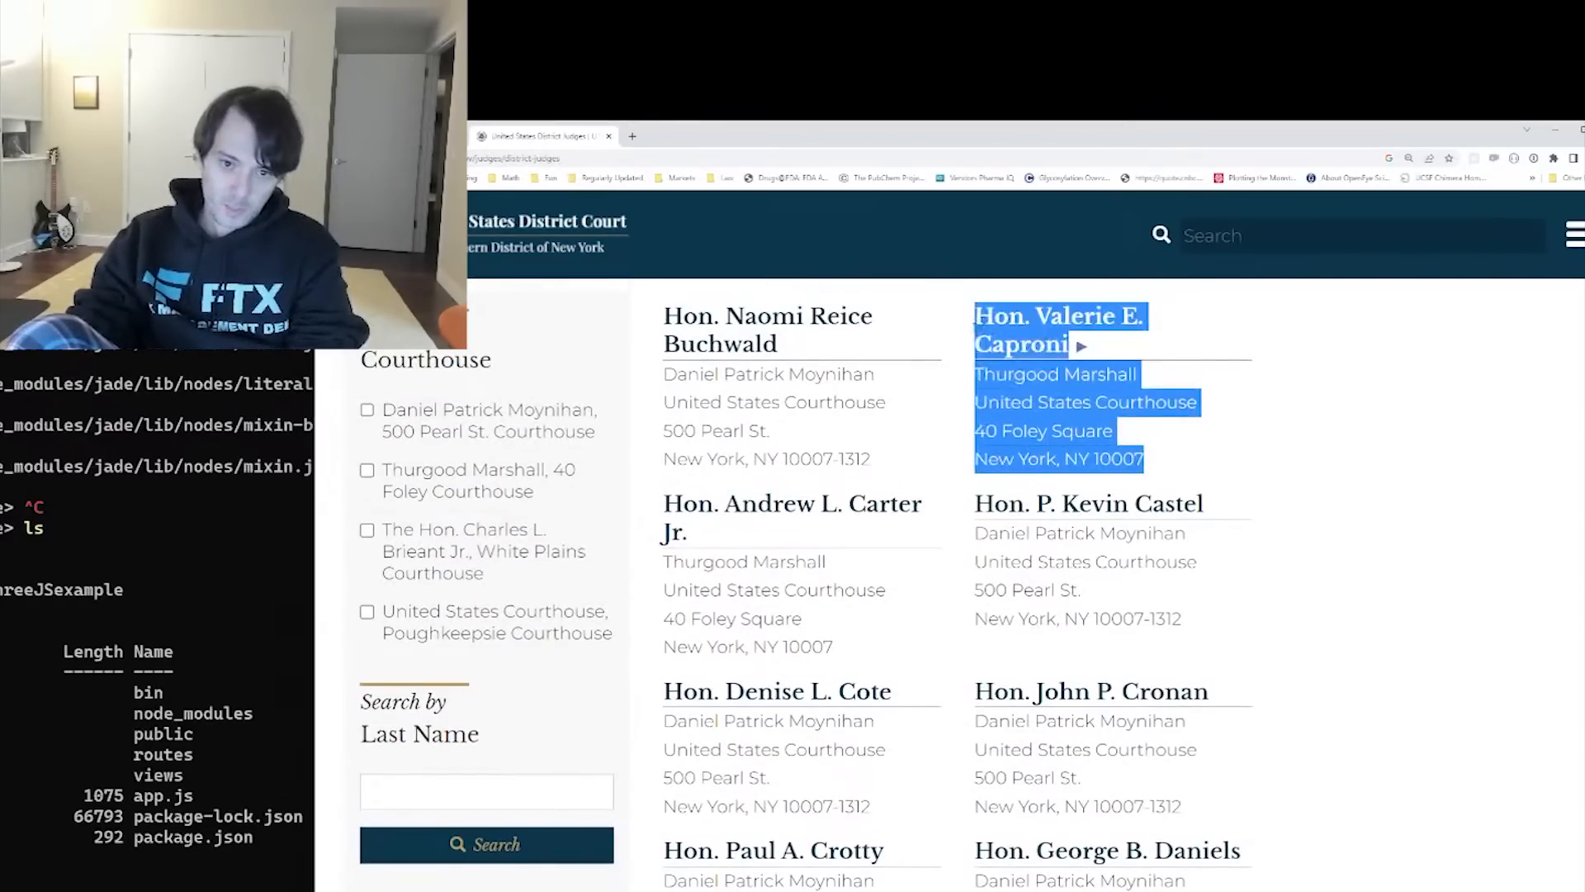
# Scroll the district judges list down to Judge Gregory H. Woods and back toward the courthouse filter
pyautogui.scroll(-3)
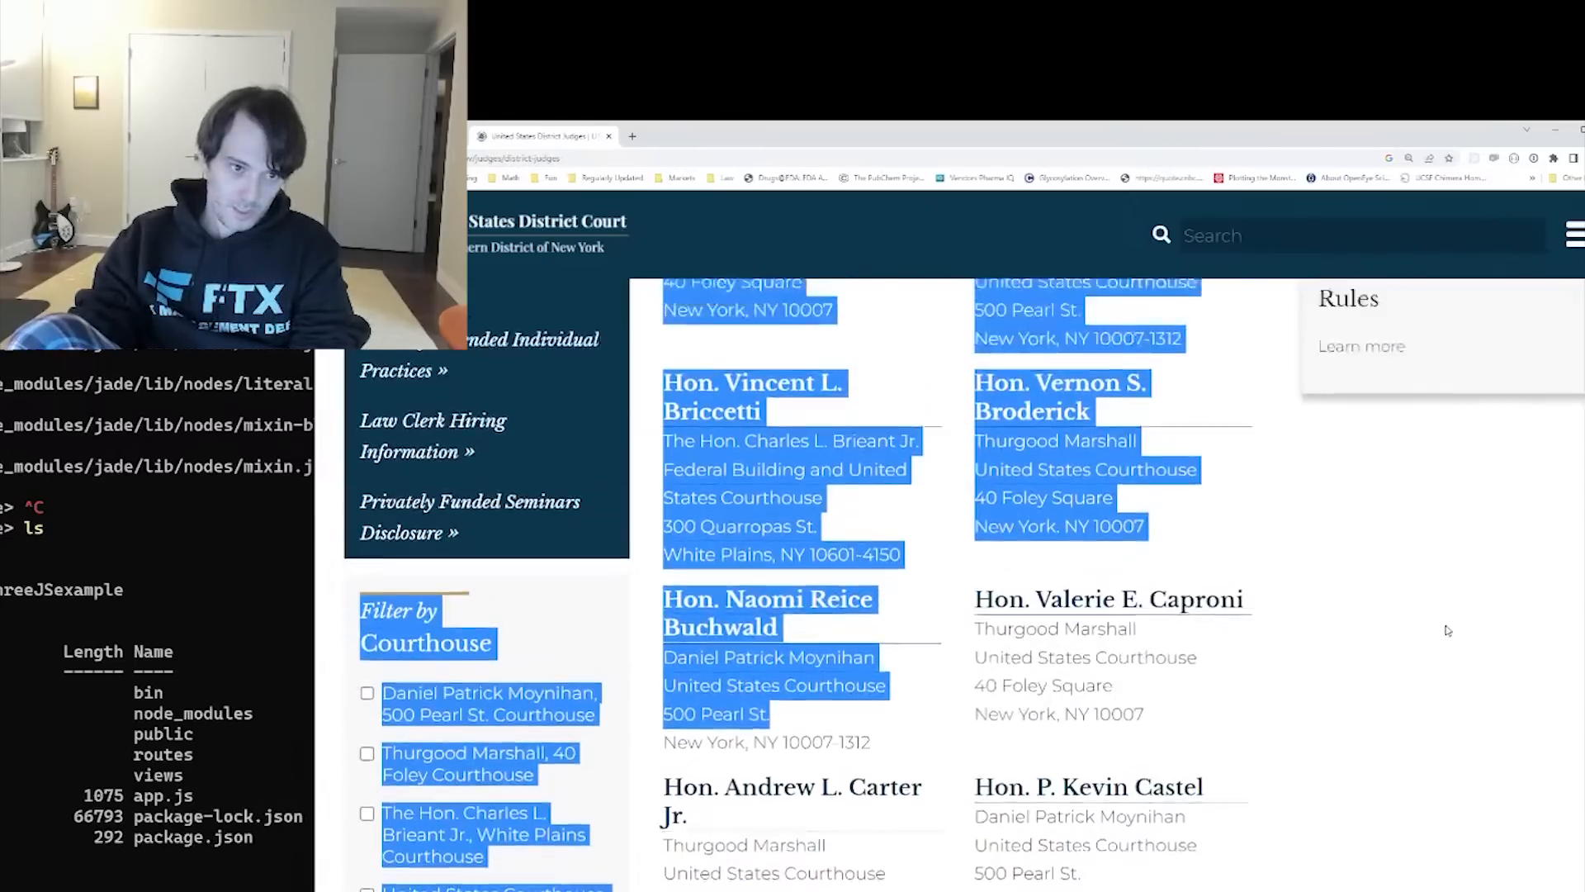
pyautogui.scroll(-3)
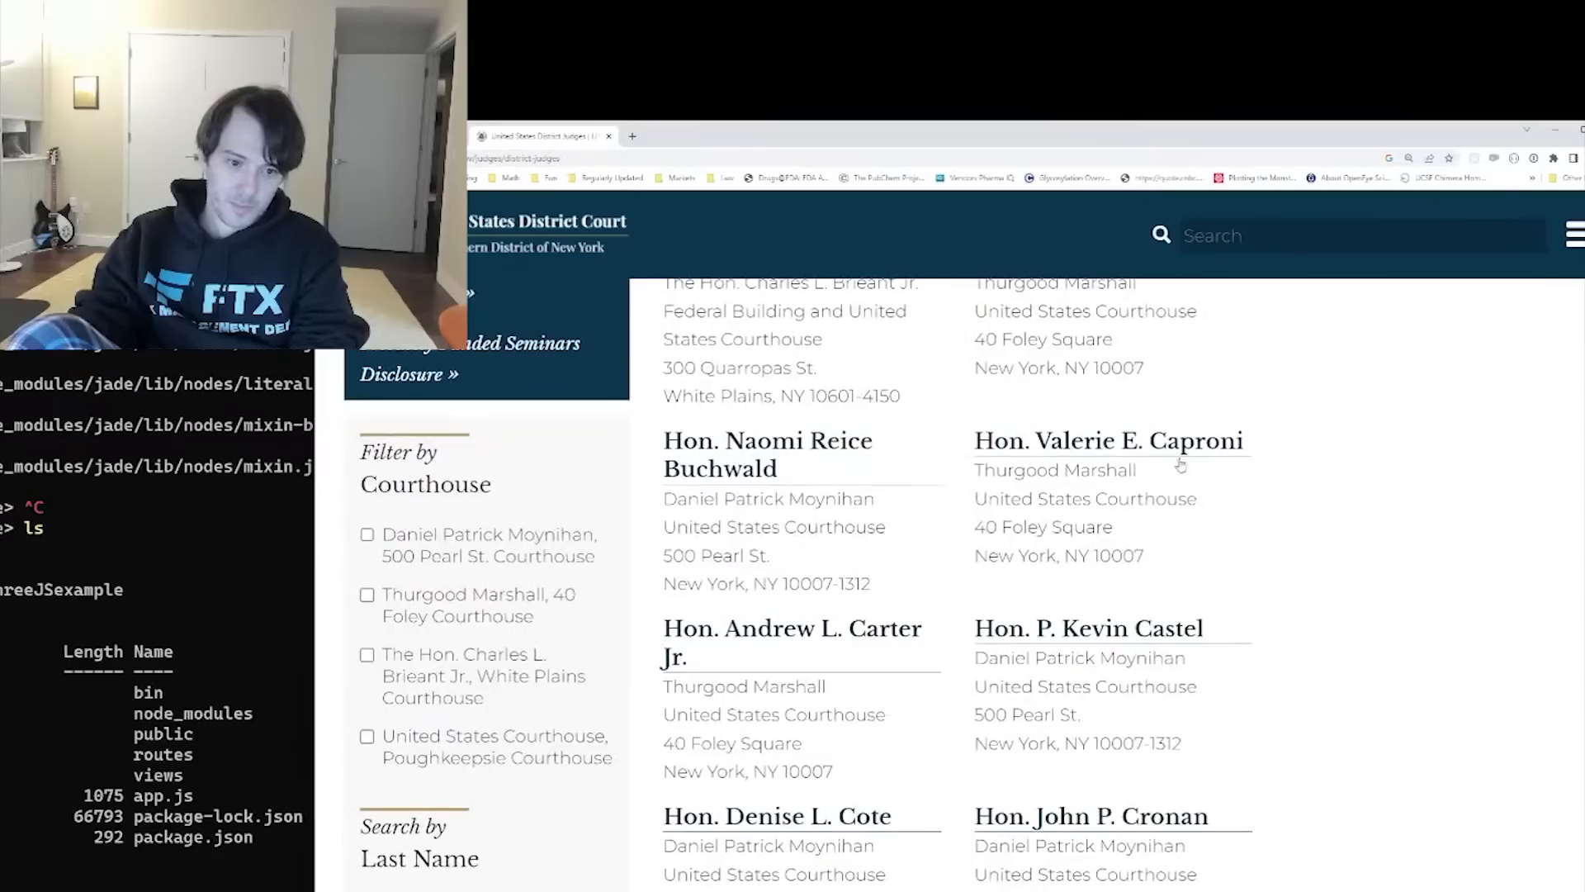
pyautogui.scroll(-3)
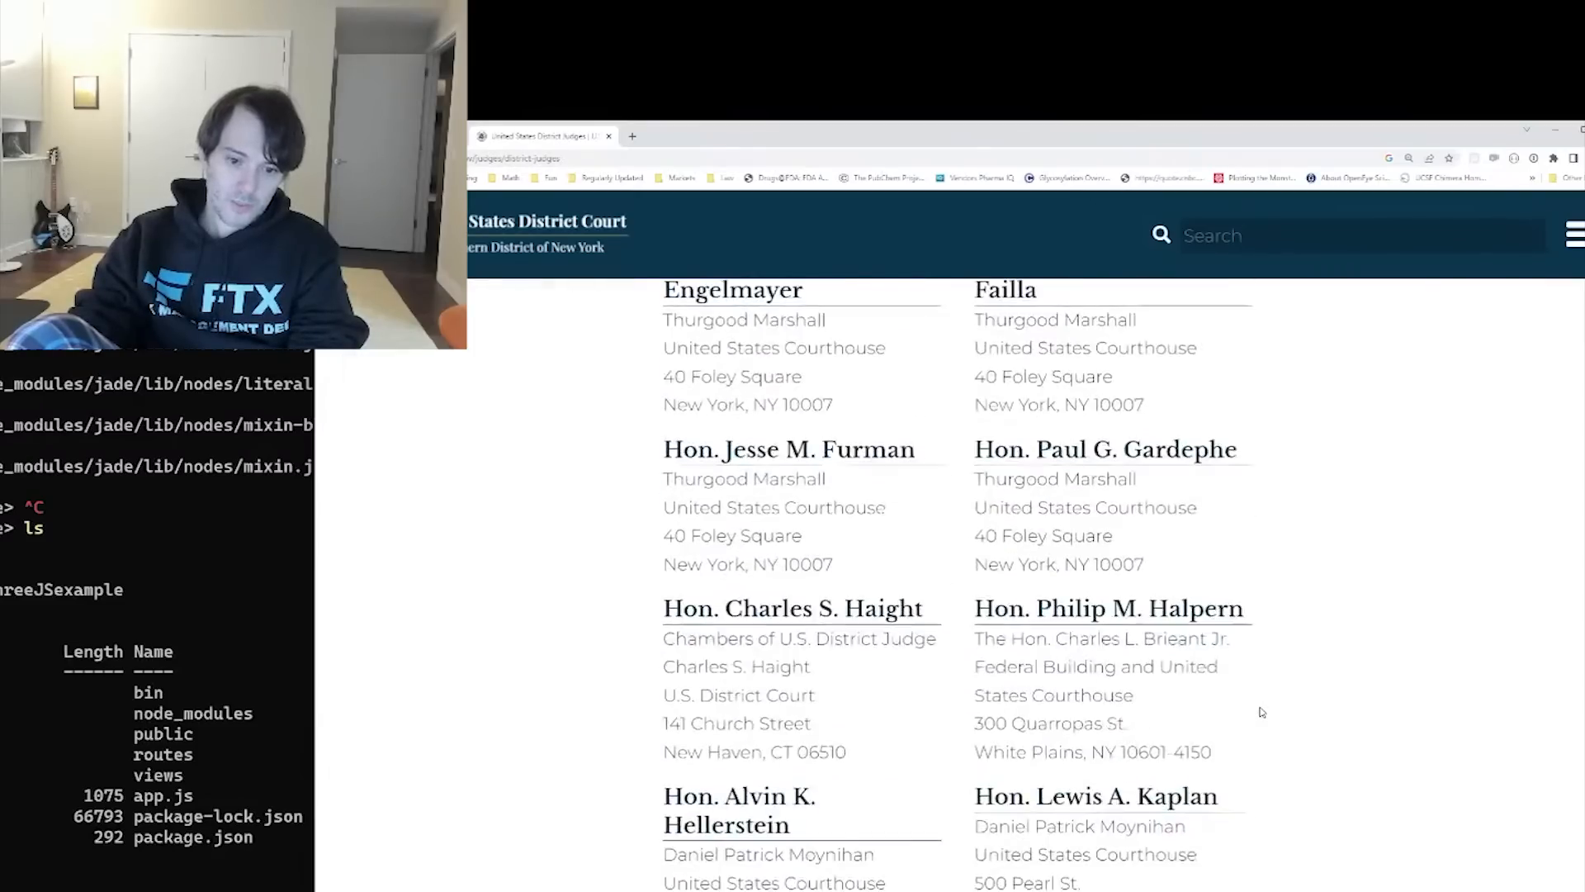
pyautogui.scroll(-3)
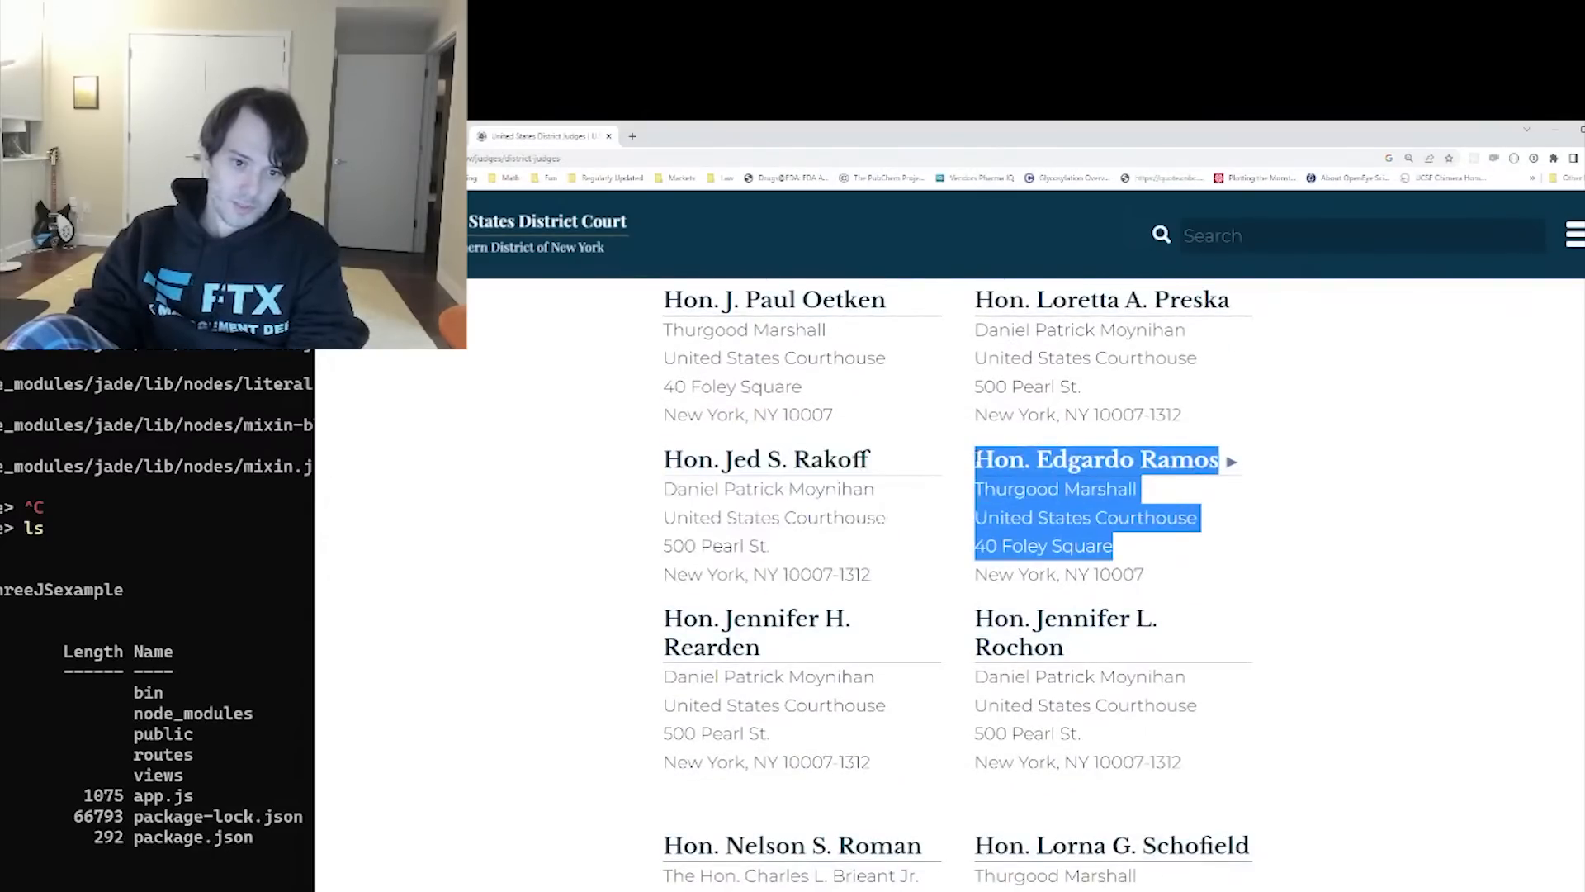
pyautogui.scroll(-3)
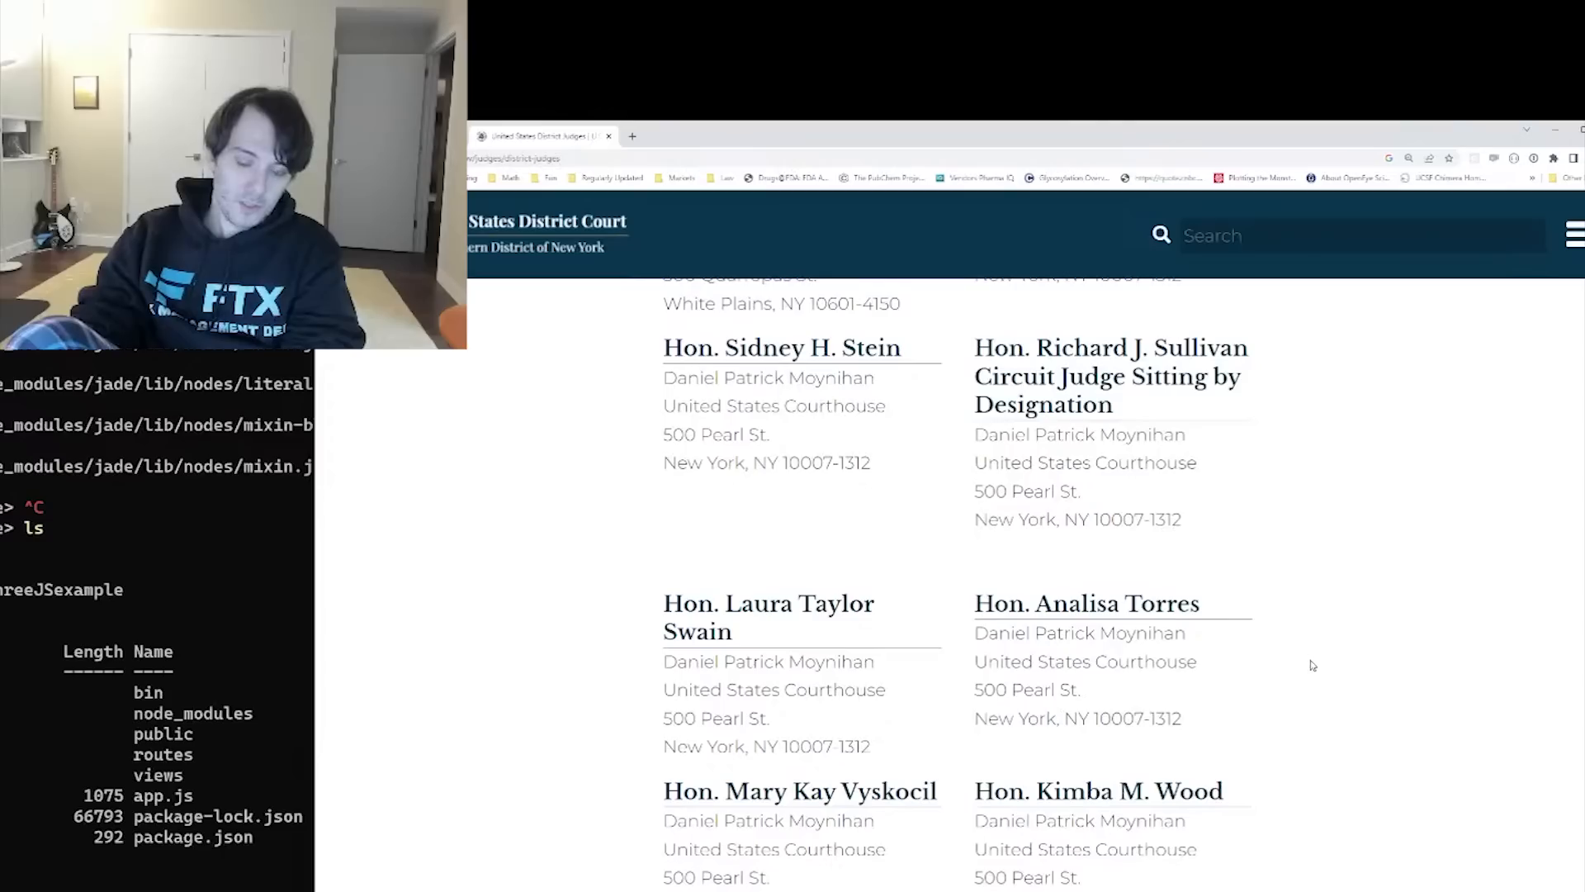
pyautogui.scroll(-3)
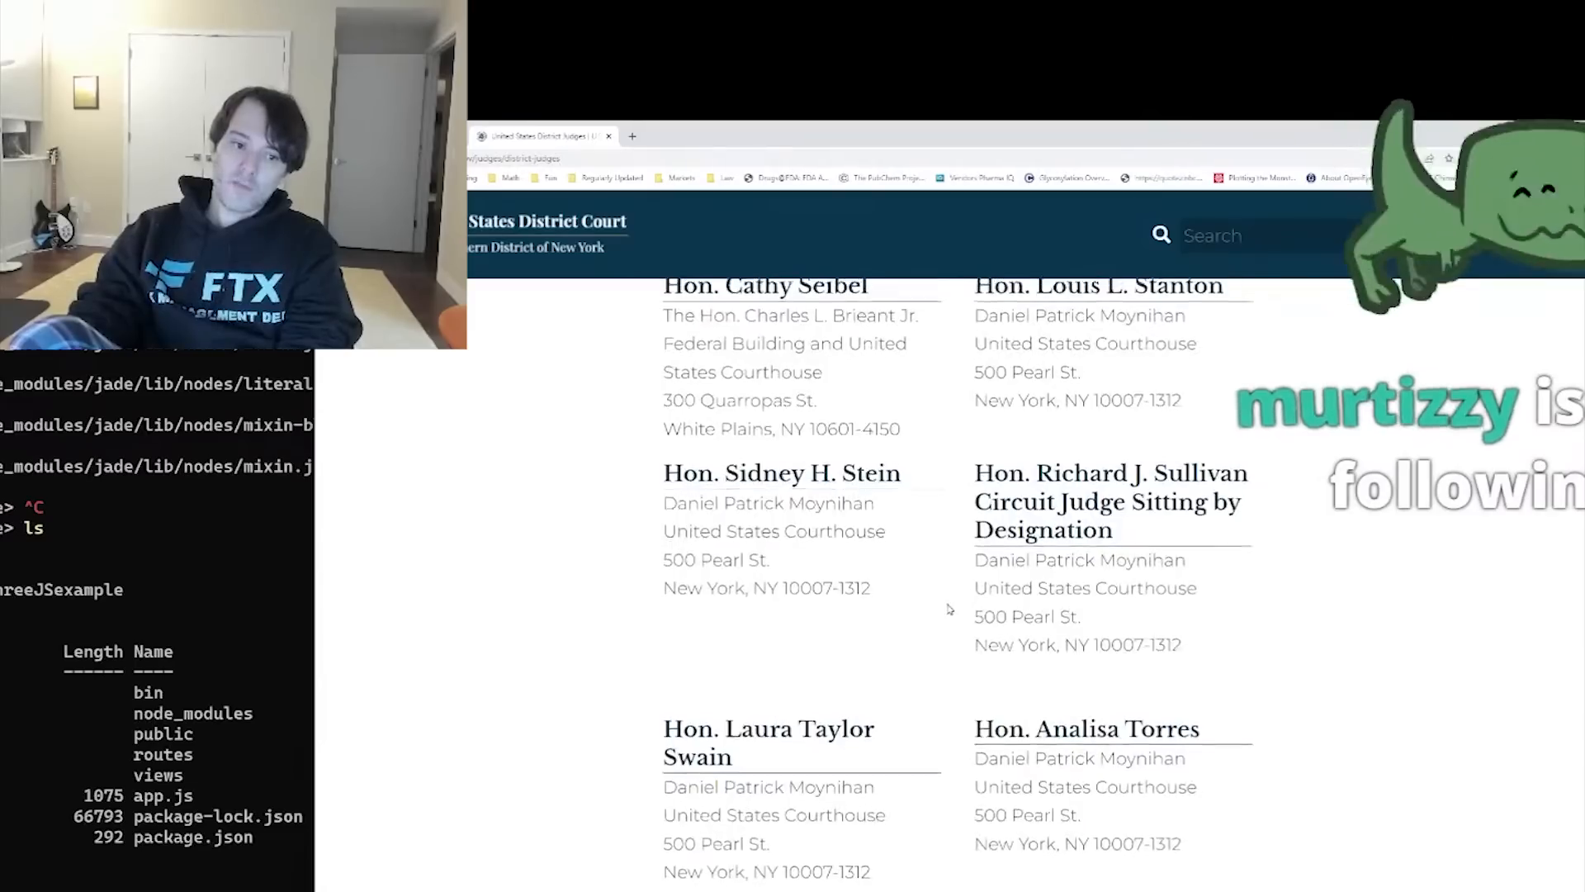
pyautogui.scroll(-3)
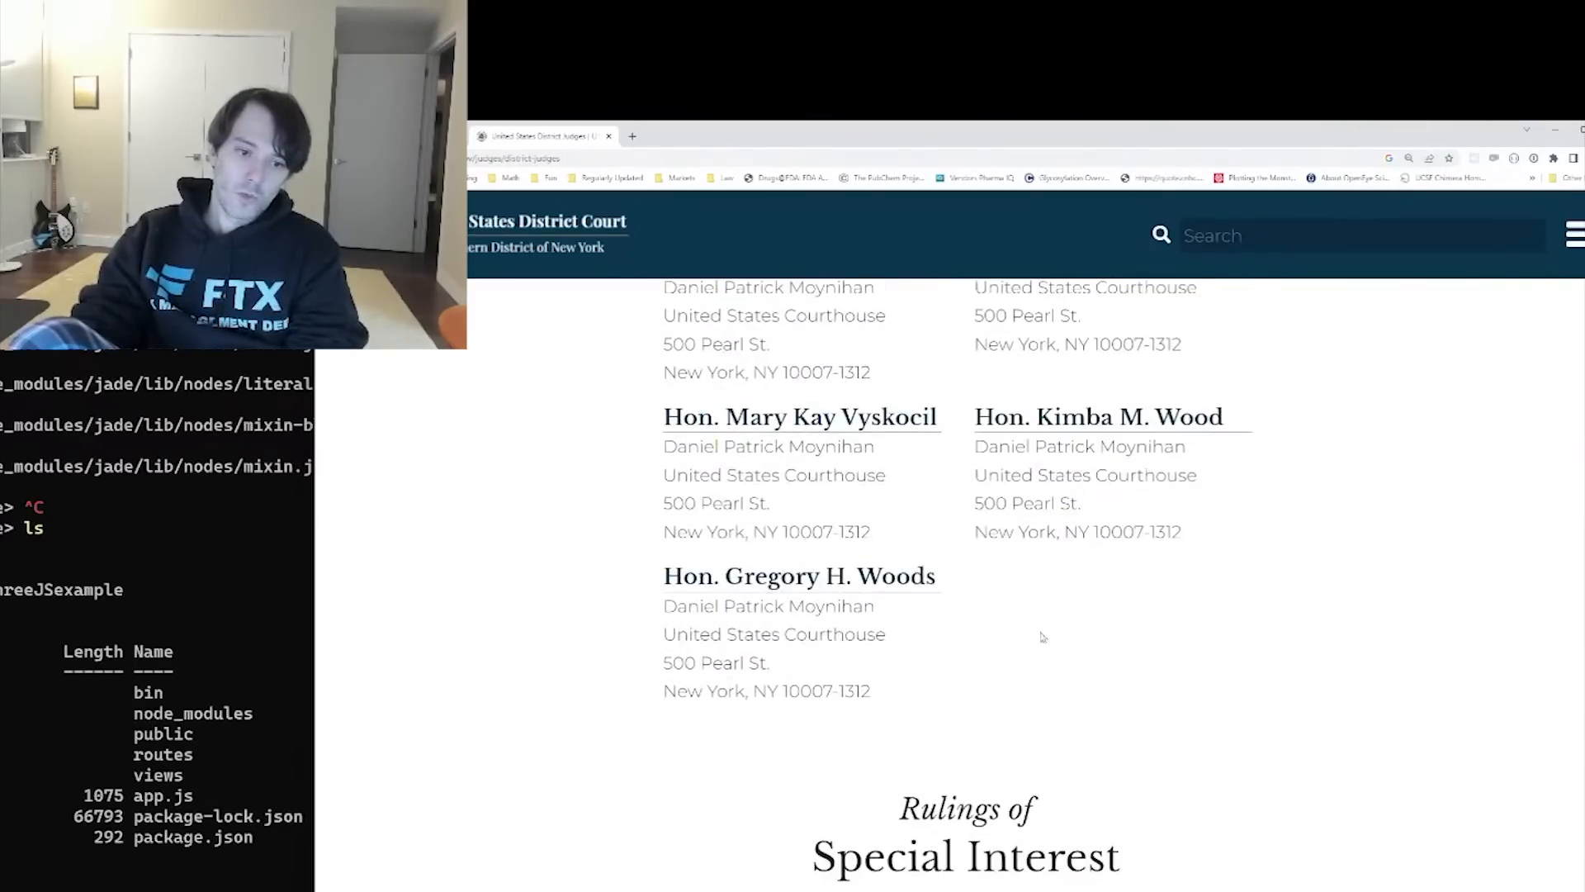
pyautogui.scroll(3)
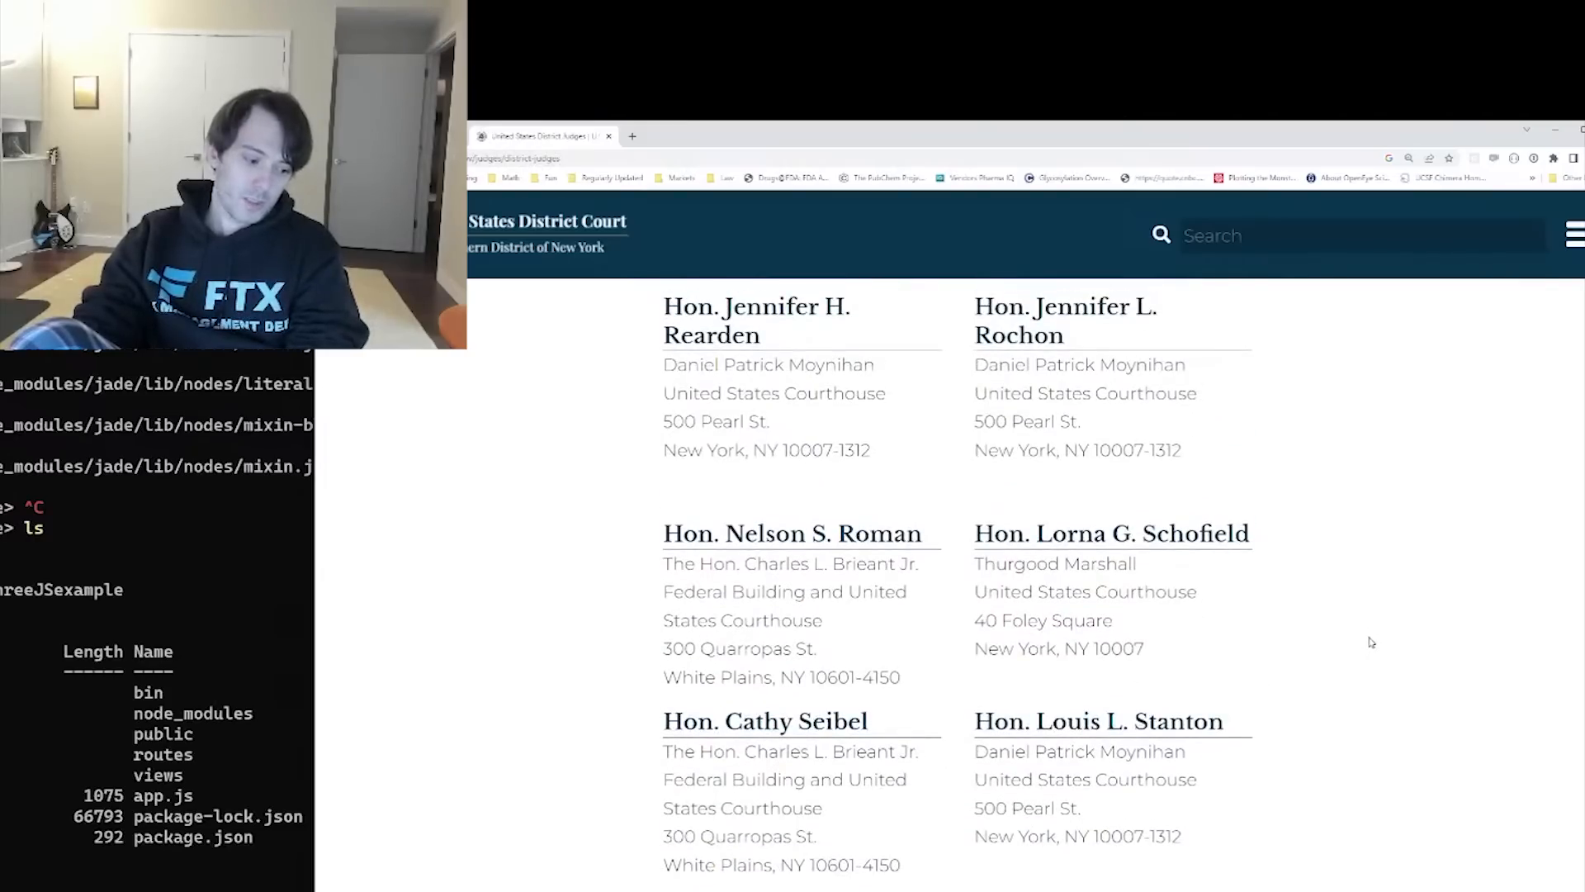
pyautogui.scroll(-3)
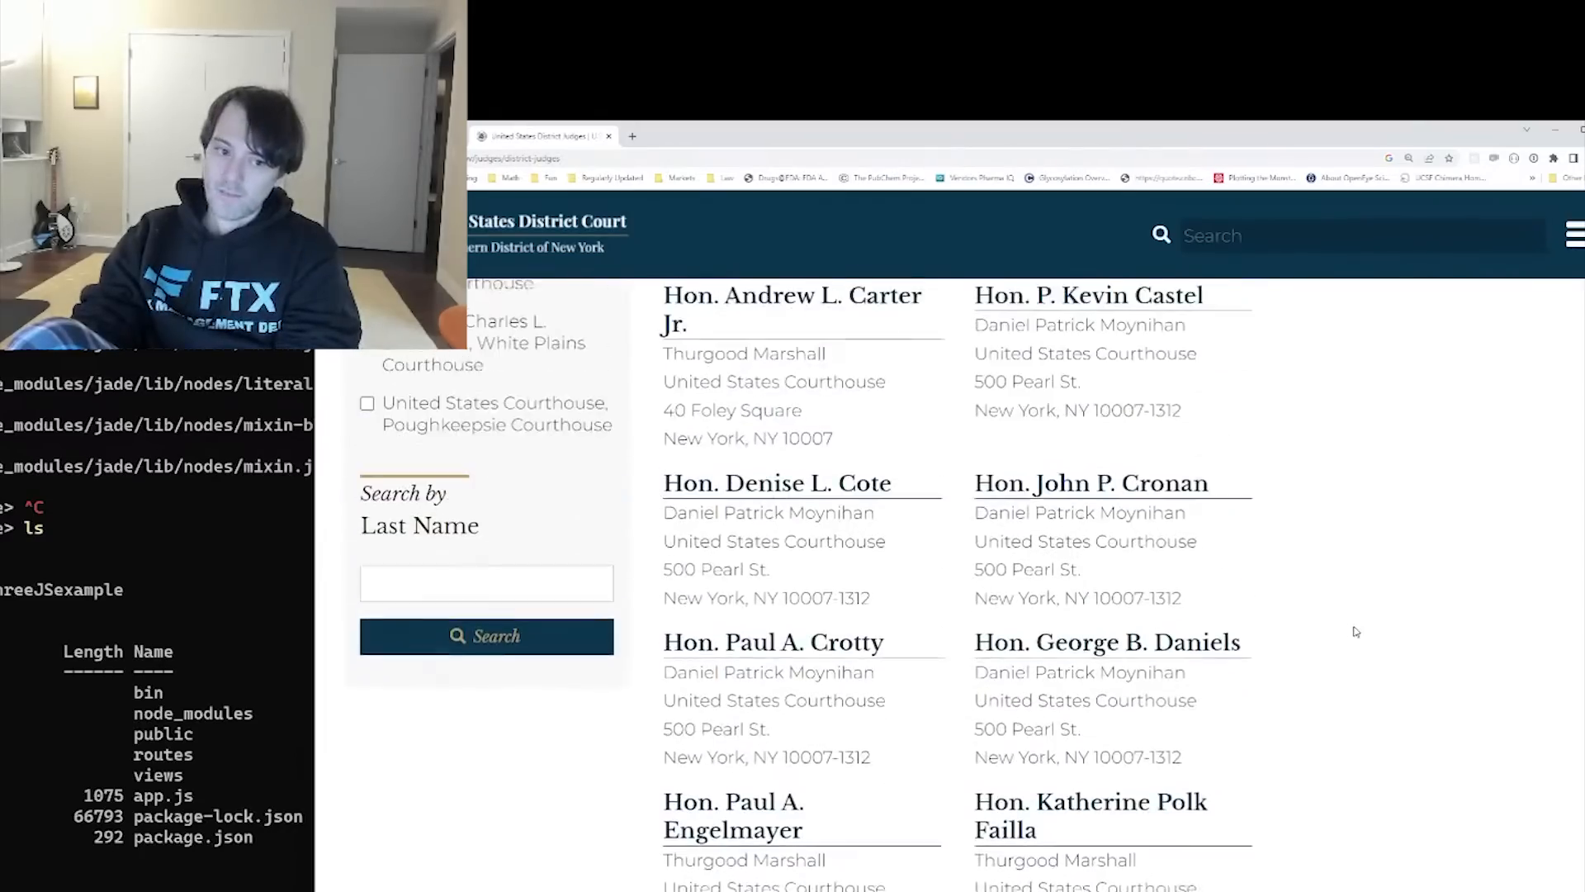
pyautogui.scroll(-3)
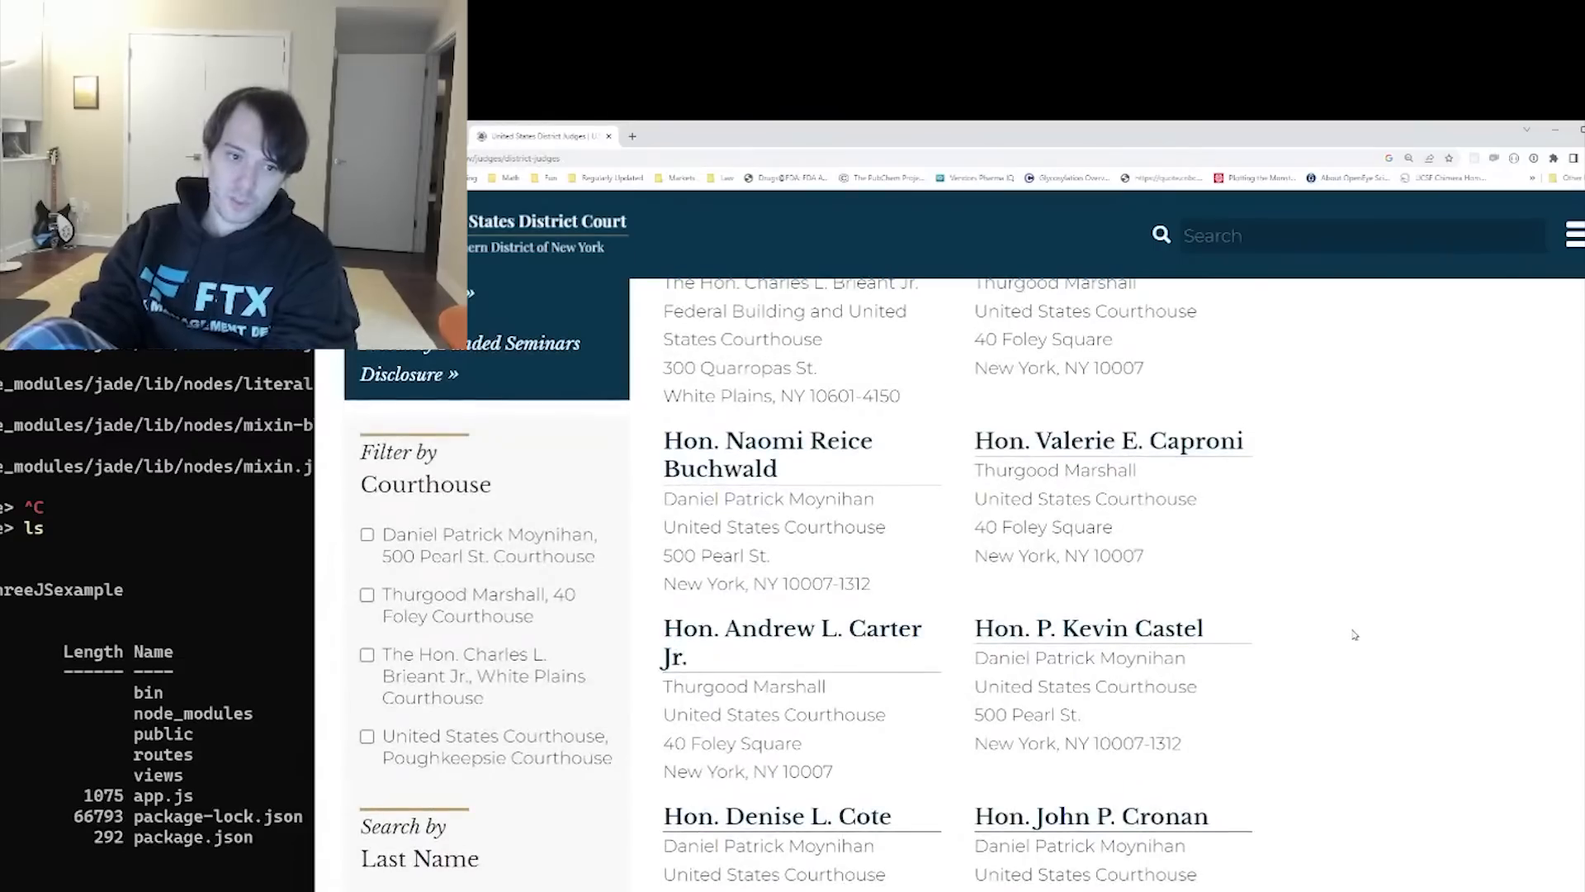
pyautogui.scroll(3)
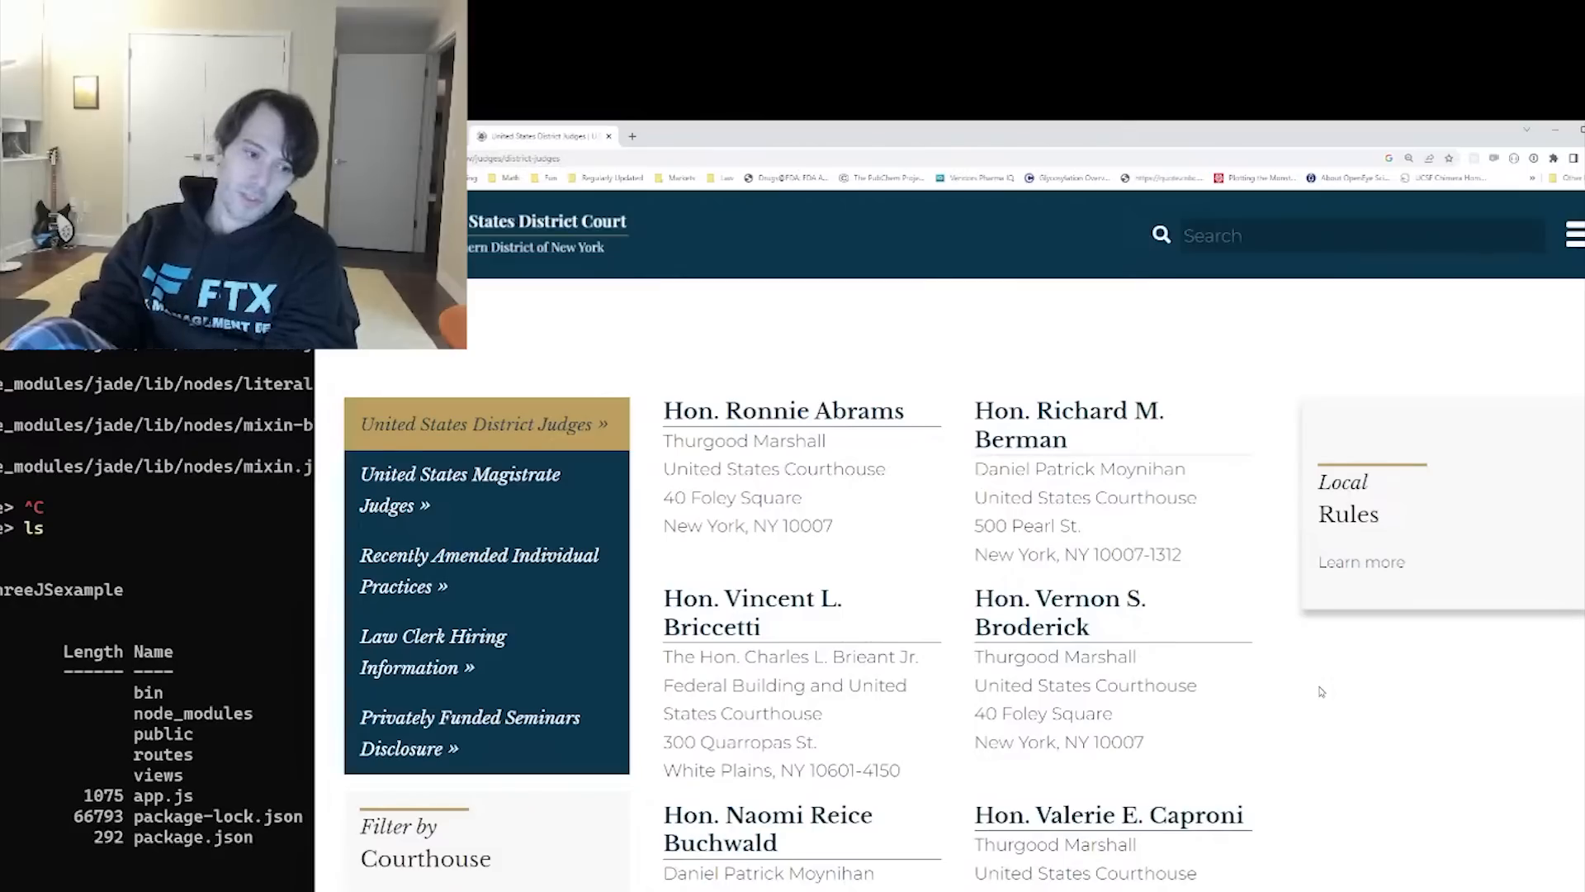
pyautogui.moveTo(553, 241)
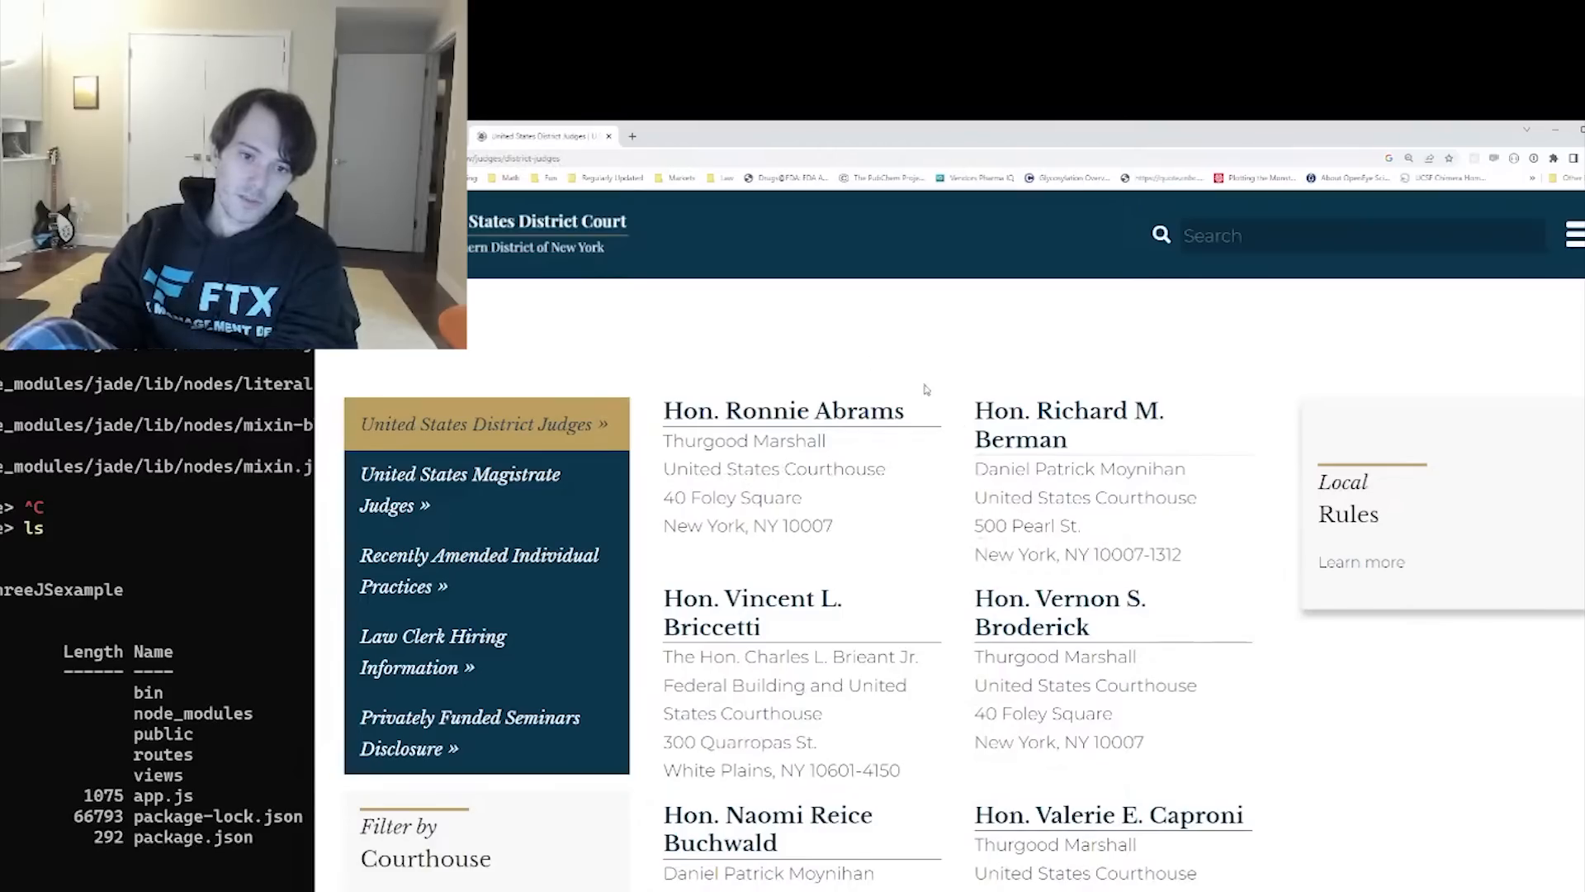
pyautogui.scroll(-3)
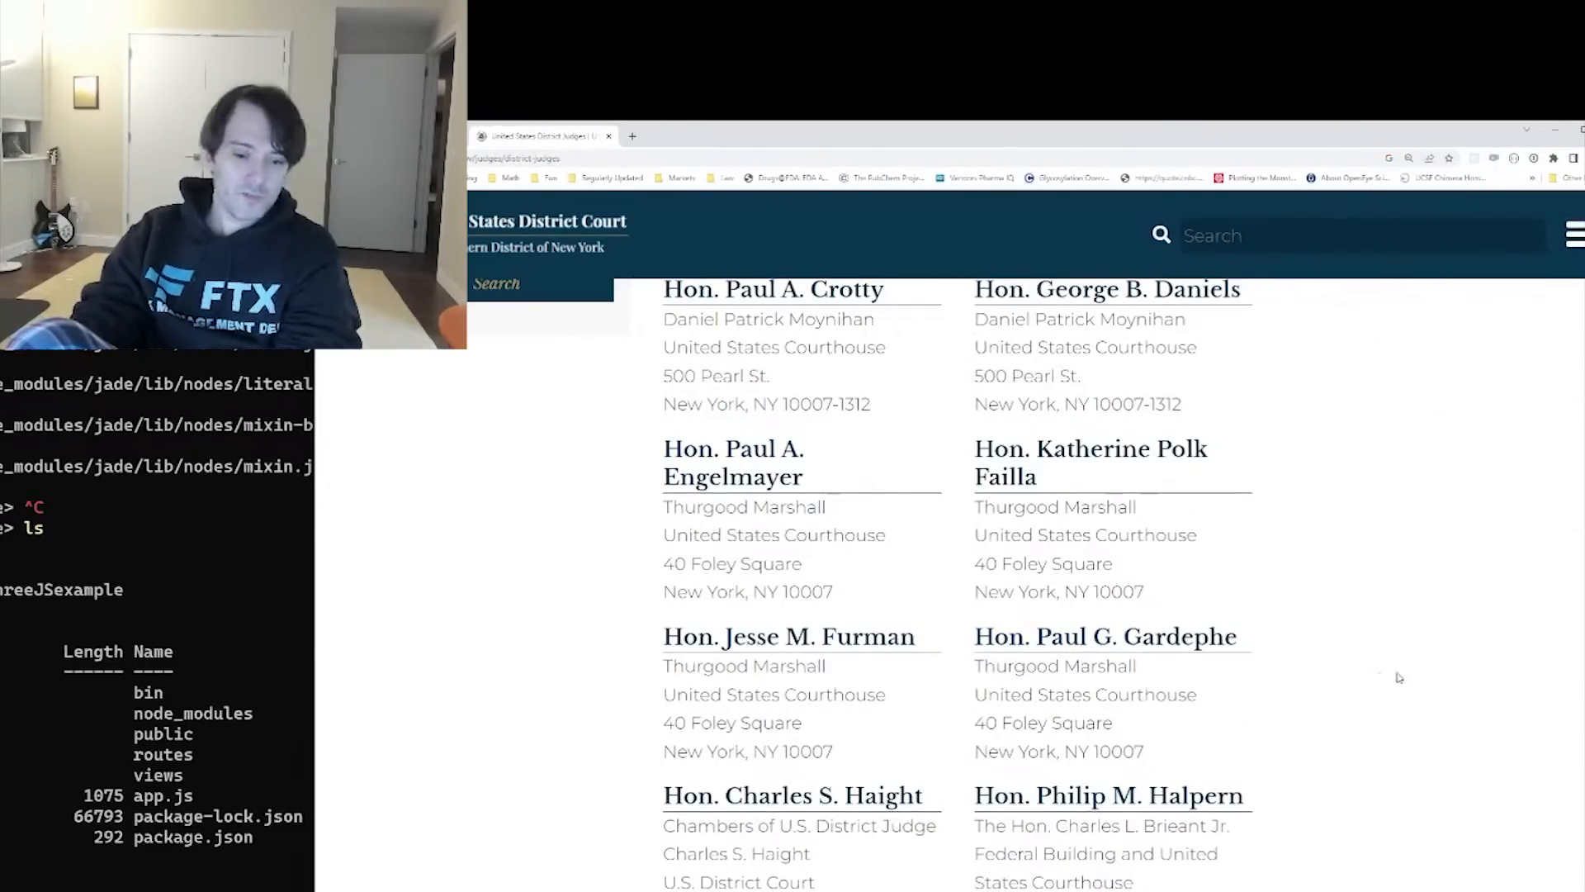
pyautogui.scroll(-3)
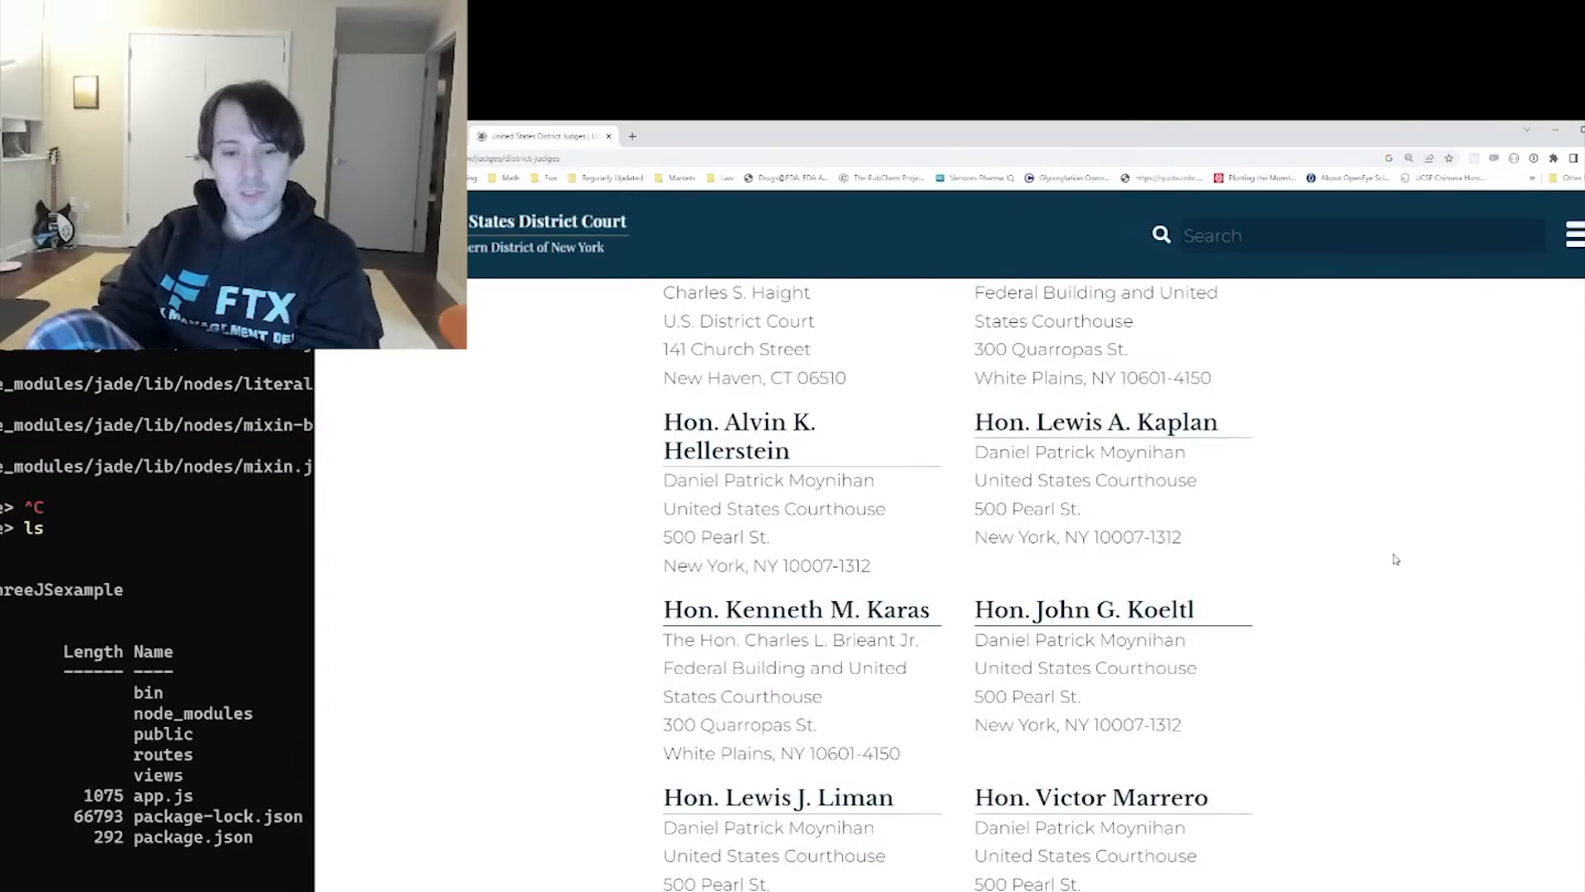
pyautogui.moveTo(1303, 689)
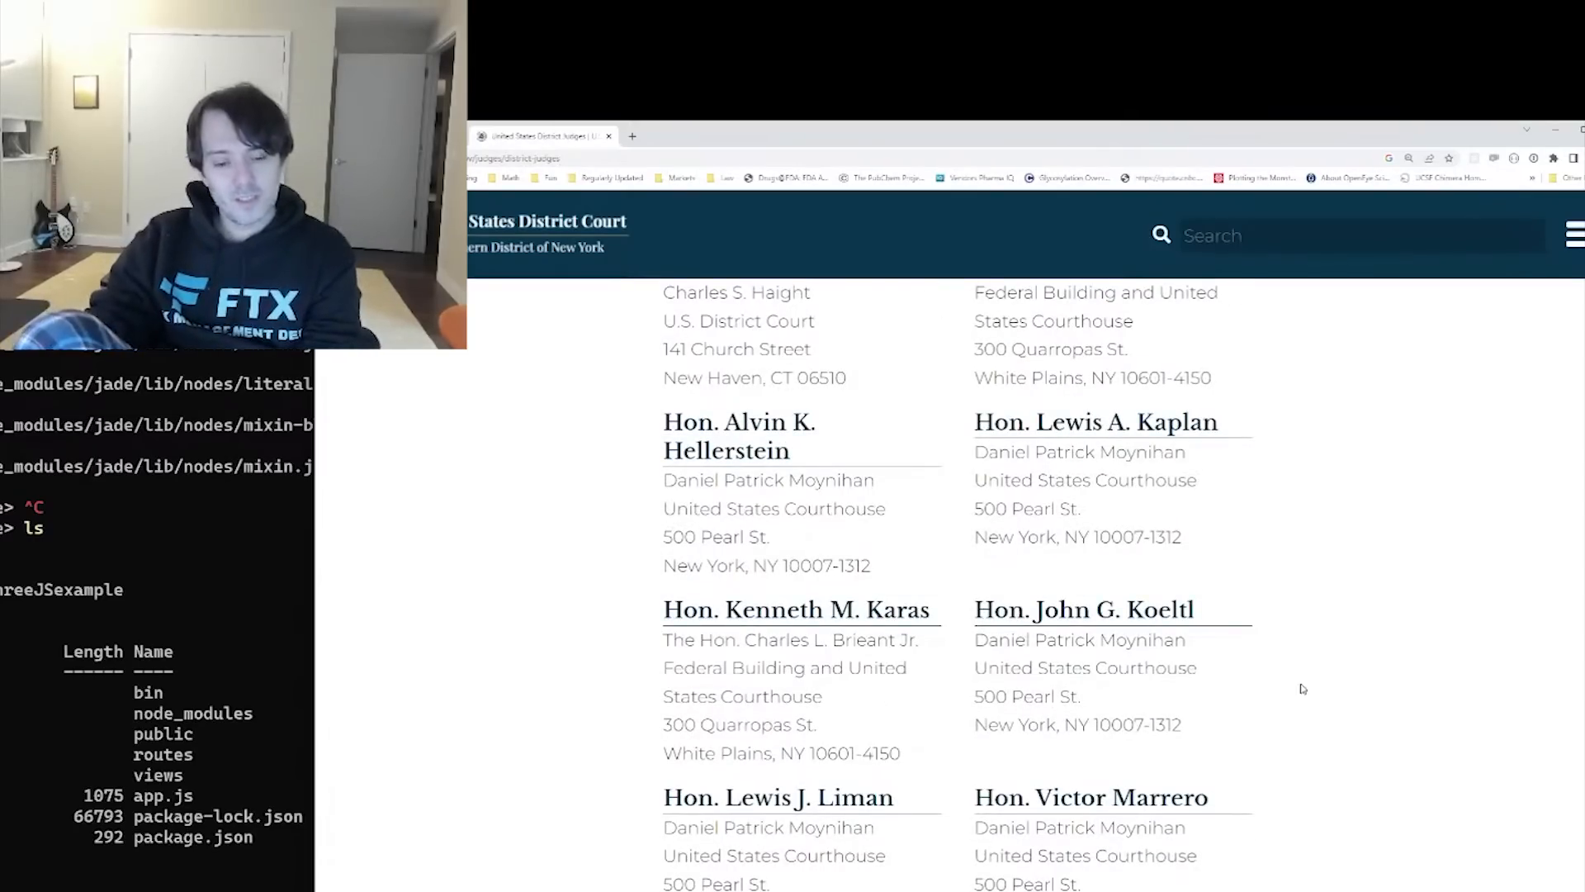
pyautogui.scroll(-3)
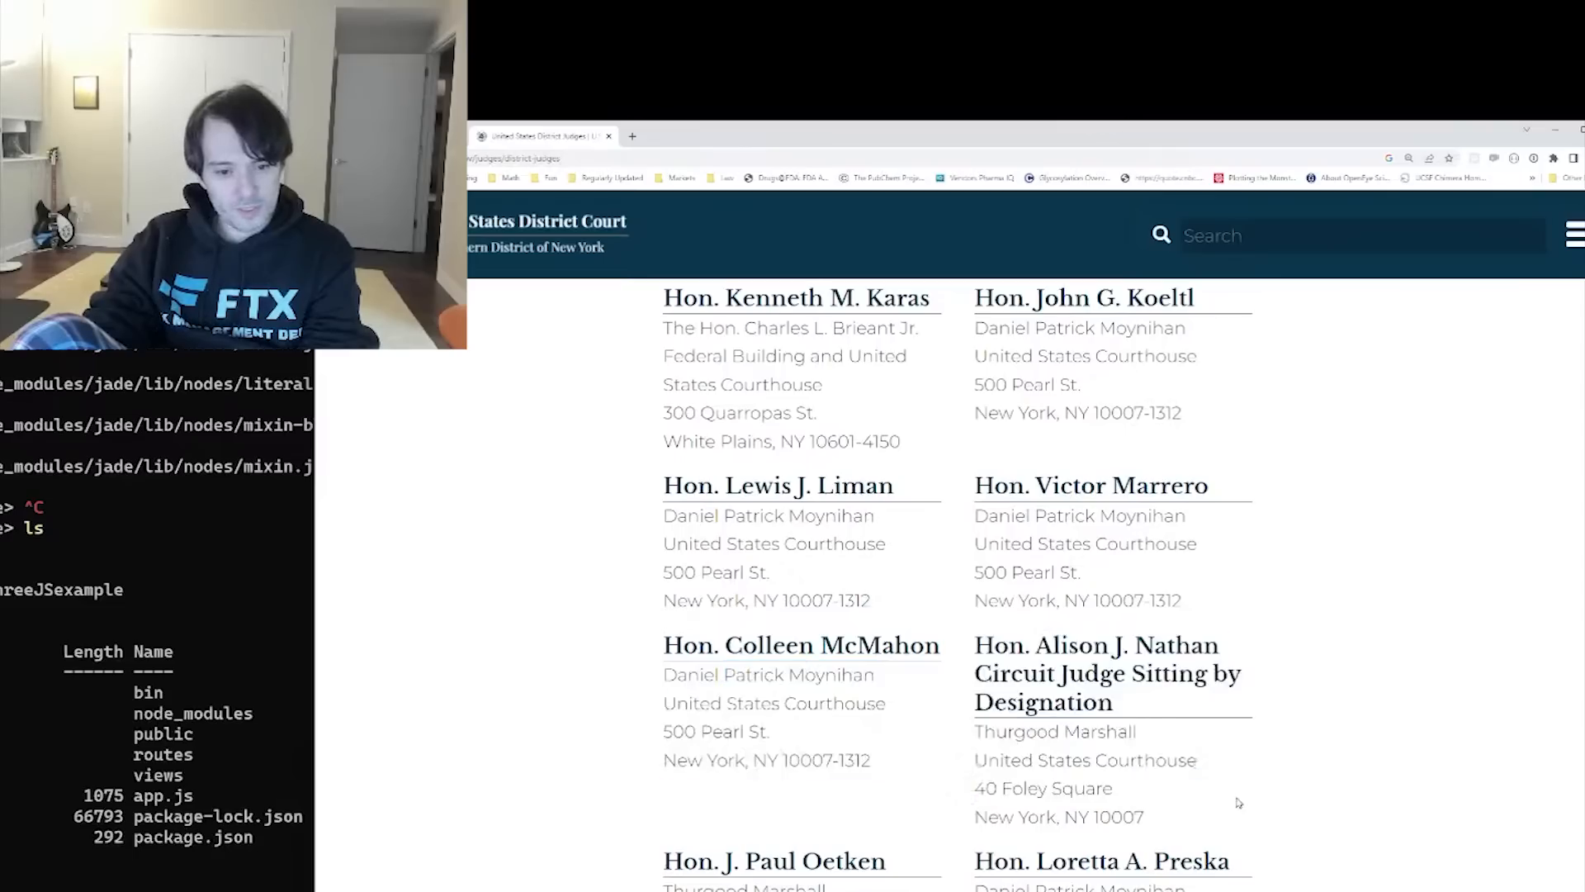
pyautogui.scroll(-3)
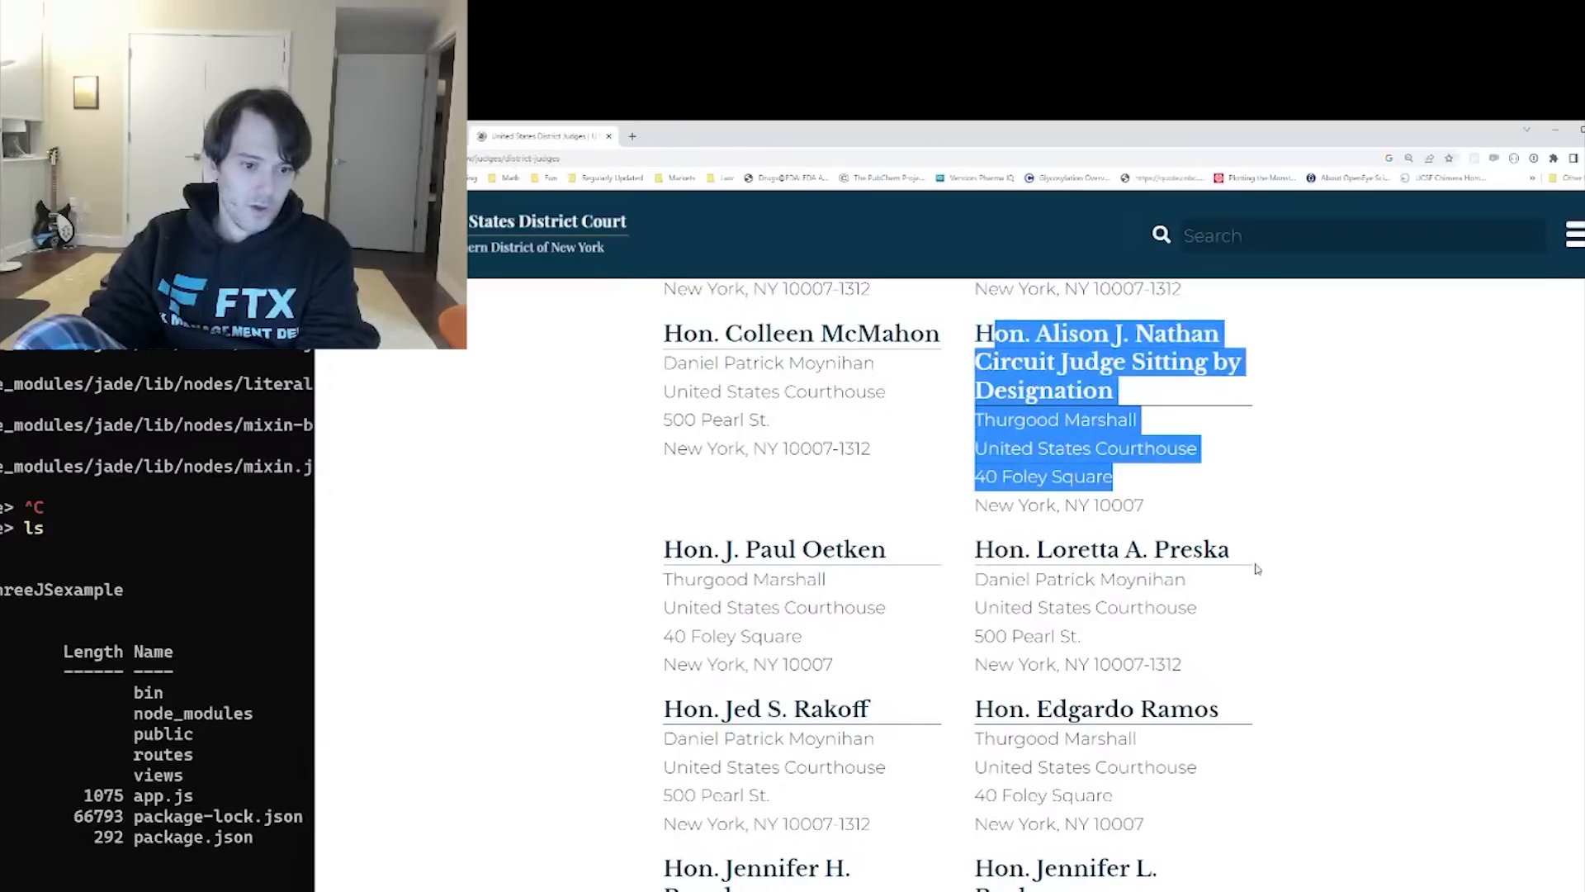
pyautogui.scroll(-3)
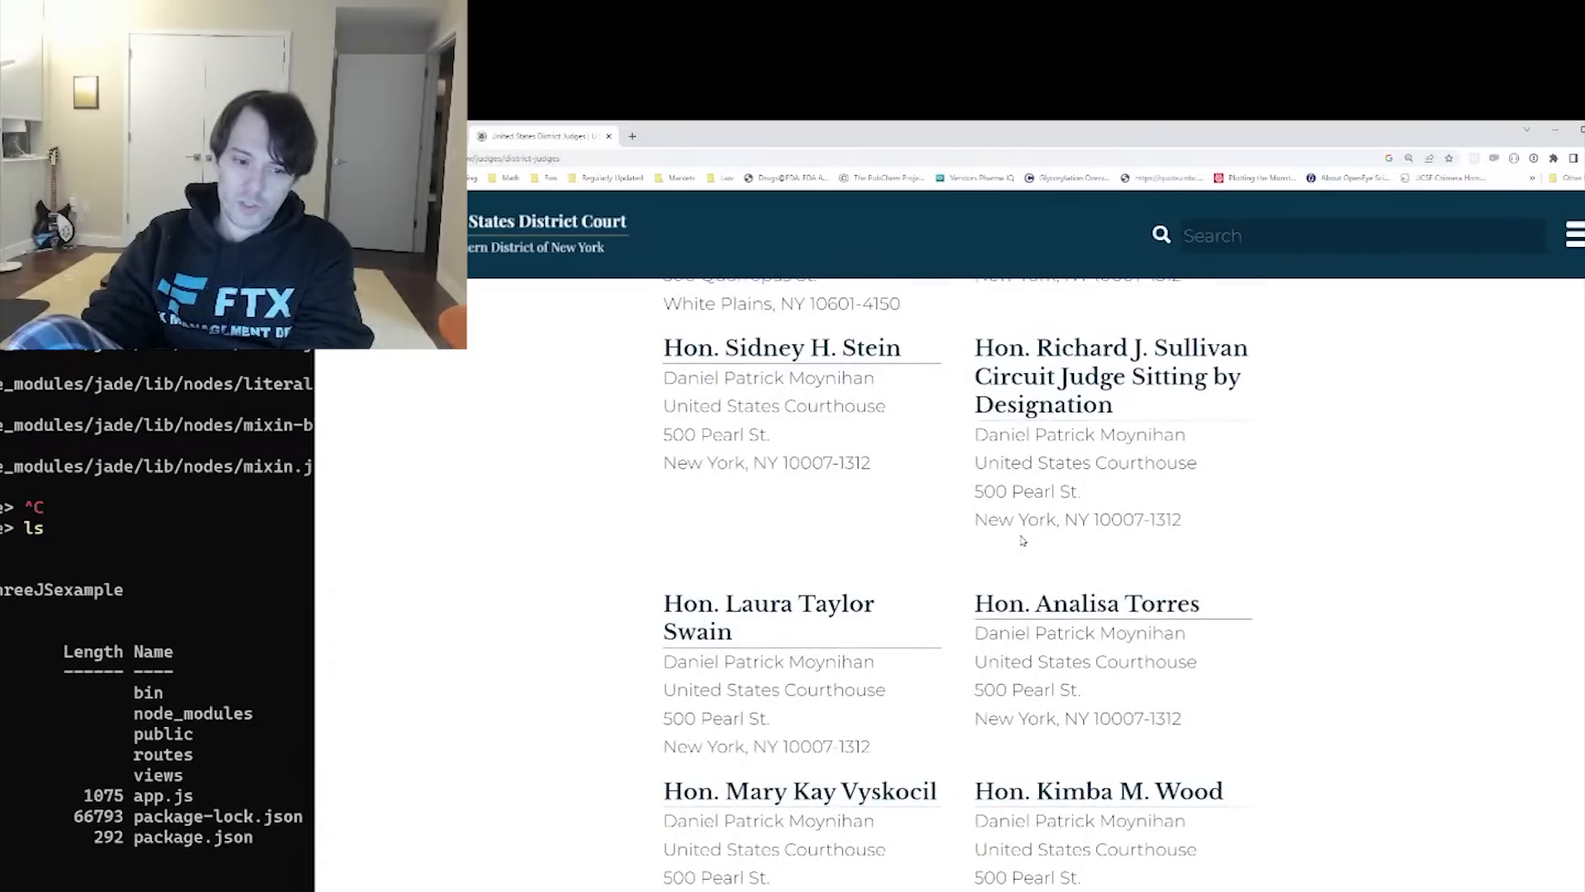
pyautogui.scroll(-3)
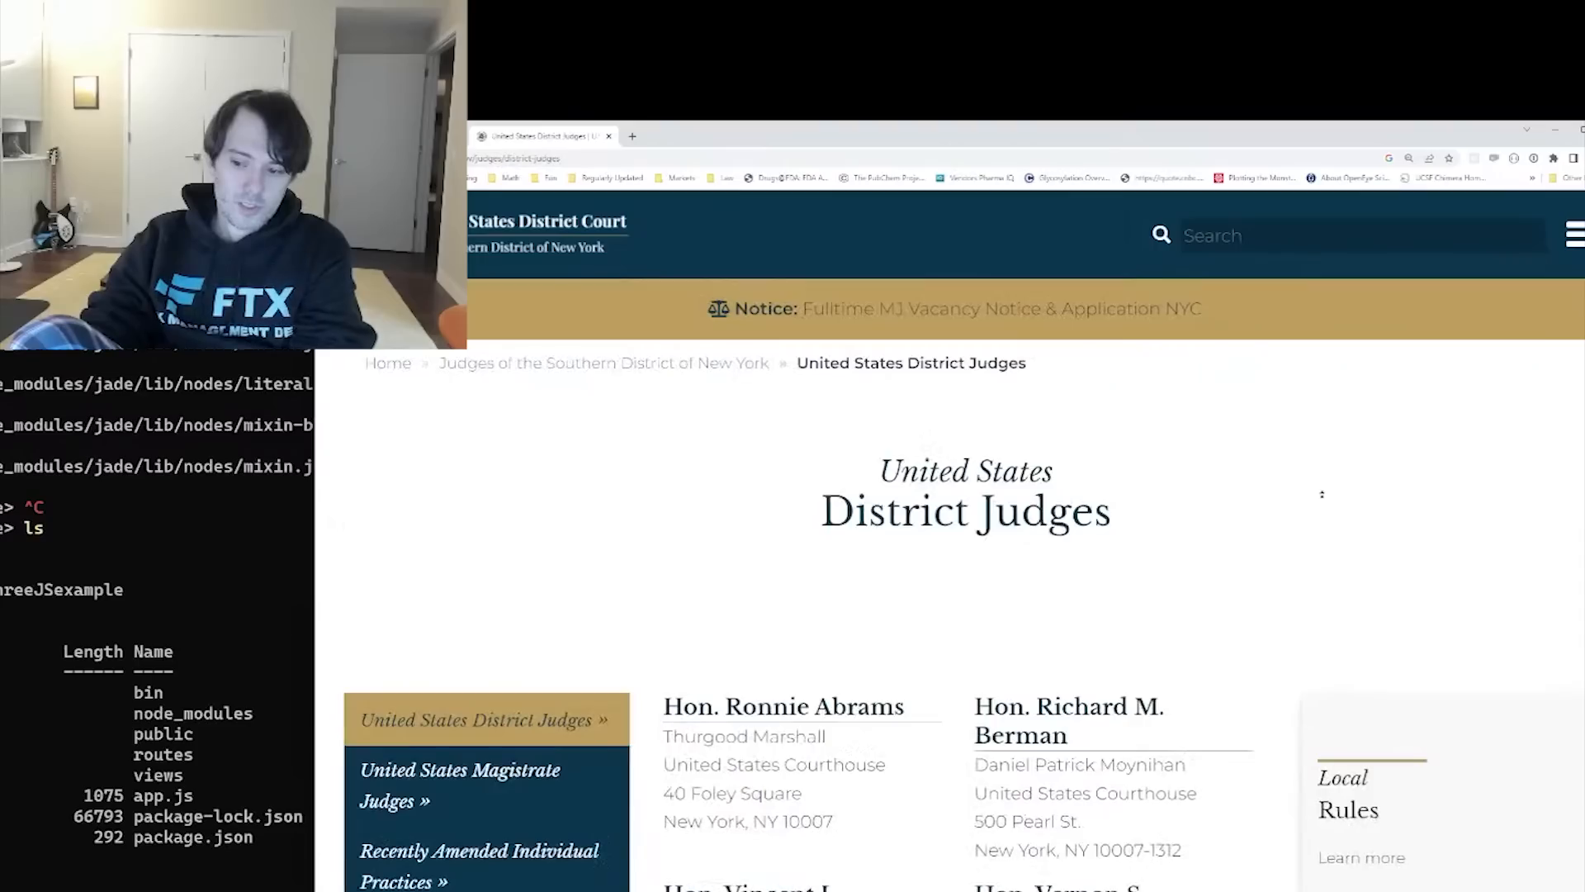
pyautogui.scroll(-3)
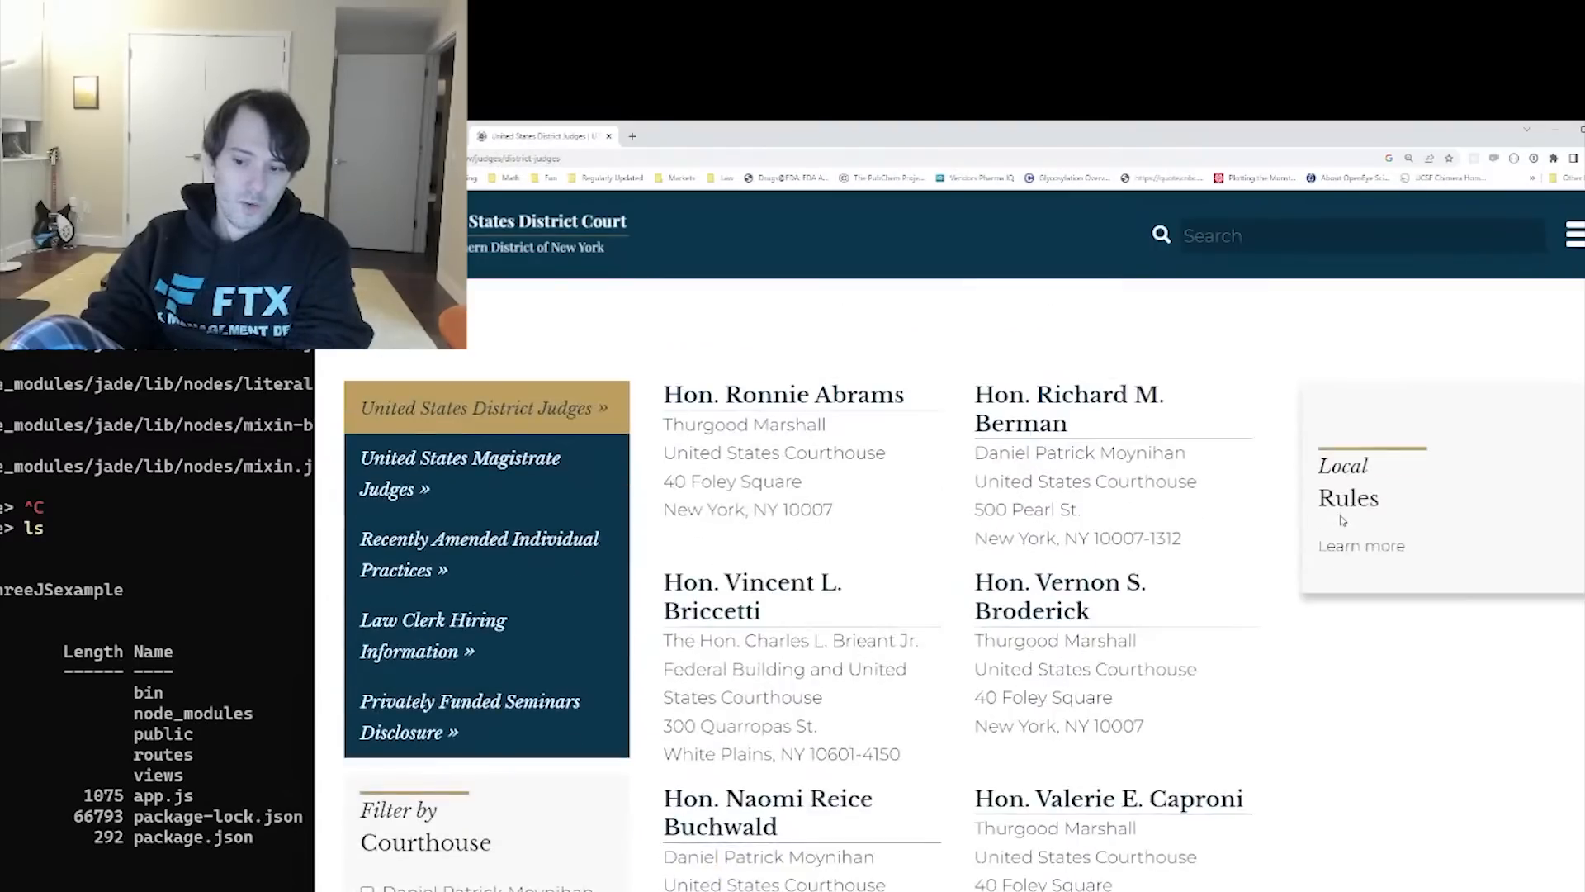
pyautogui.scroll(-3)
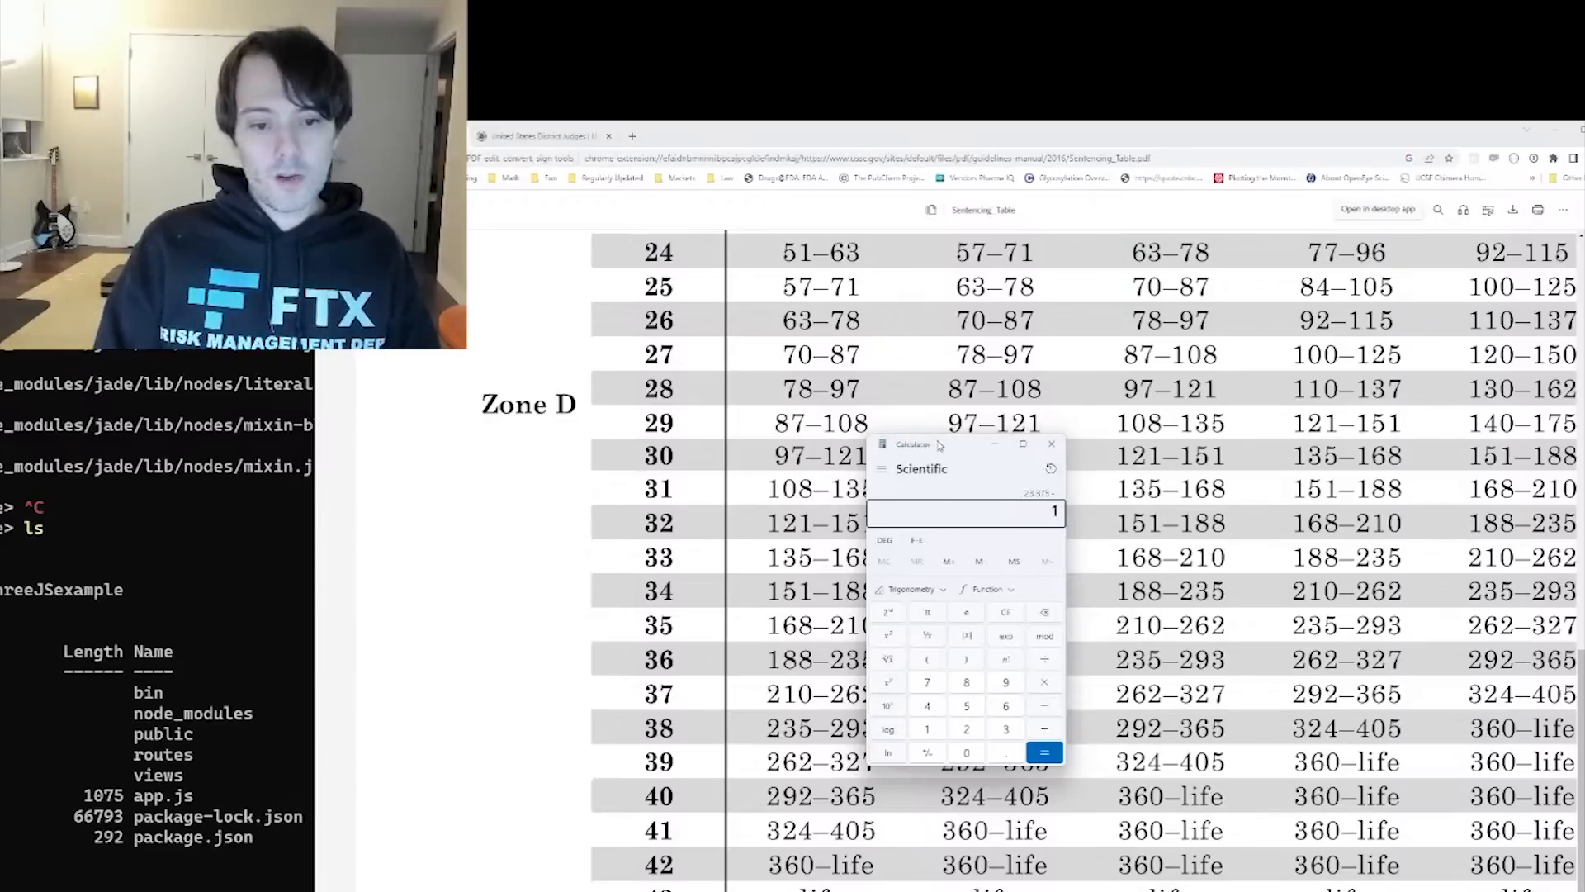
# Enter the sentence-estimate calculation in the Scientific calculator beside the sentencing table
pyautogui.click(1044, 751)
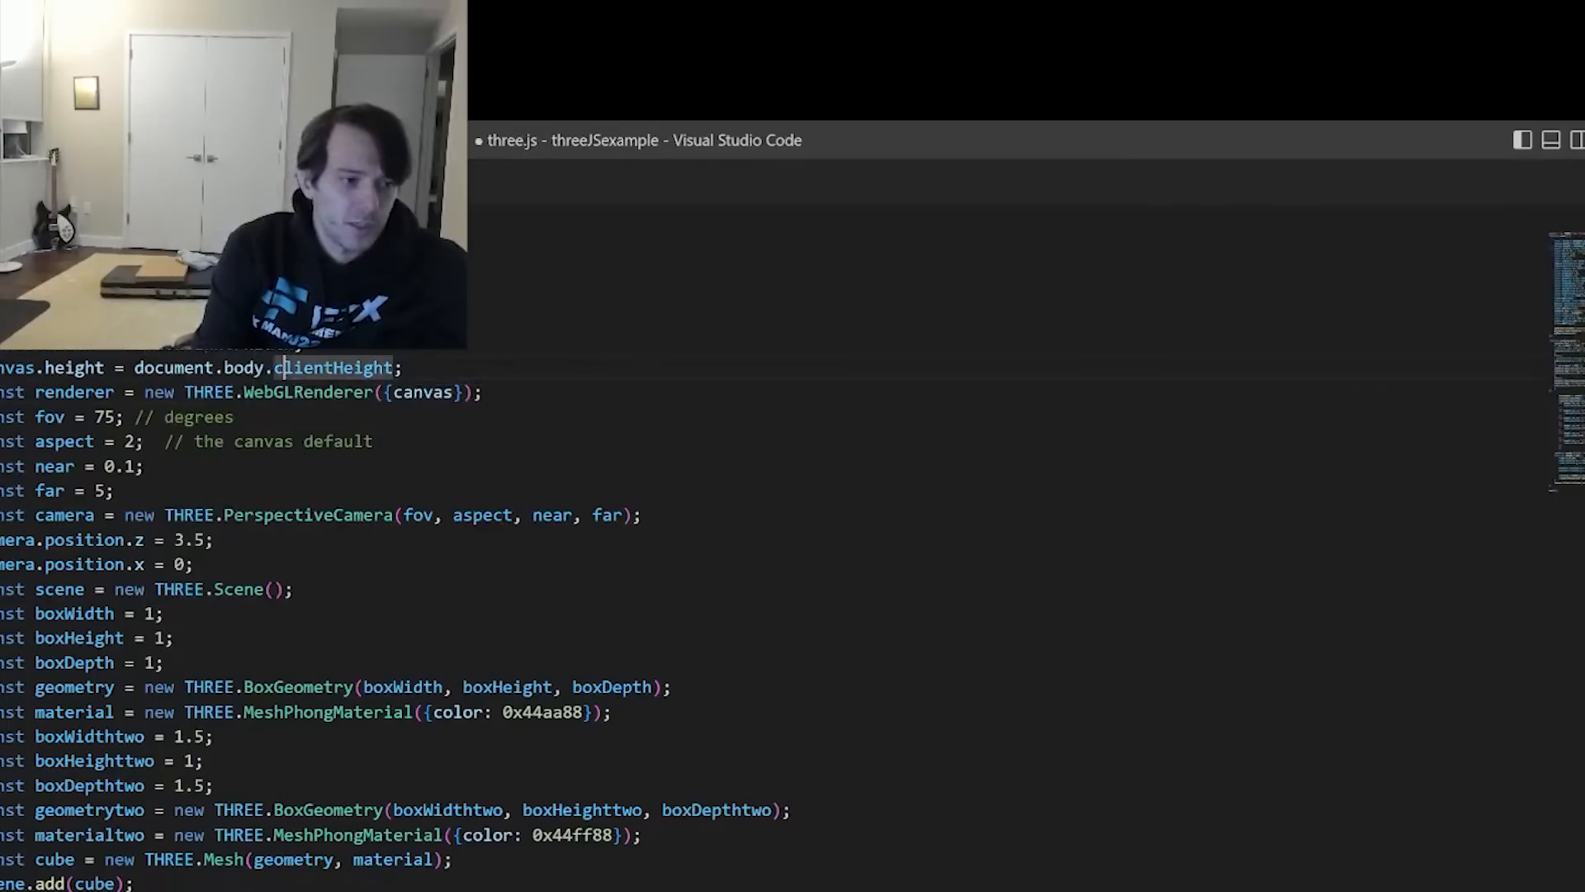
# Delete the app.use('/users', usersRouter); line from app.js, leaving the change unsaved
pyautogui.write('window')
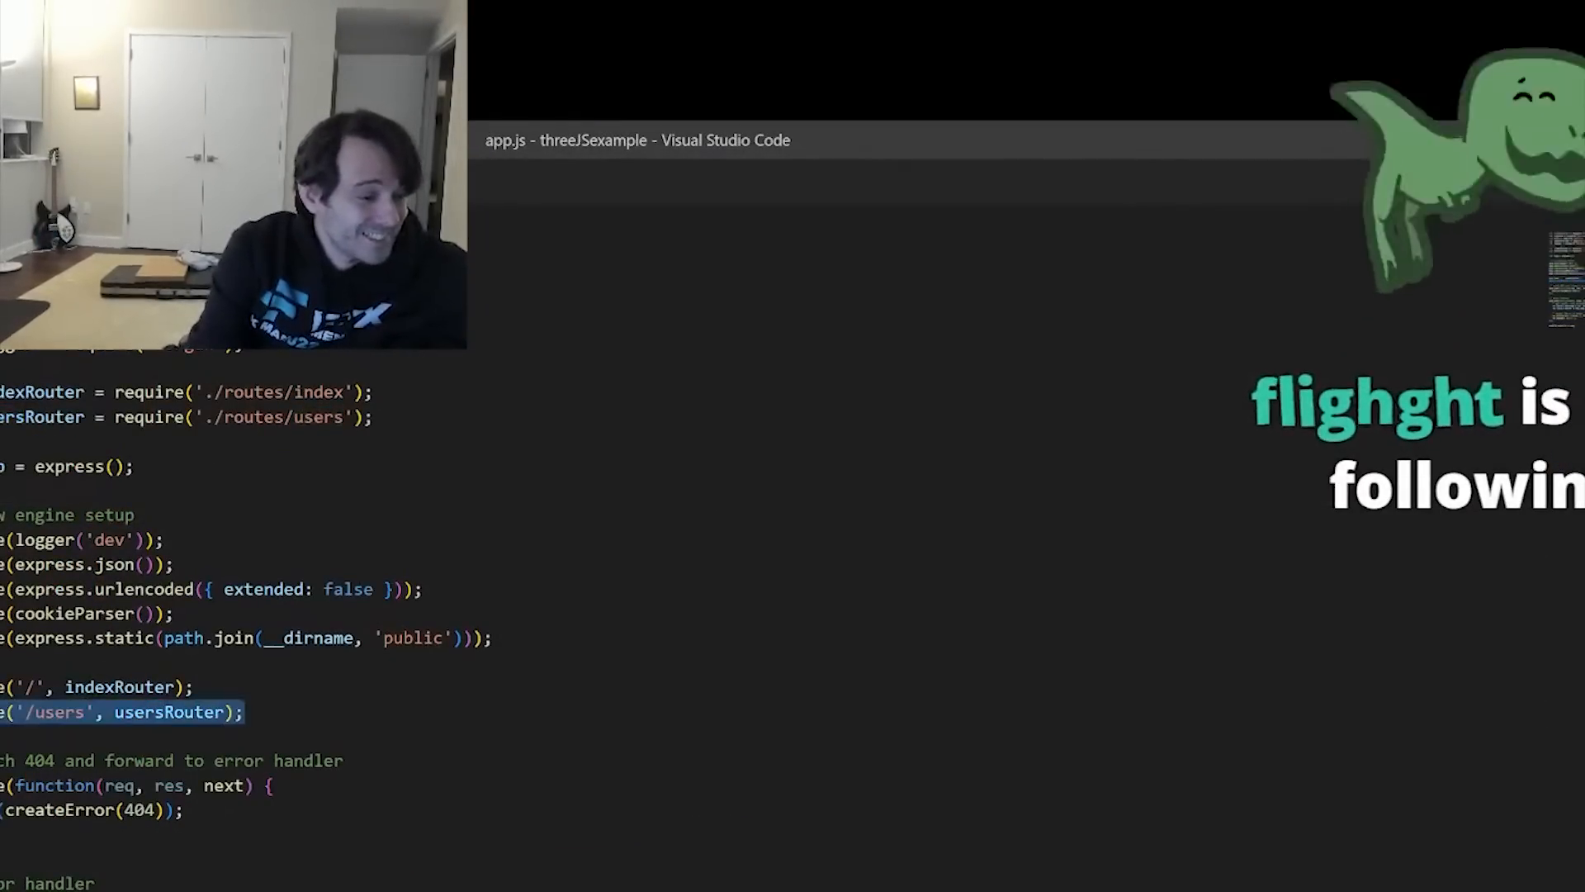
pyautogui.press('Delete')
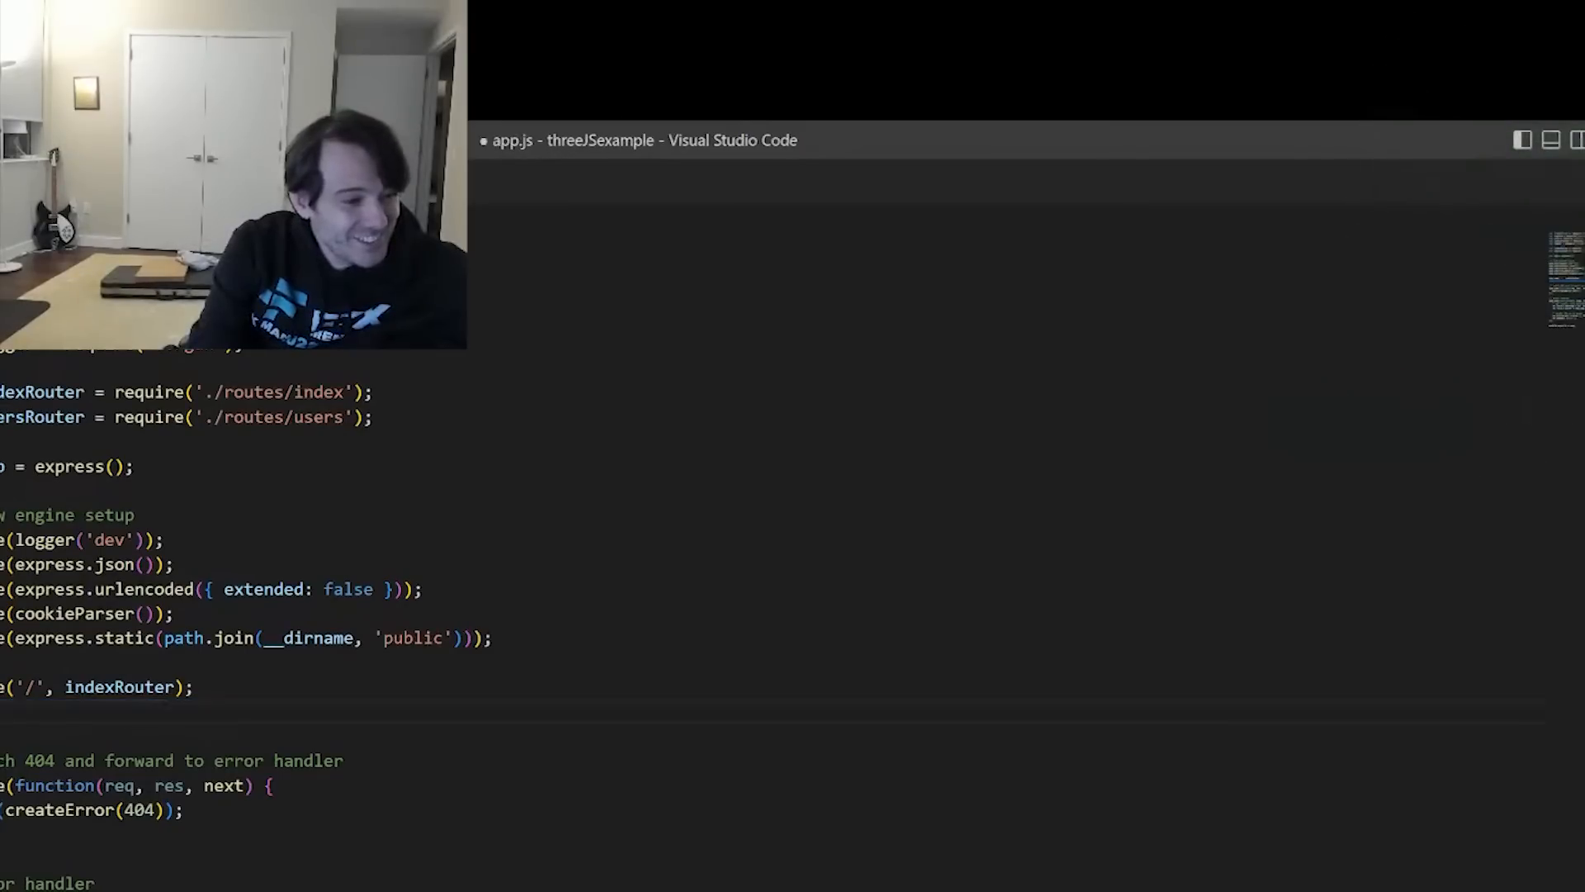